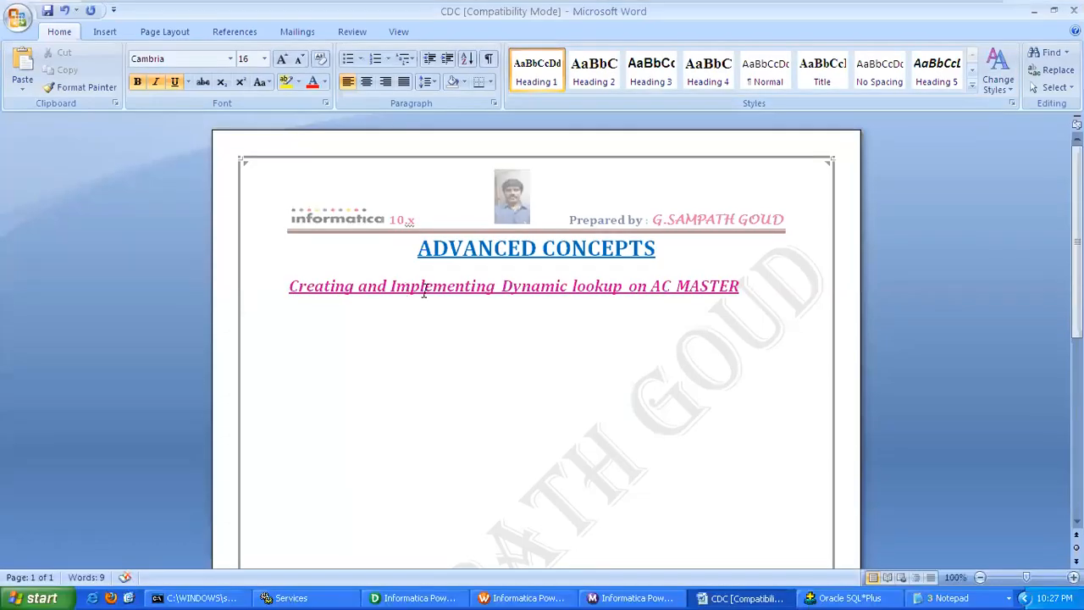
pyautogui.moveTo(499, 297)
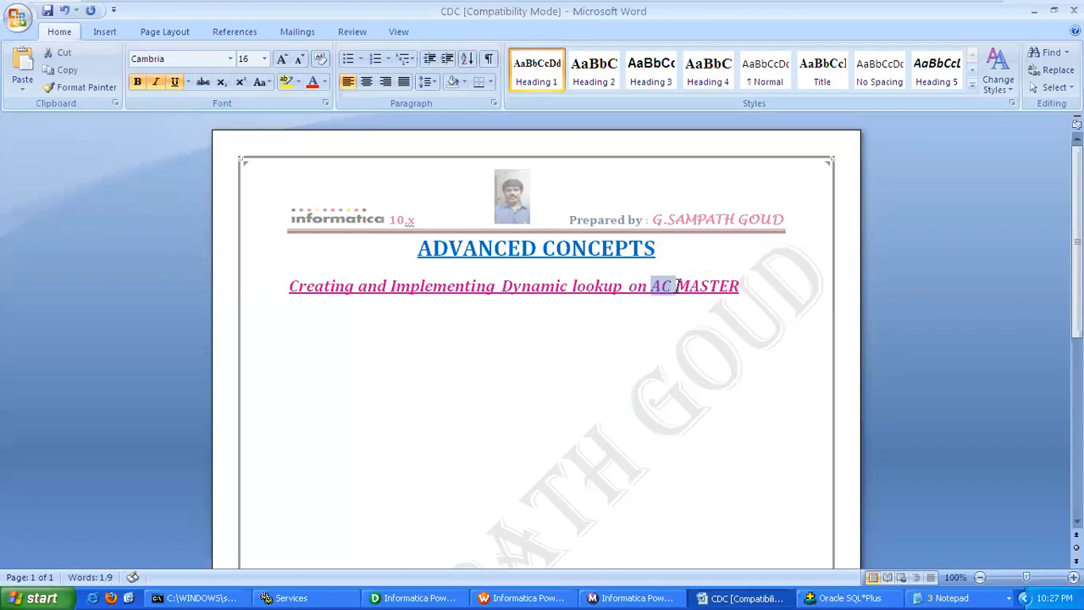
# Leave the Word notes on dynamic lookup and bring PowerCenter Designer's Source Analyzer forward
pyautogui.click(413, 596)
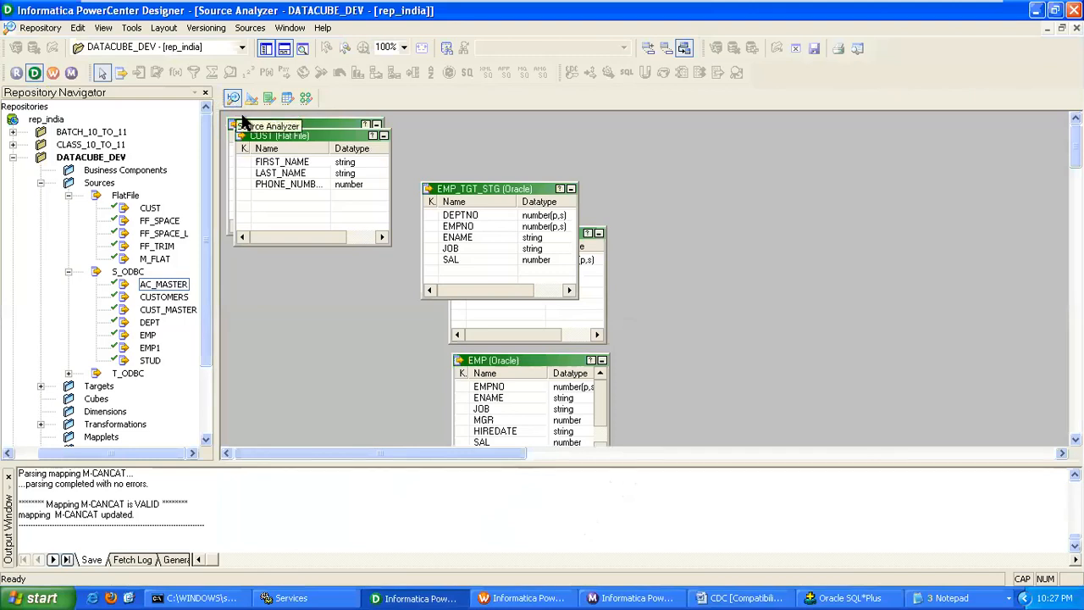
# Import source table AC_MASTER from the database into the S_ODBC sources
pyautogui.click(250, 27)
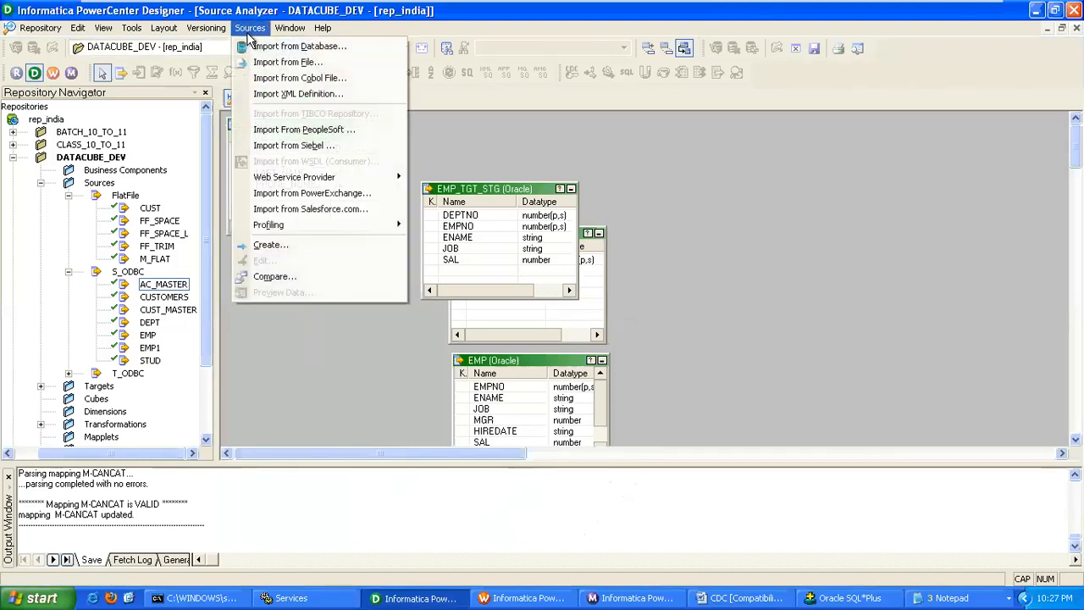
pyautogui.click(298, 45)
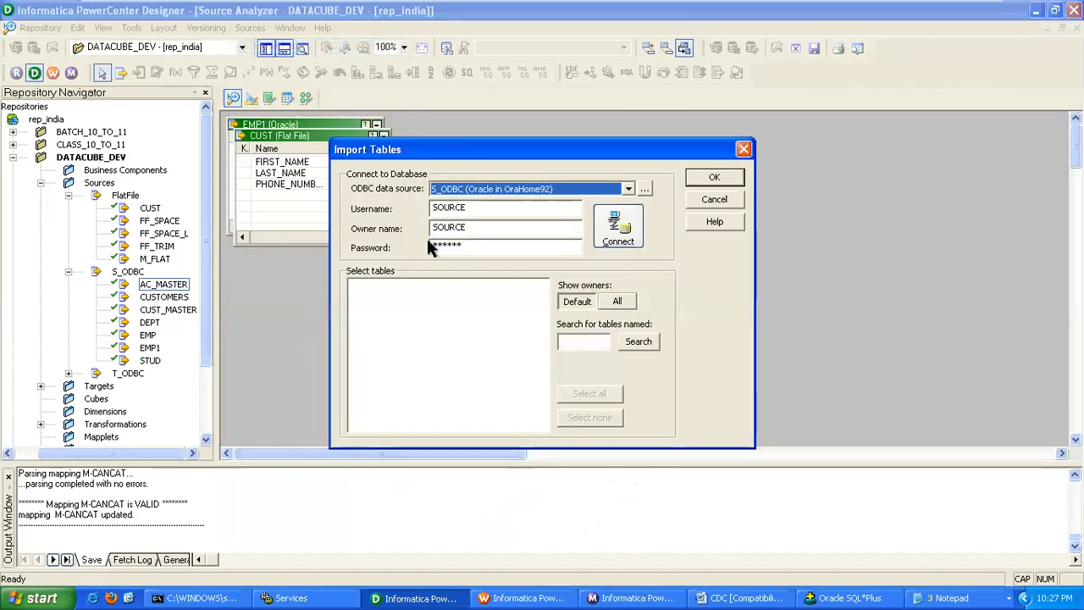
pyautogui.click(616, 228)
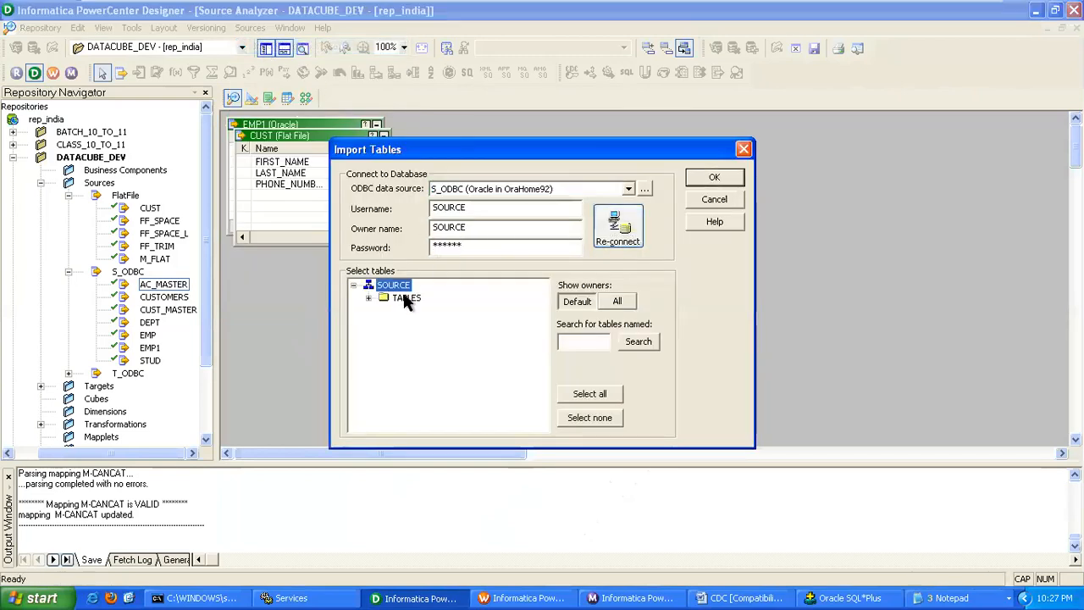
pyautogui.click(382, 298)
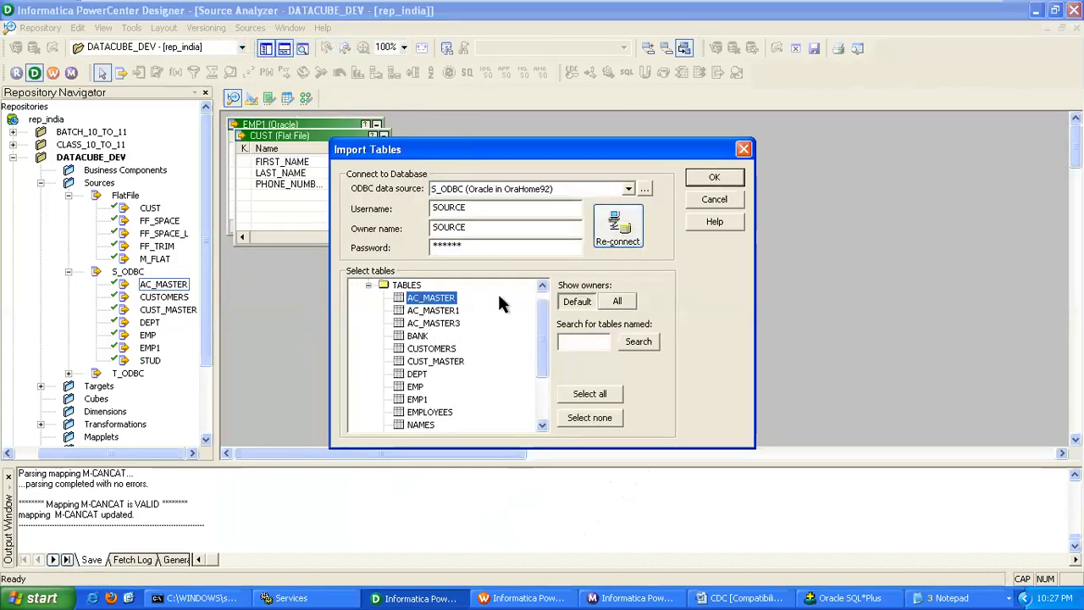
pyautogui.click(713, 178)
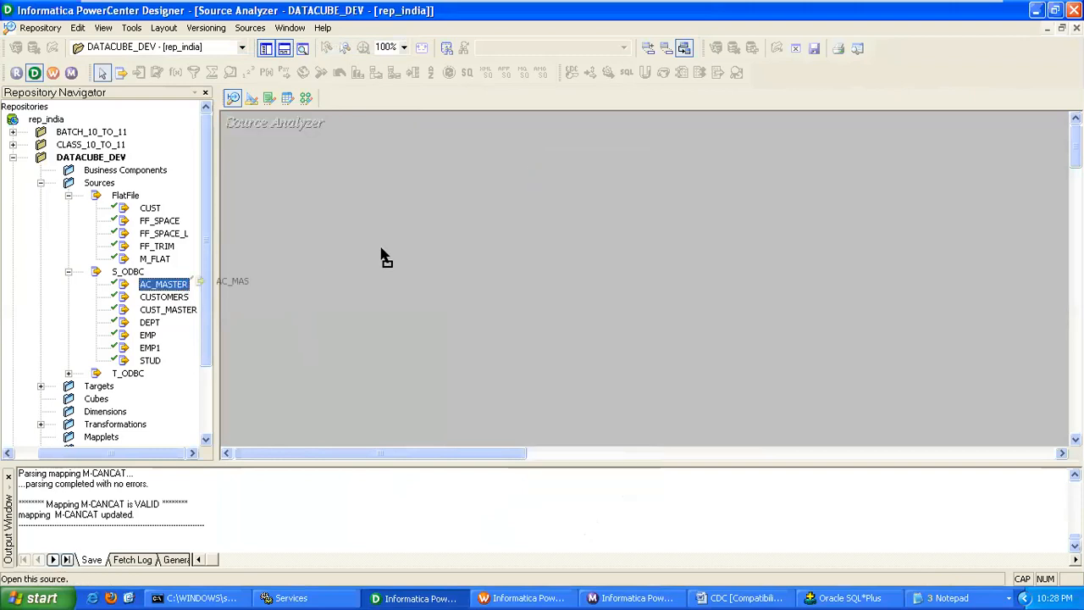
# Create target AC_DYNLKP from AC_MASTER with ACNO primary key, NAME and ADDRESS columns
pyautogui.doubleClick(162, 285)
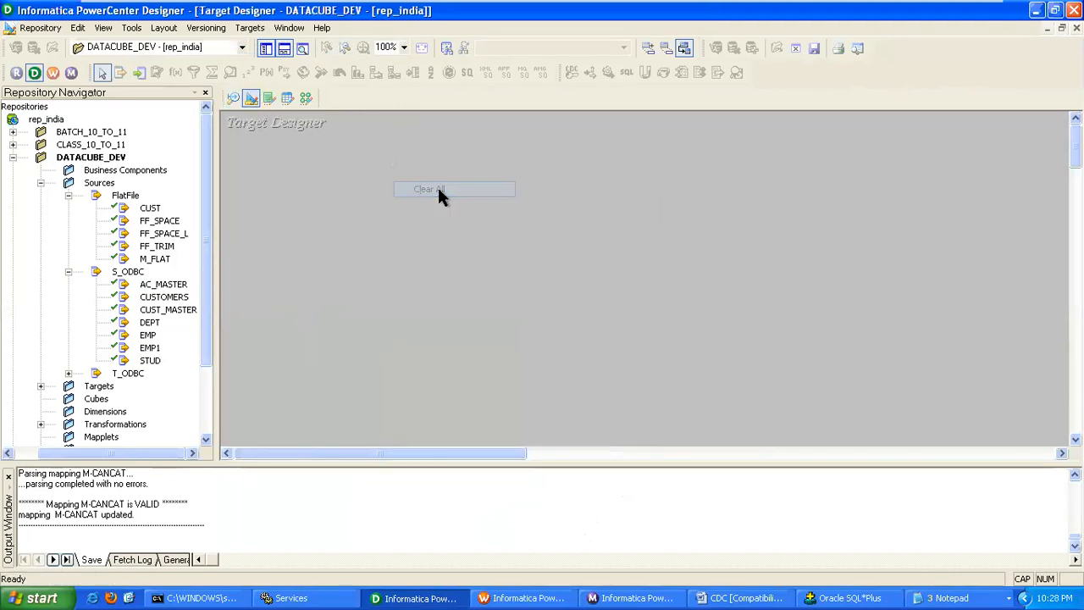
pyautogui.click(454, 190)
pyautogui.write('AC_DYNL')
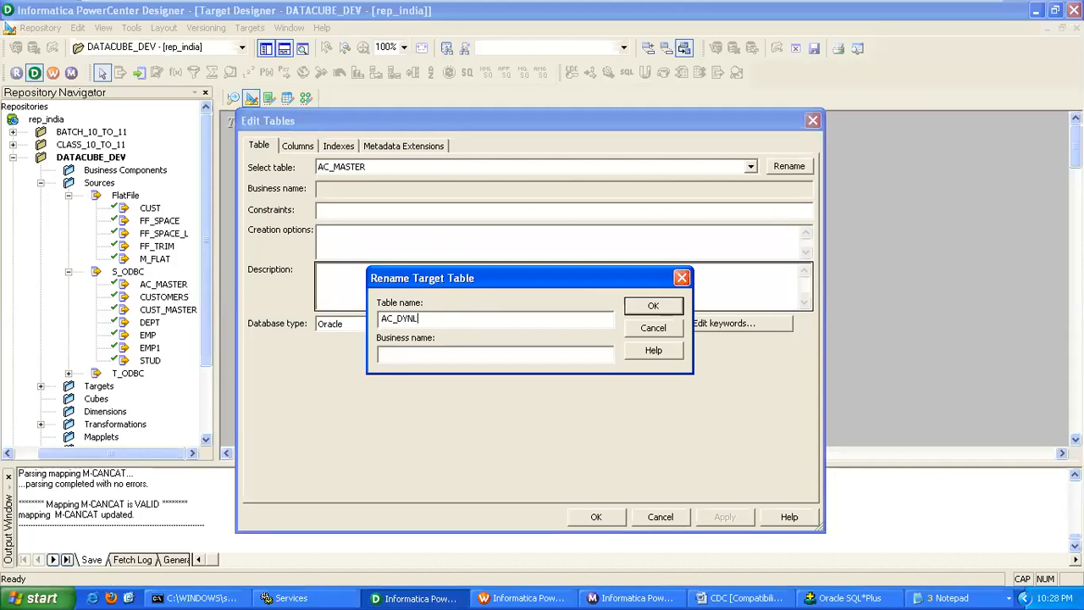
pyautogui.click(654, 305)
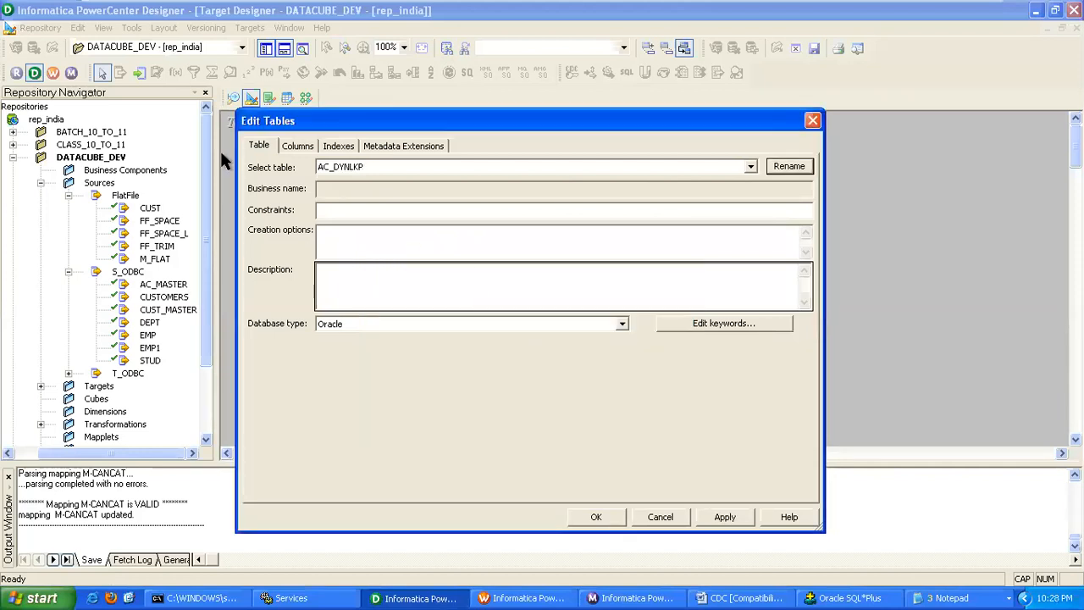
pyautogui.click(298, 145)
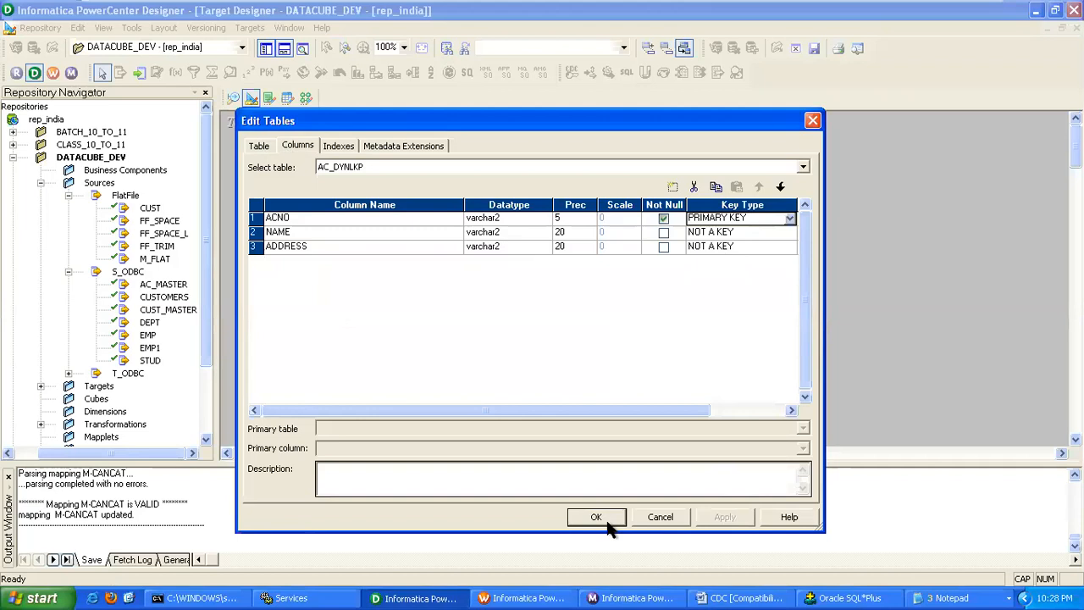
# Generate and execute the target's creation SQL, overwriting MKTABLES.SQL
pyautogui.click(249, 27)
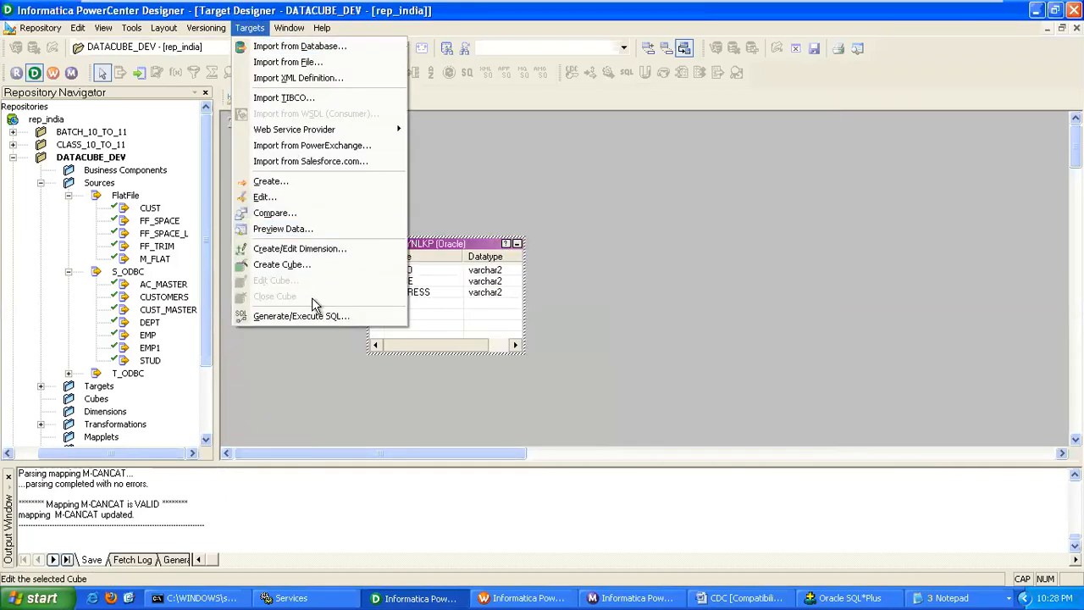
pyautogui.click(302, 316)
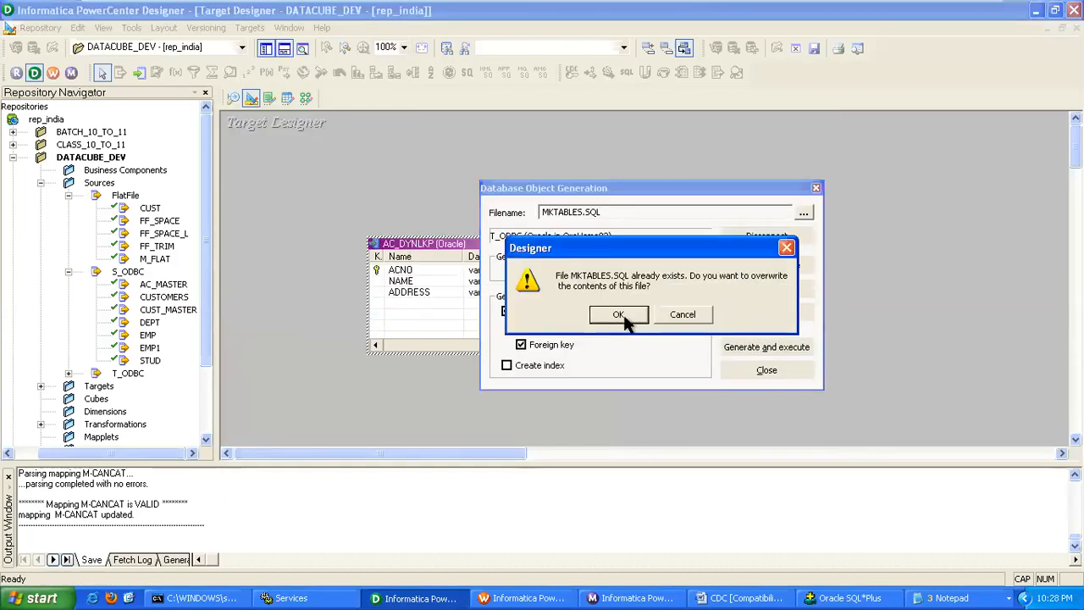
pyautogui.click(619, 313)
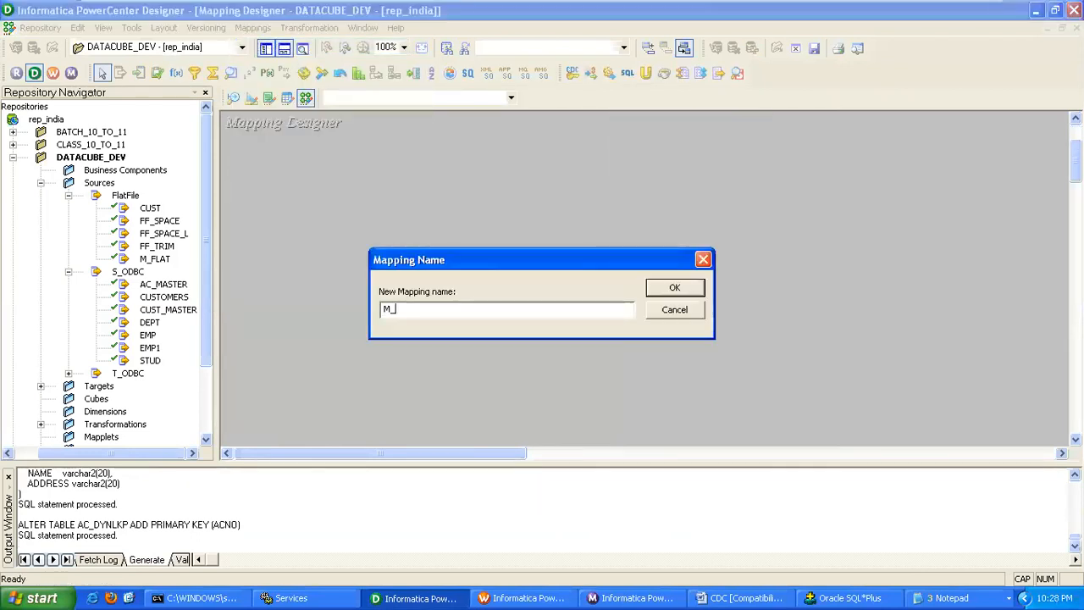
# Create mapping M_DYNLKP and place source AC_MASTER with its Source Qualifier
pyautogui.write('DYNL')
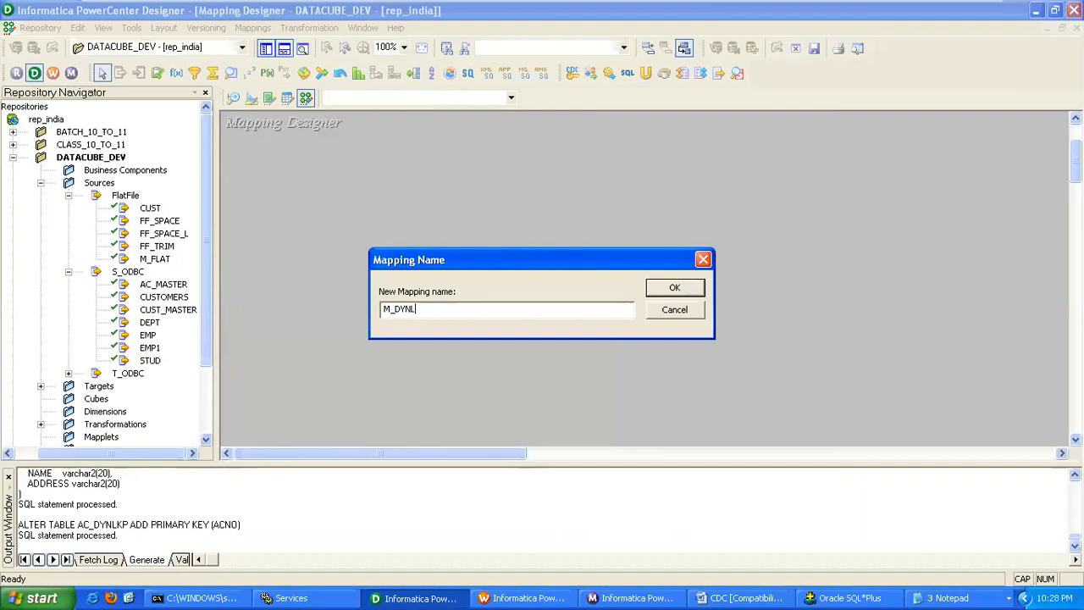
pyautogui.click(675, 288)
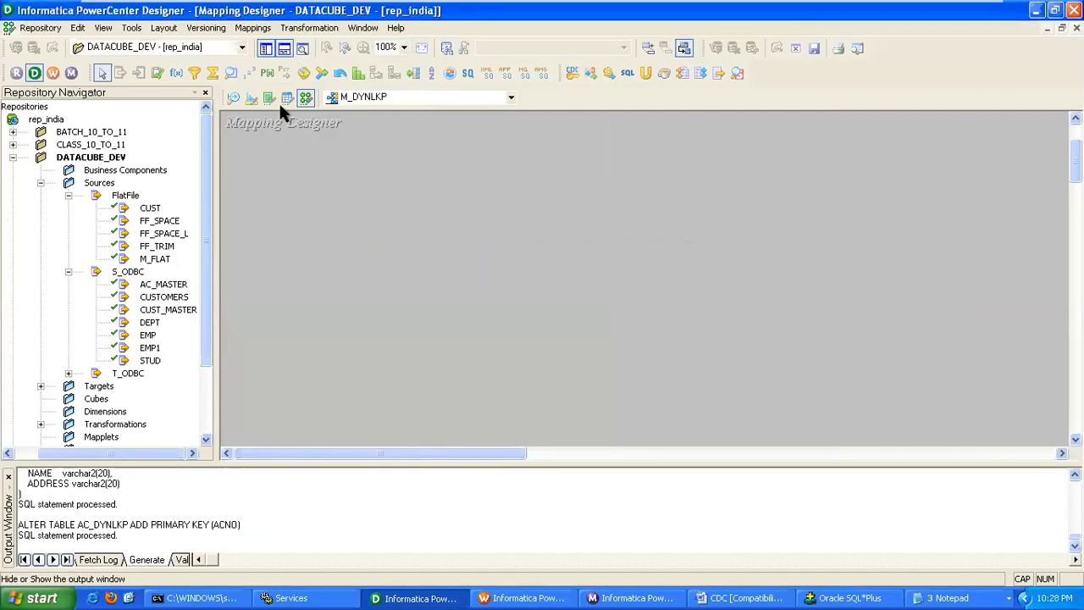
pyautogui.moveTo(163, 285); pyautogui.dragTo(254, 271)
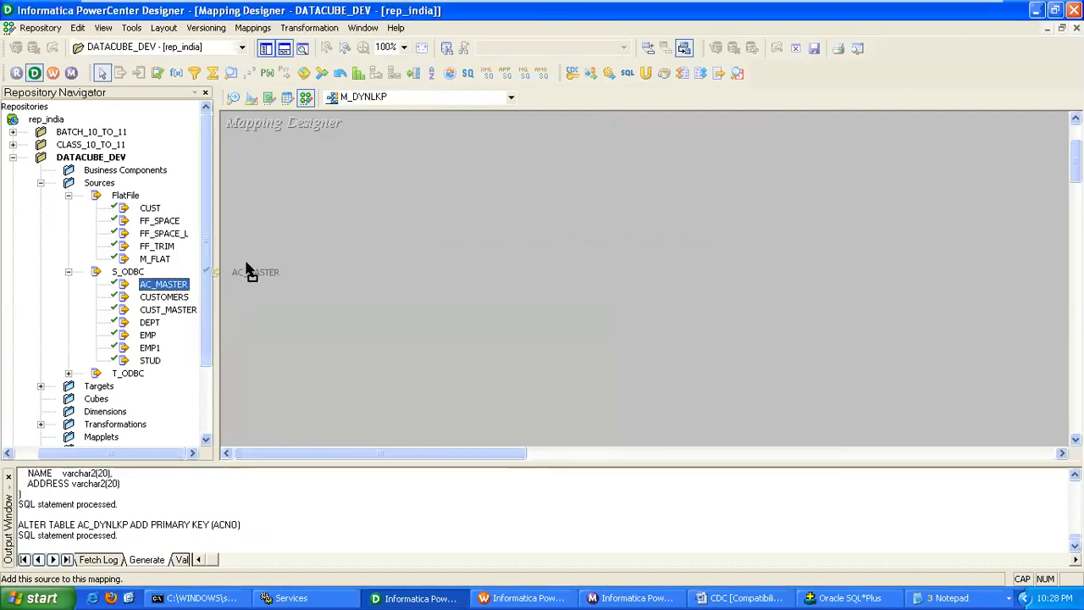
pyautogui.moveTo(162, 284); pyautogui.dragTo(268, 271)
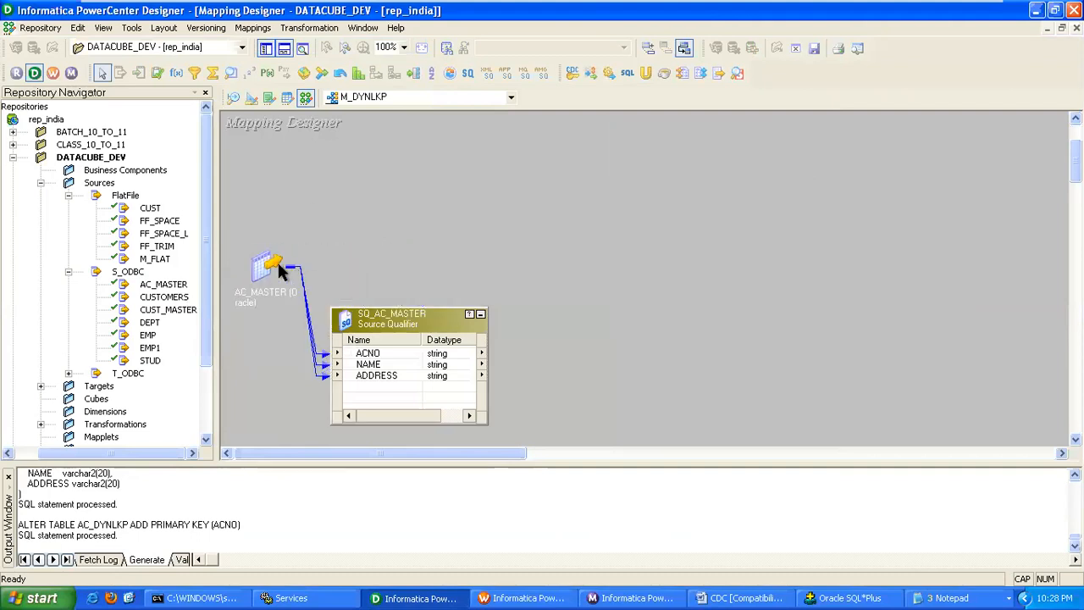
# Add lookup LKPTRANS on target AC_DYNLKP and feed it ACNO, NAME, ADDRESS from the qualifier
pyautogui.moveTo(393, 318); pyautogui.dragTo(369, 278)
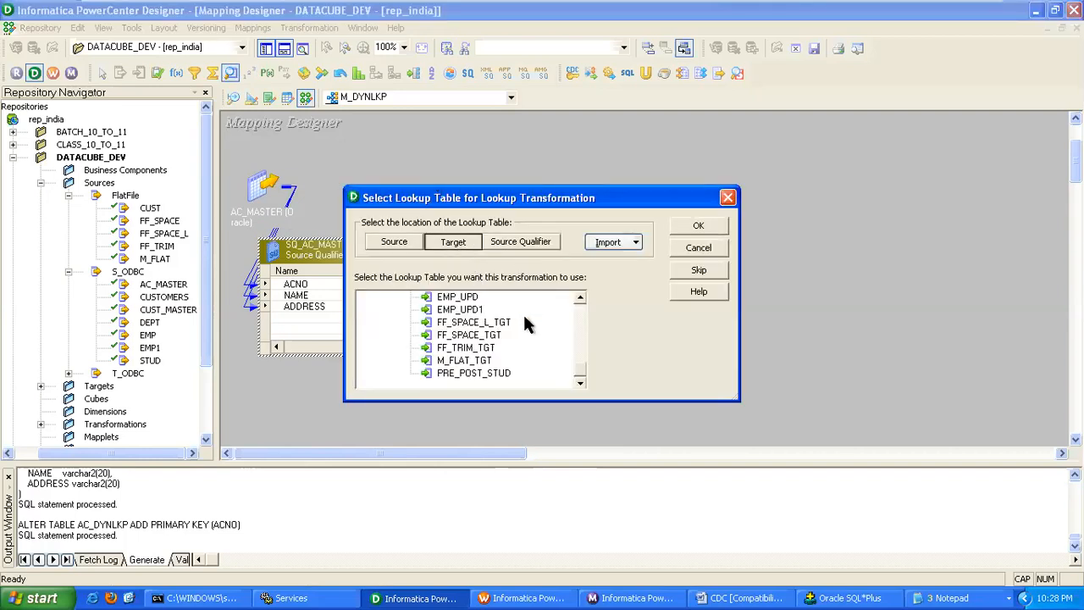
pyautogui.click(453, 240)
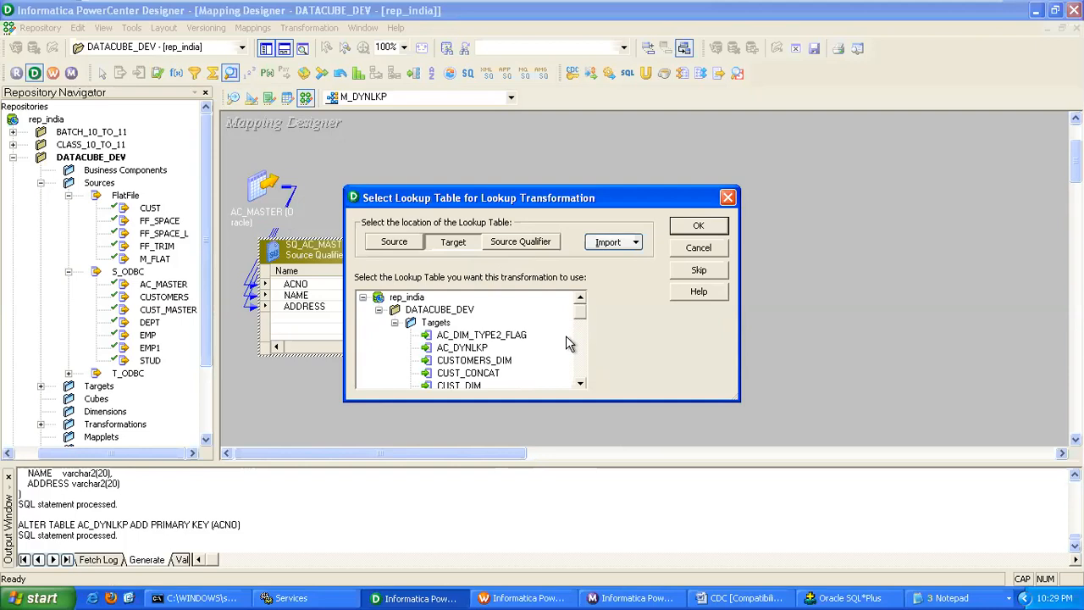
pyautogui.moveTo(584, 388)
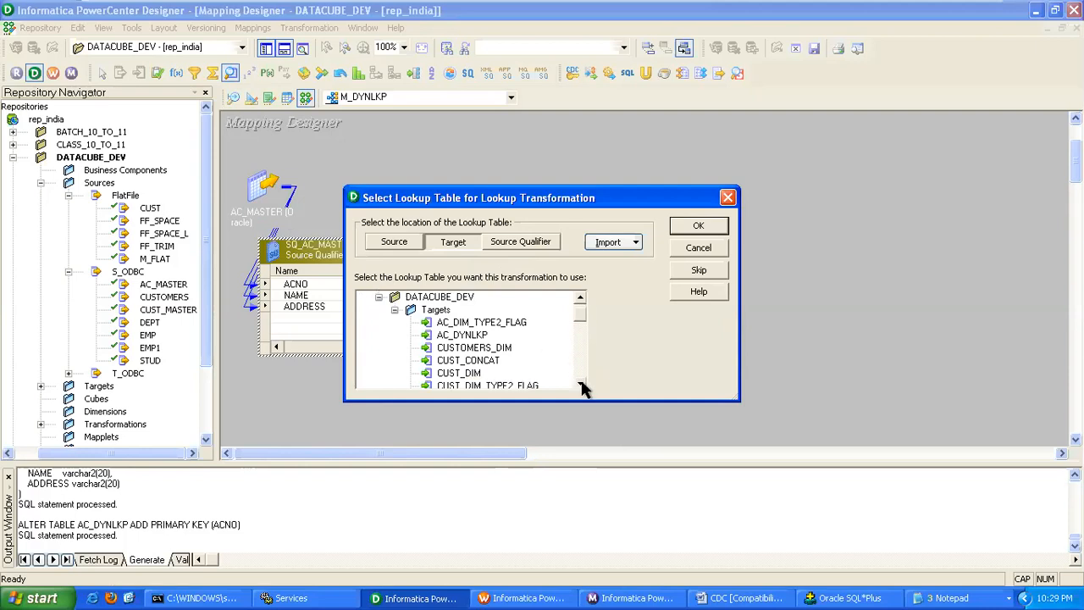
pyautogui.click(461, 336)
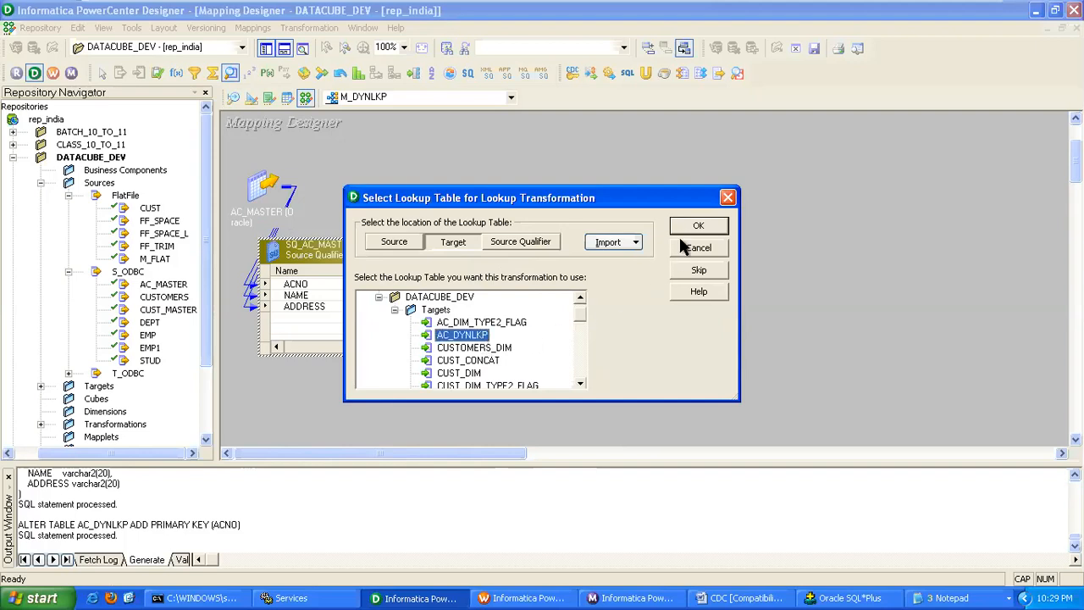
pyautogui.click(697, 223)
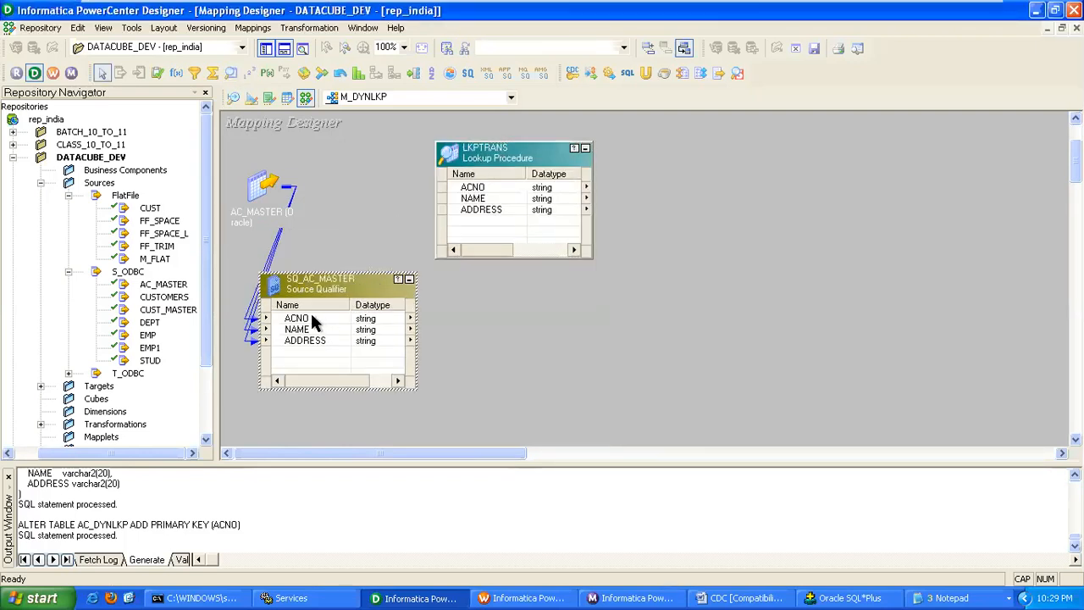
pyautogui.click(296, 319)
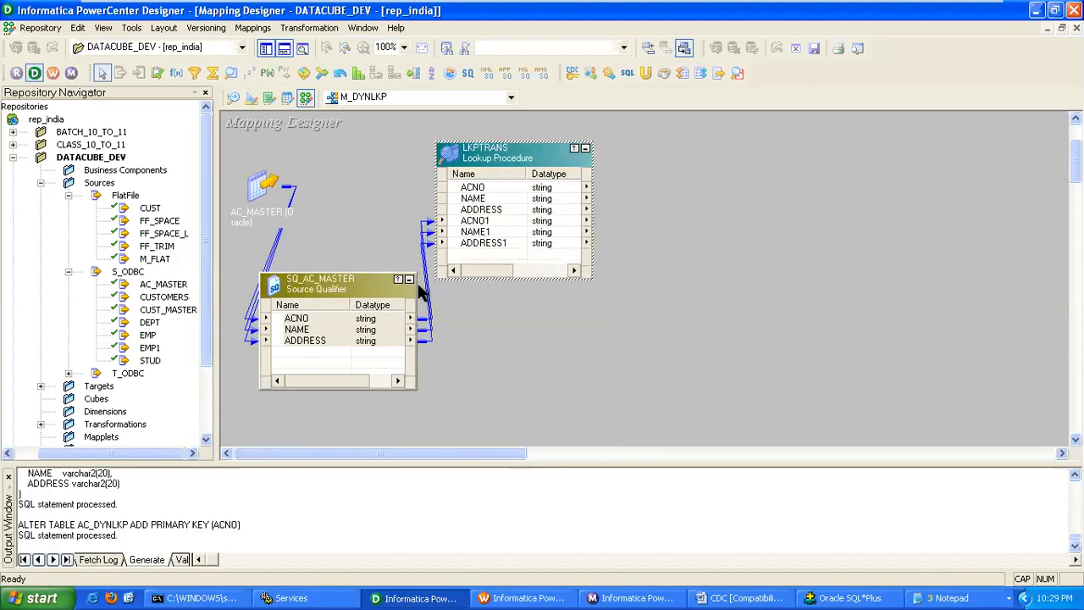
pyautogui.click(409, 280)
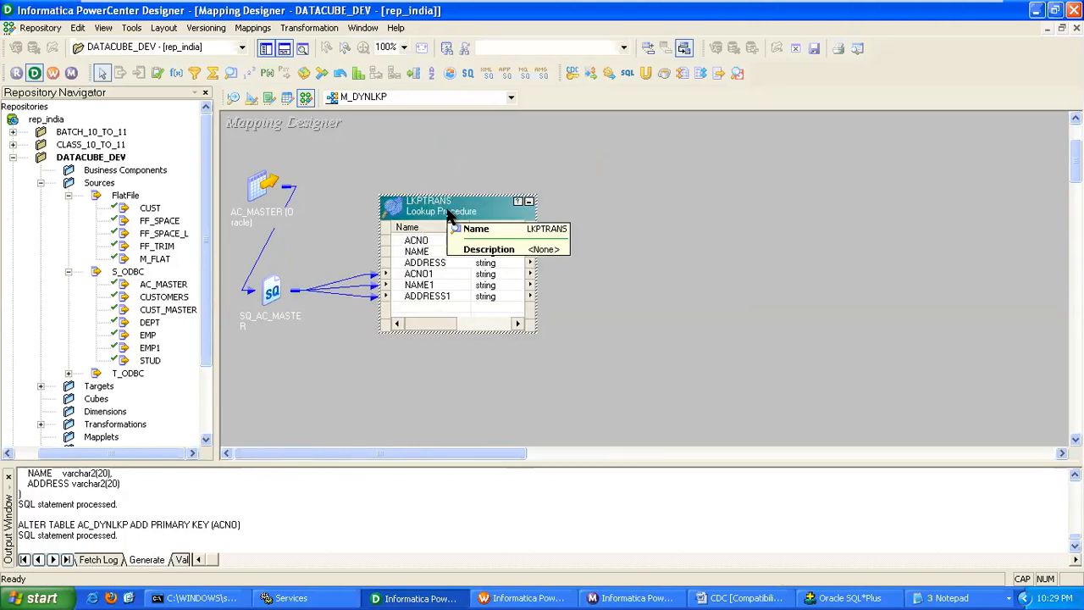
# Set lookup condition ACNO = ACNO1 and enable Lookup cache persistent
pyautogui.doubleClick(440, 207)
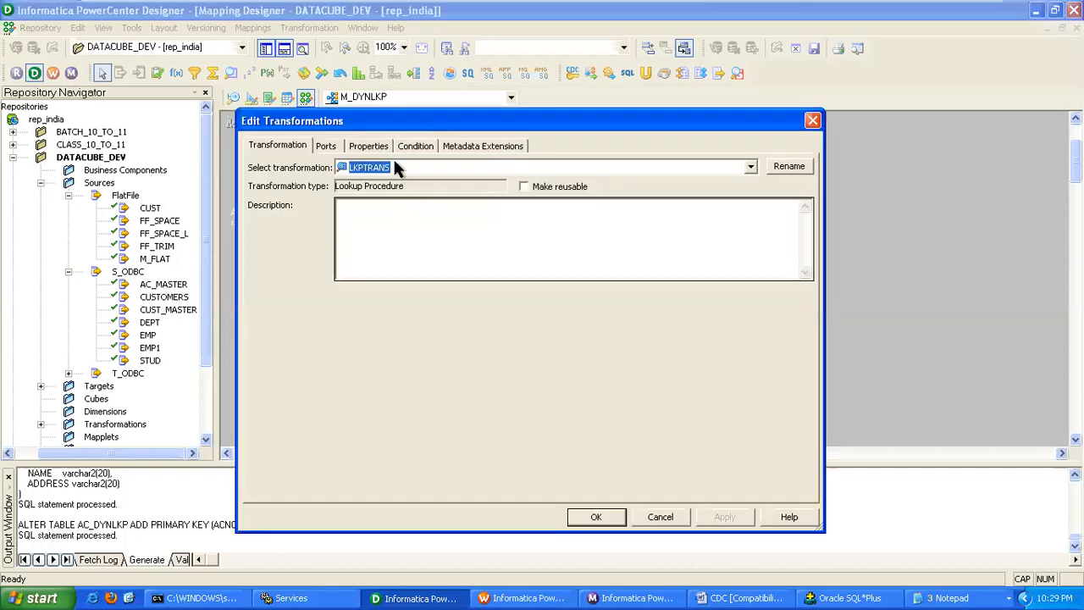
pyautogui.click(415, 146)
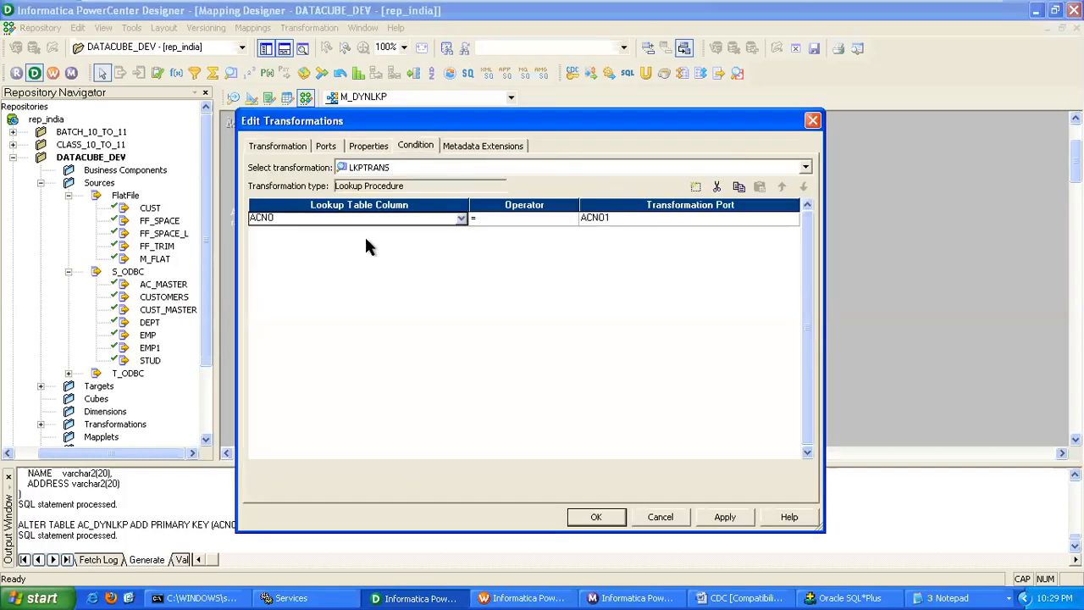
pyautogui.moveTo(620, 288)
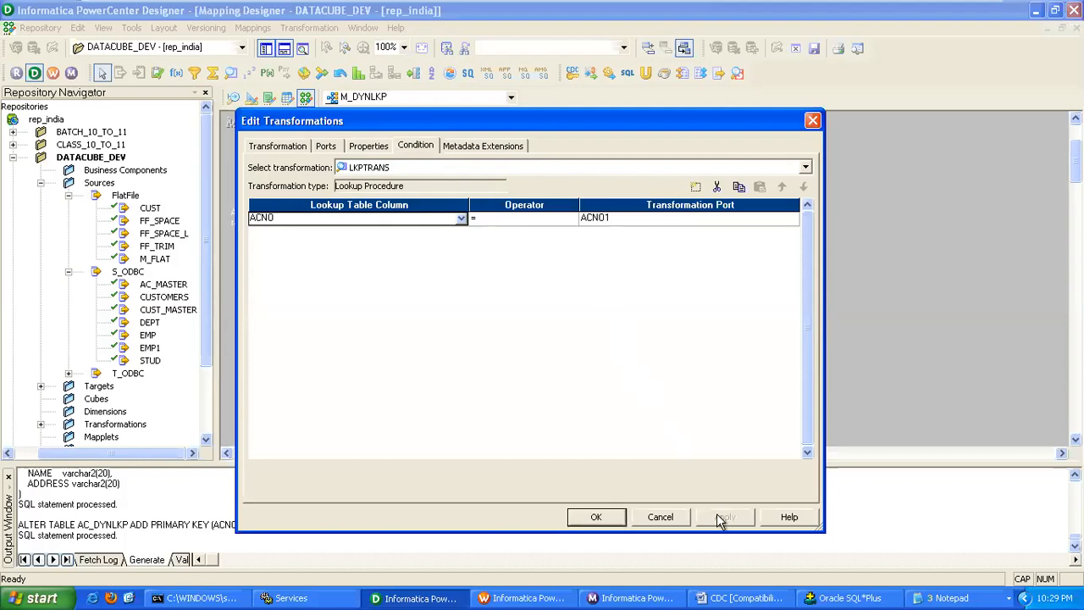
pyautogui.moveTo(571, 359)
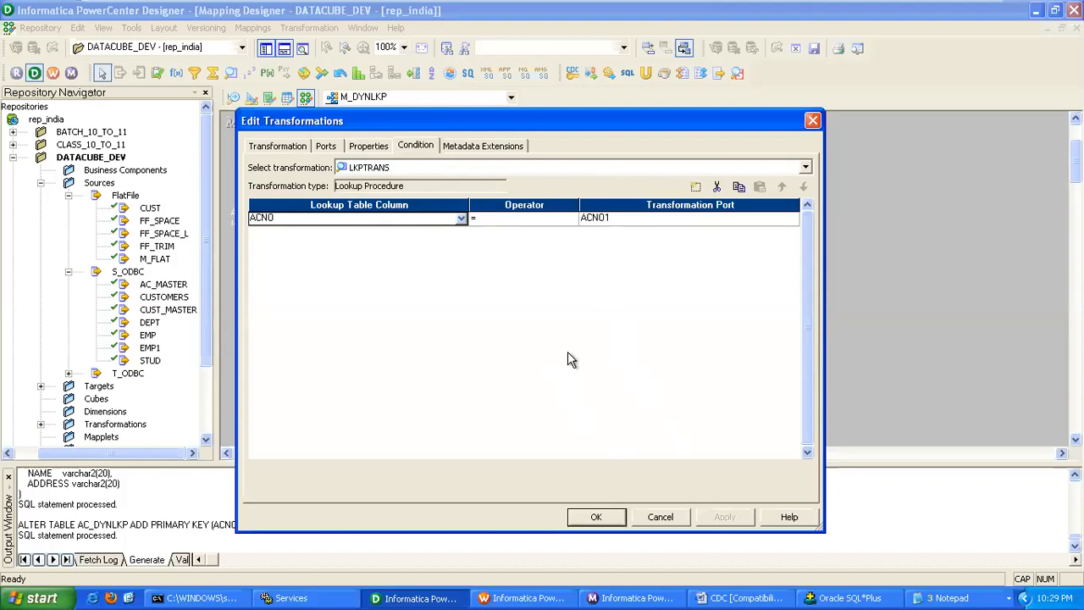
pyautogui.click(369, 146)
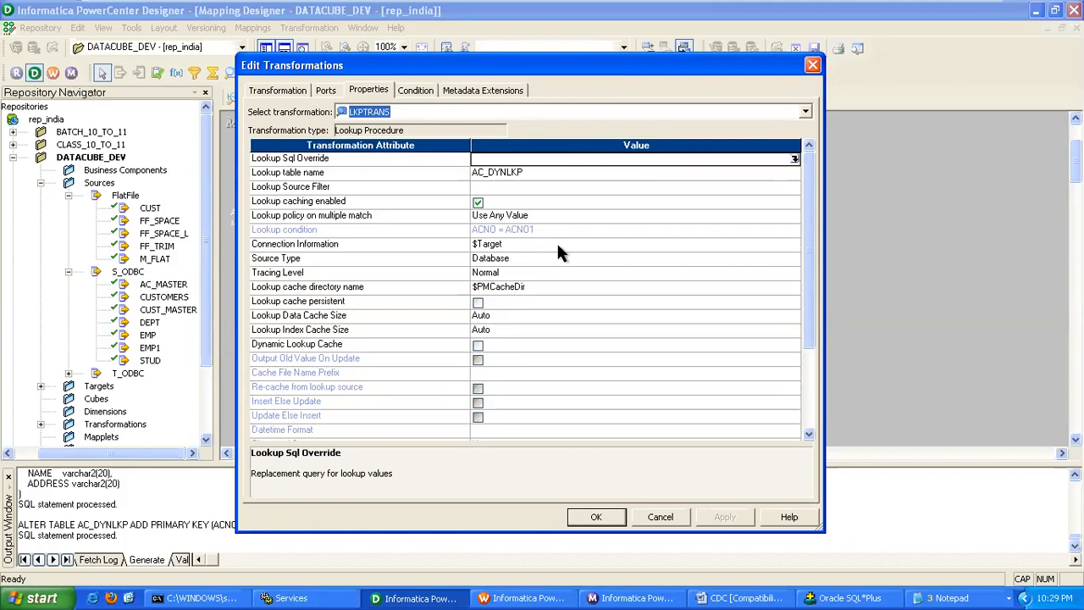
pyautogui.moveTo(493, 318)
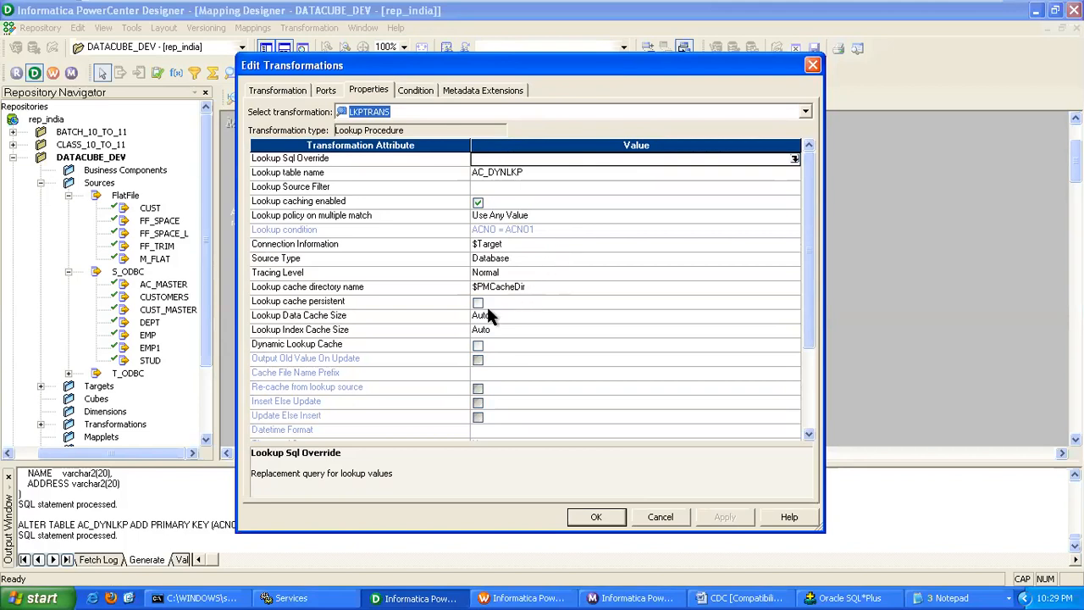
pyautogui.moveTo(481, 307)
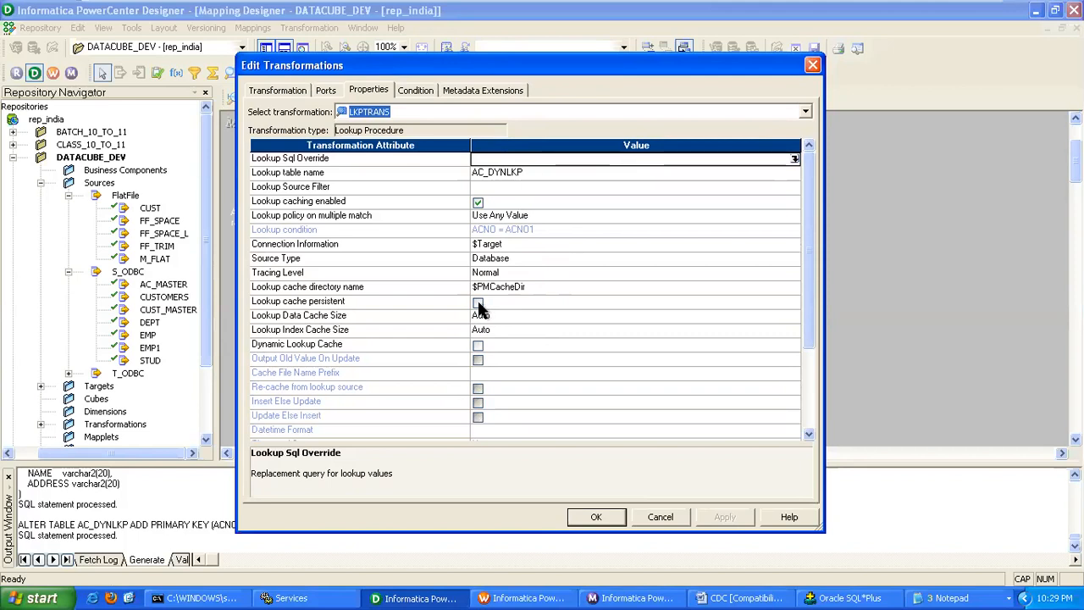
pyautogui.click(477, 302)
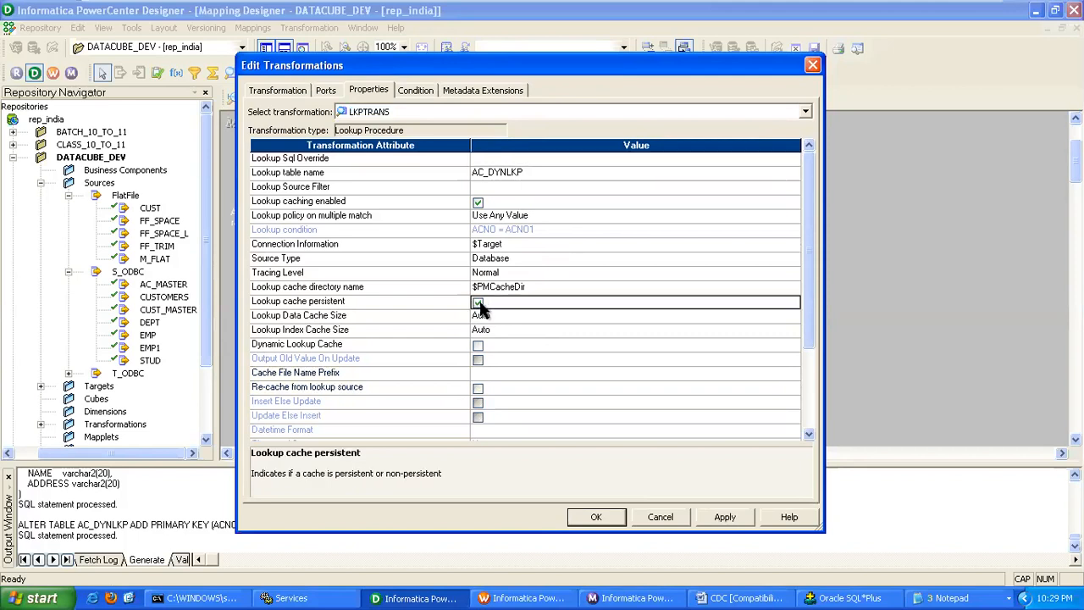
pyautogui.click(477, 302)
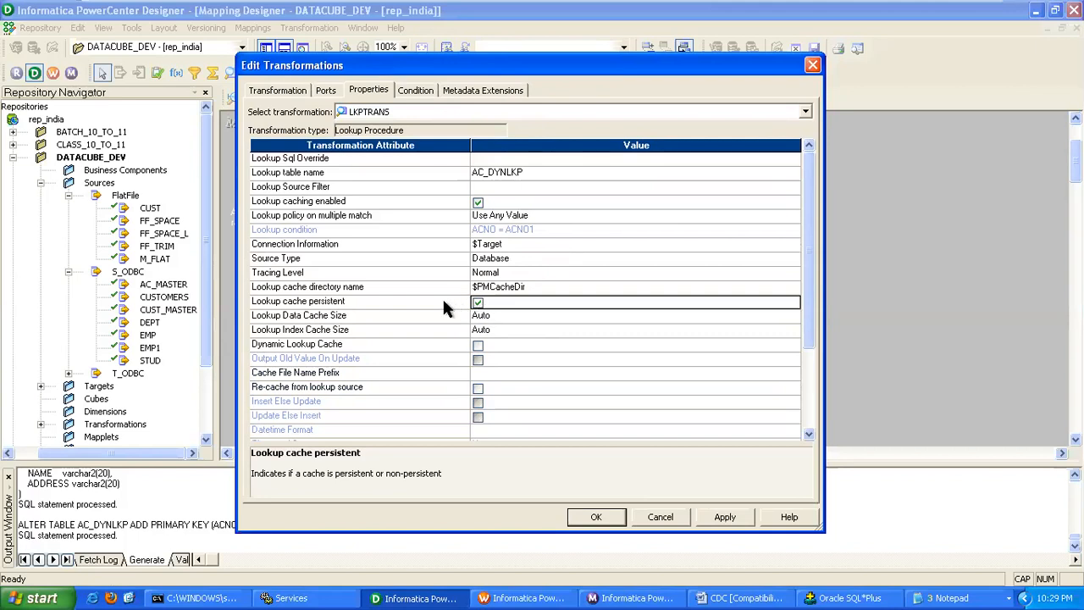
pyautogui.click(298, 301)
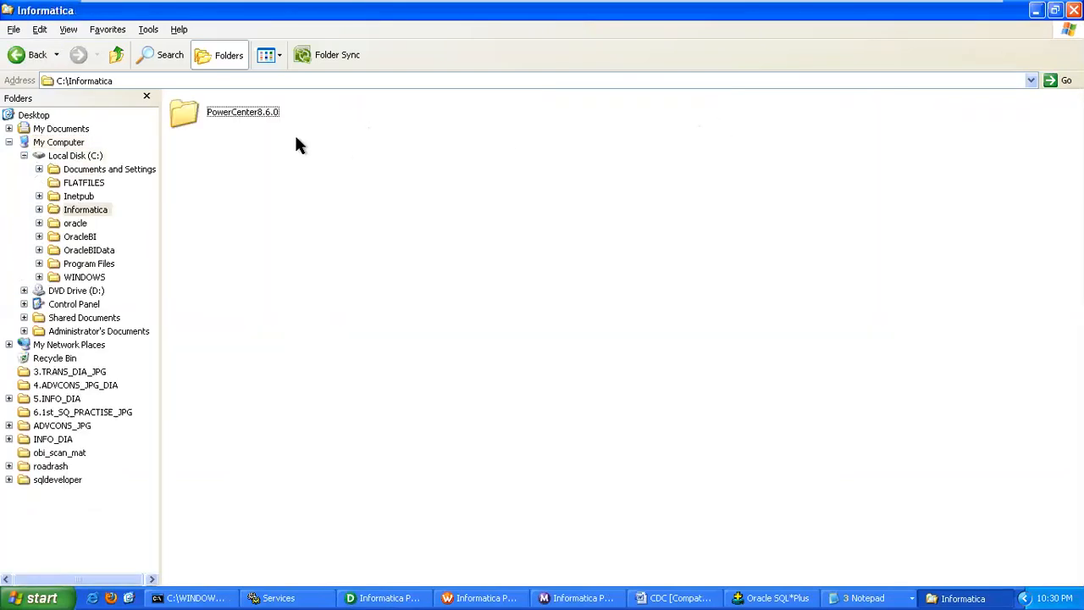
# Inspect the empty server\infa_shared\Cache folder, then return to the lookup properties
pyautogui.doubleClick(242, 112)
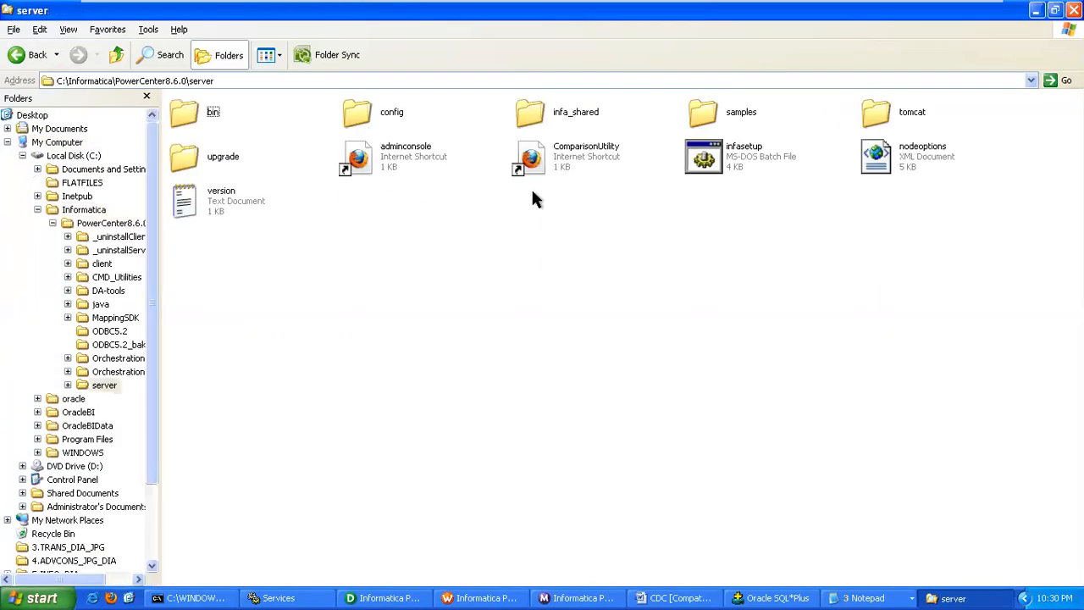
pyautogui.doubleClick(529, 111)
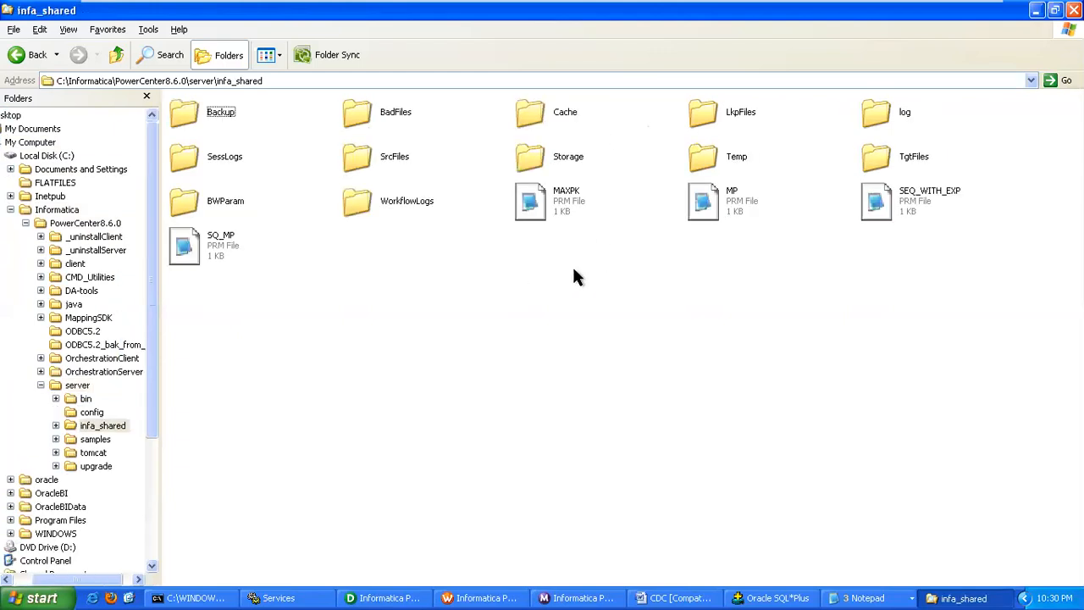
pyautogui.click(565, 112)
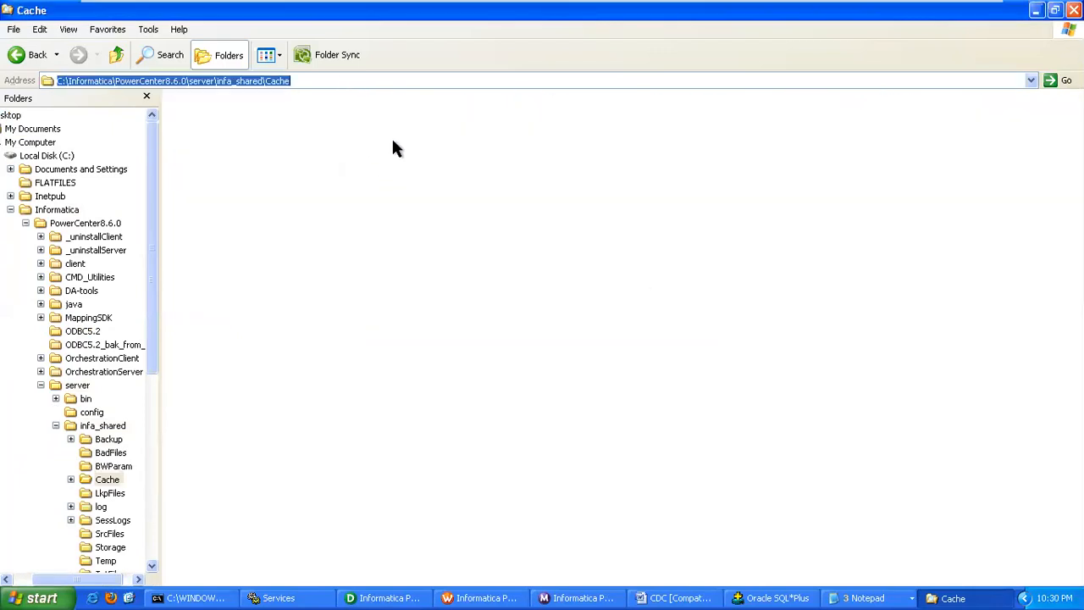
pyautogui.click(382, 596)
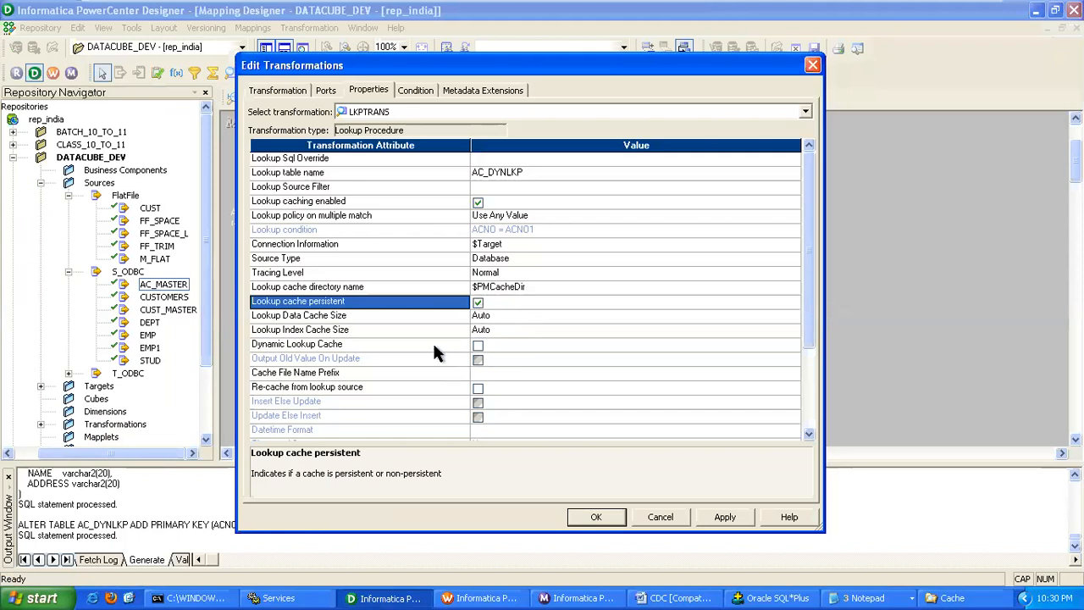
# Enable Dynamic Lookup Cache and Update Else Insert on the lookup
pyautogui.click(359, 344)
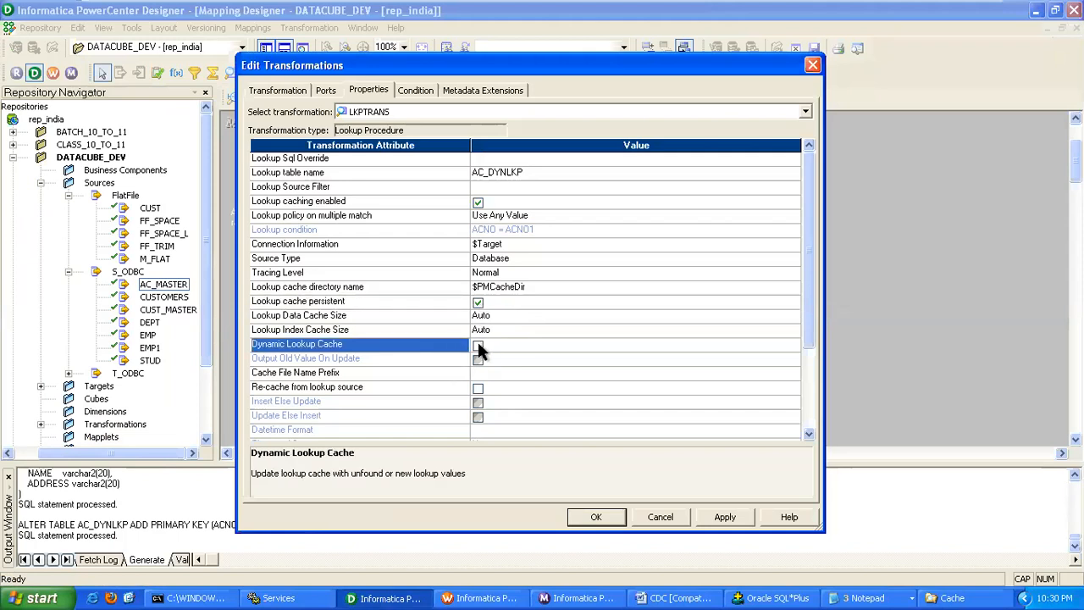
pyautogui.click(325, 90)
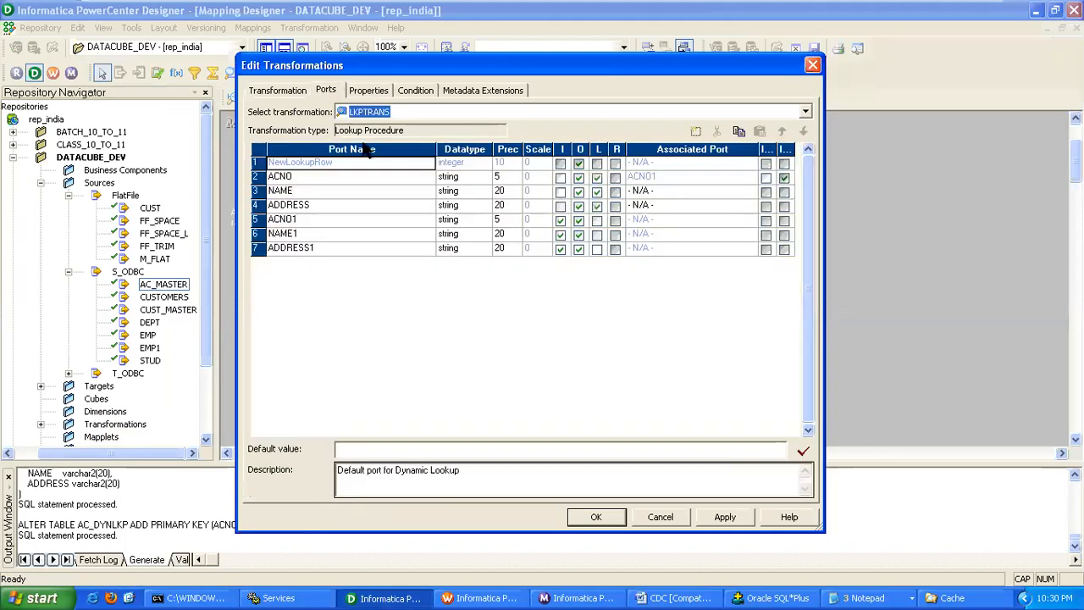
pyautogui.moveTo(347, 172)
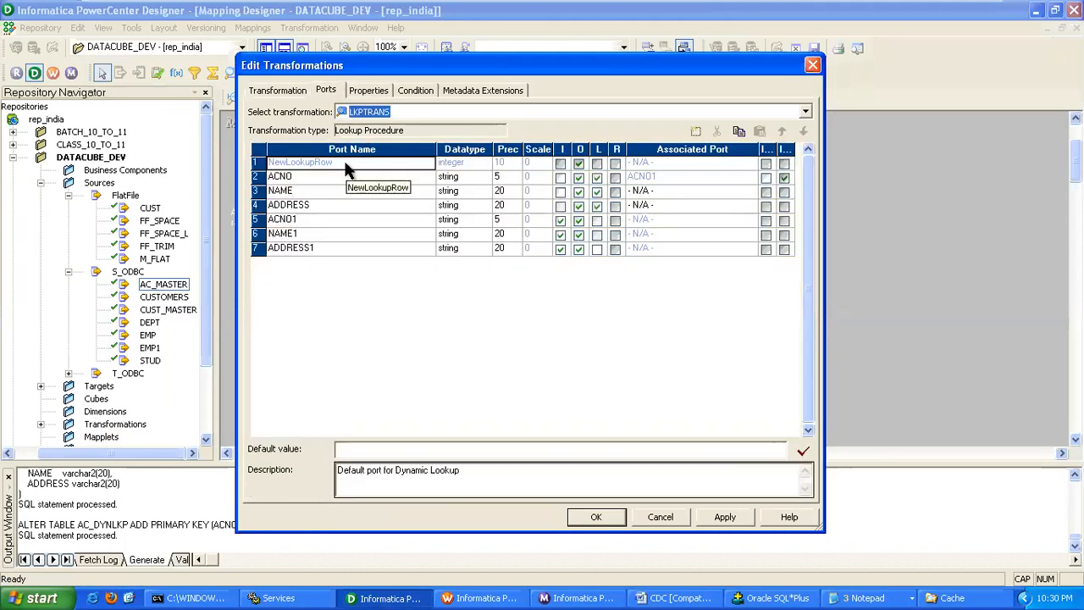
pyautogui.click(369, 90)
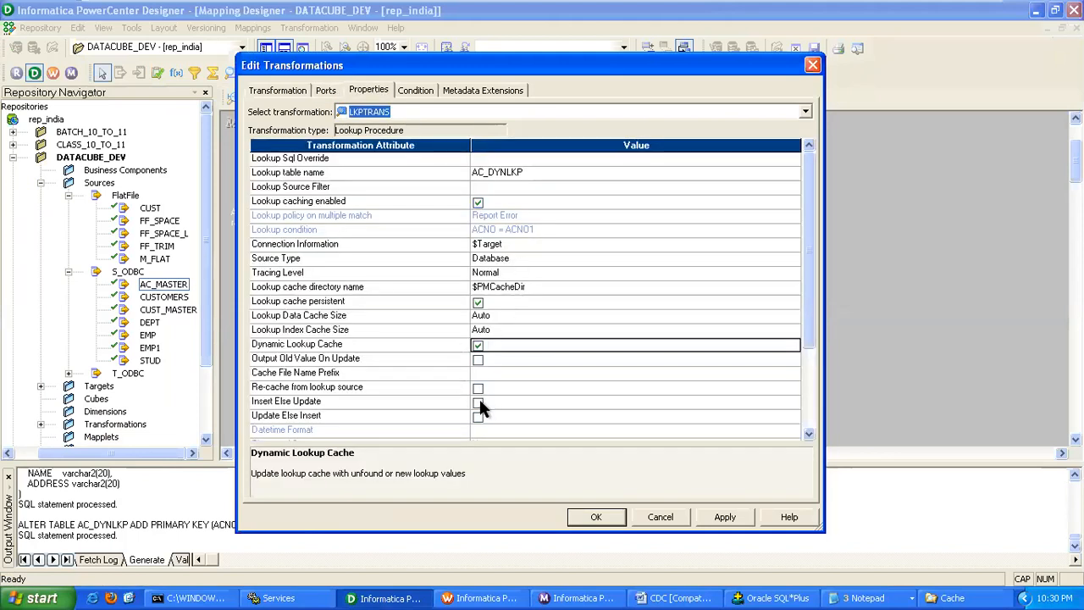
pyautogui.click(478, 401)
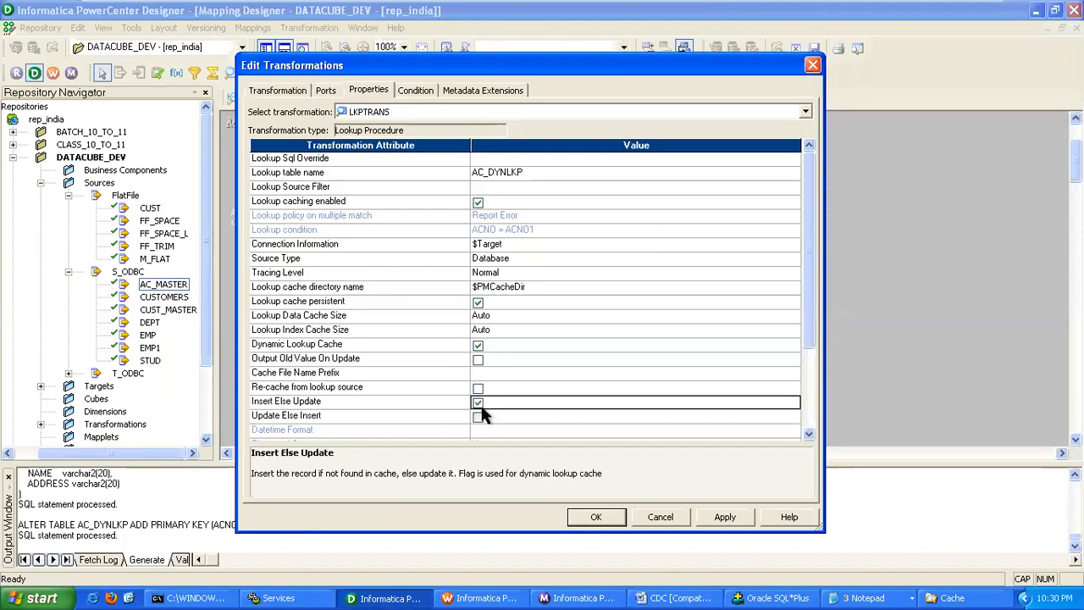
pyautogui.click(477, 417)
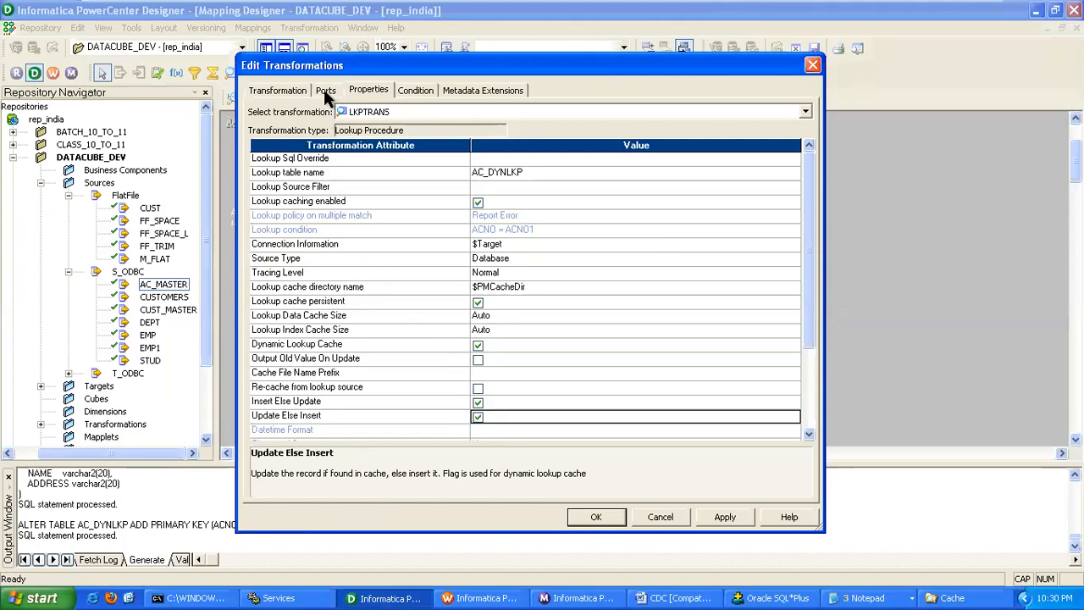
# Associate NAME with NAME1 and ADDRESS with ADDRESS1, apply and close the lookup settings
pyautogui.click(325, 89)
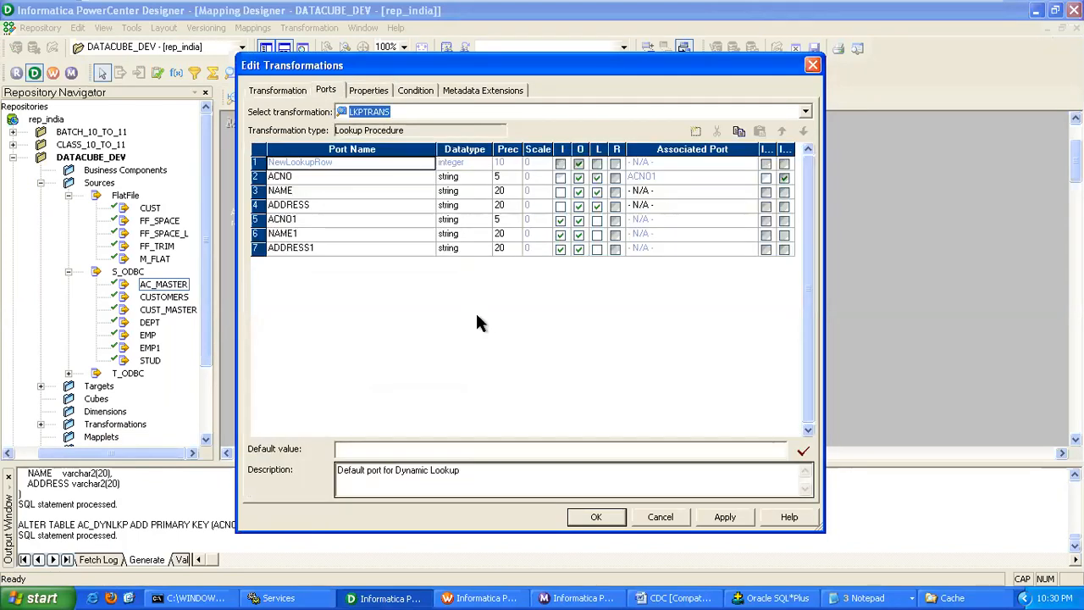
pyautogui.moveTo(539, 309)
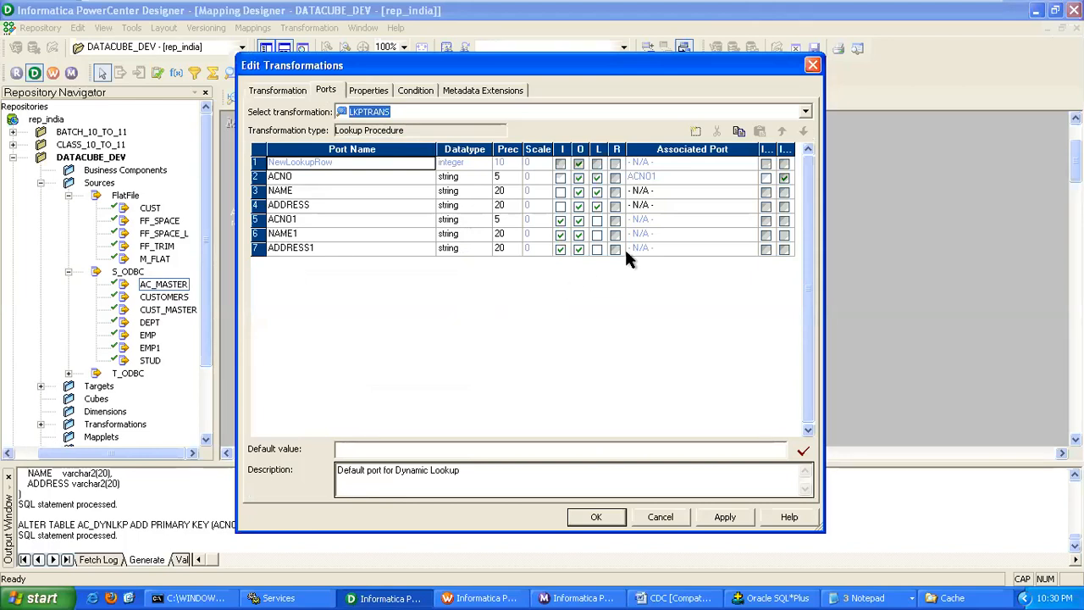
pyautogui.click(691, 189)
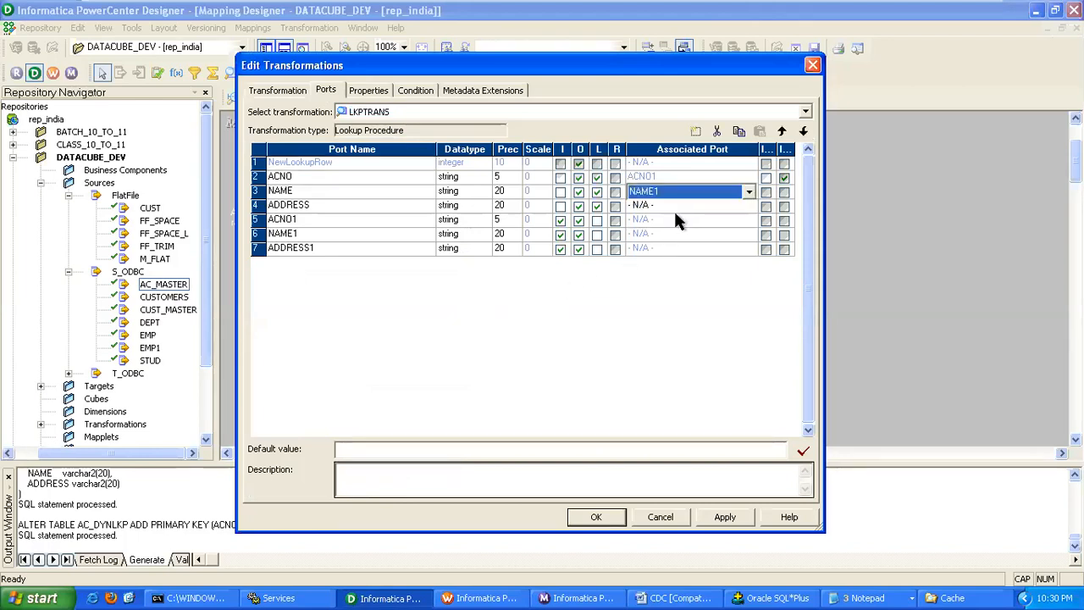
pyautogui.click(748, 207)
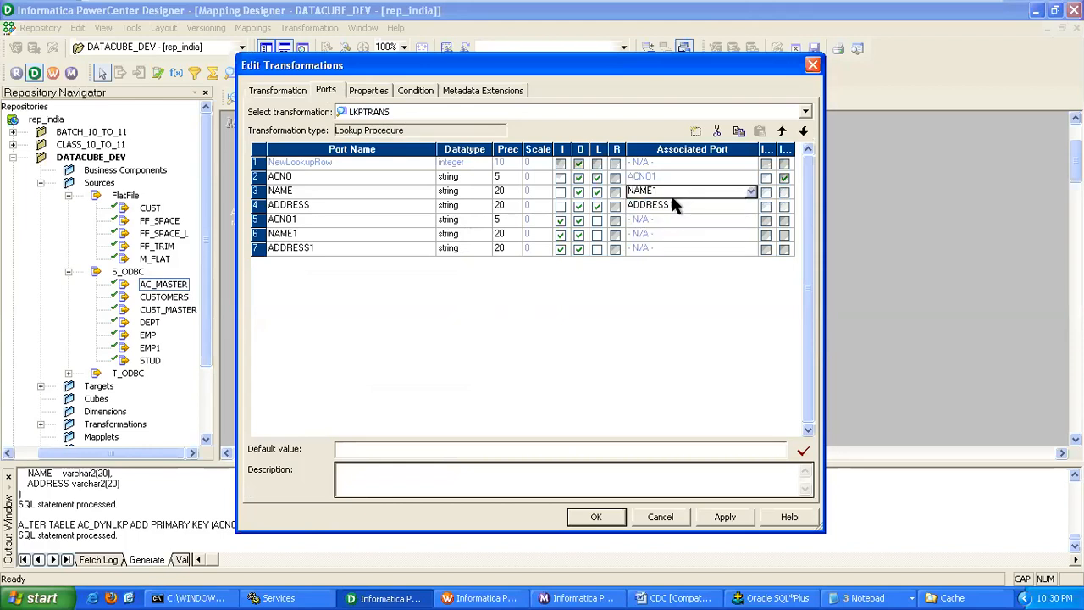
pyautogui.click(749, 205)
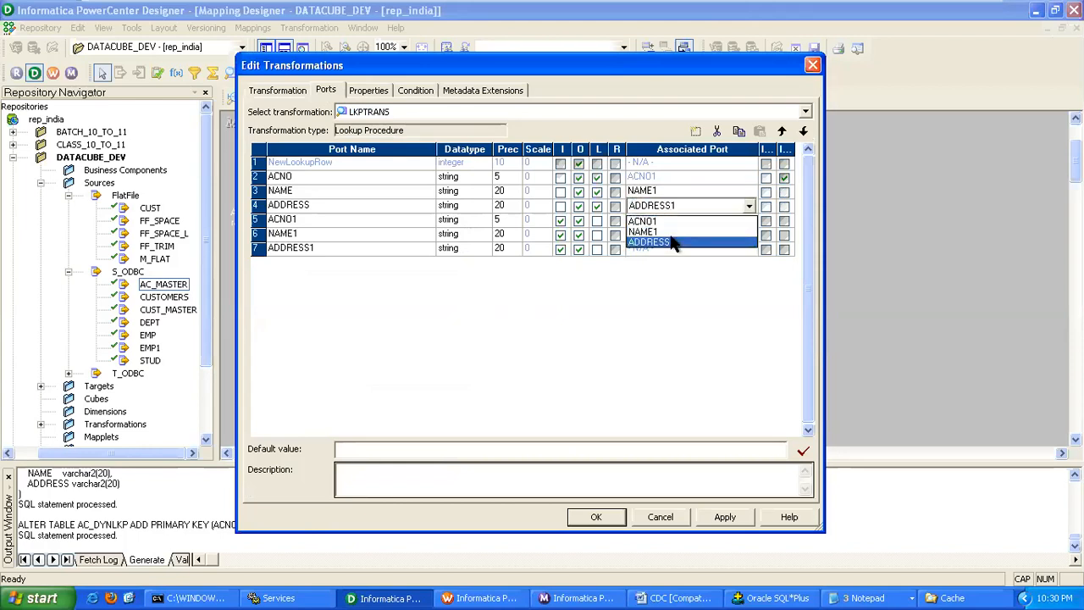
pyautogui.click(725, 516)
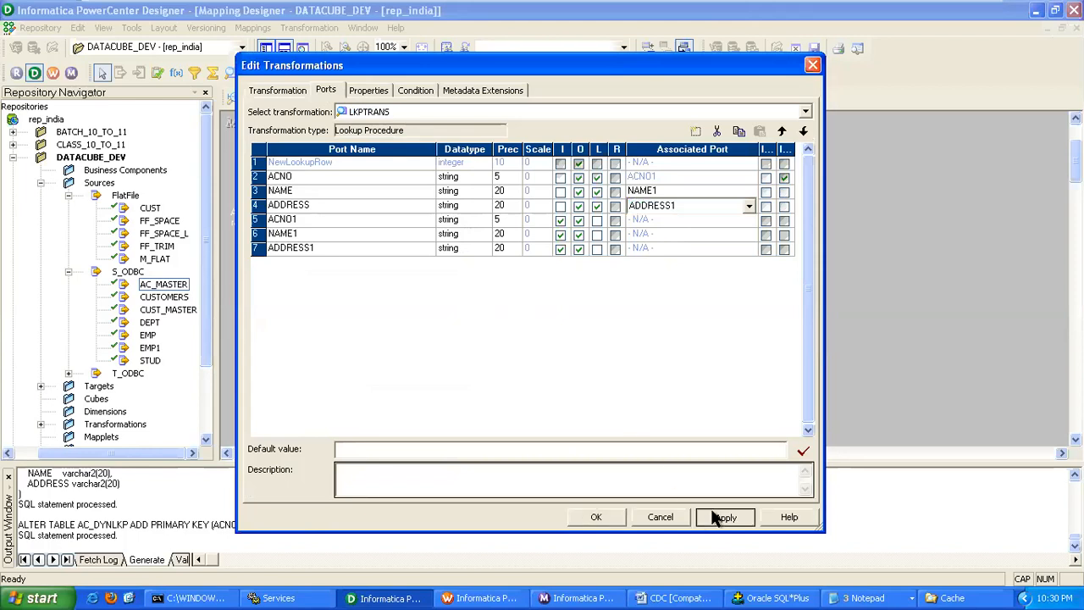
pyautogui.click(725, 516)
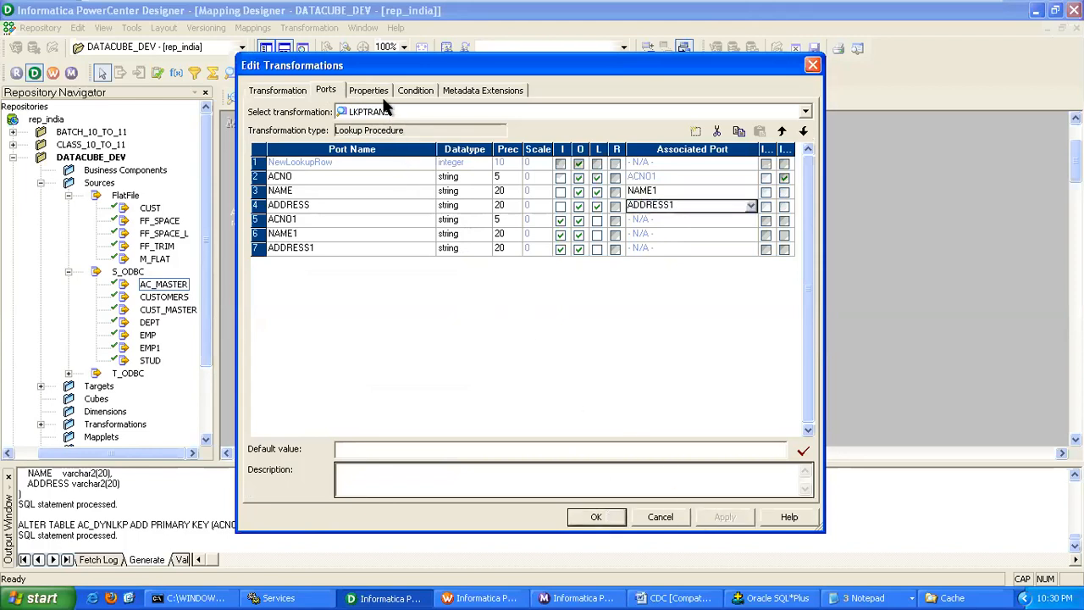
pyautogui.click(370, 90)
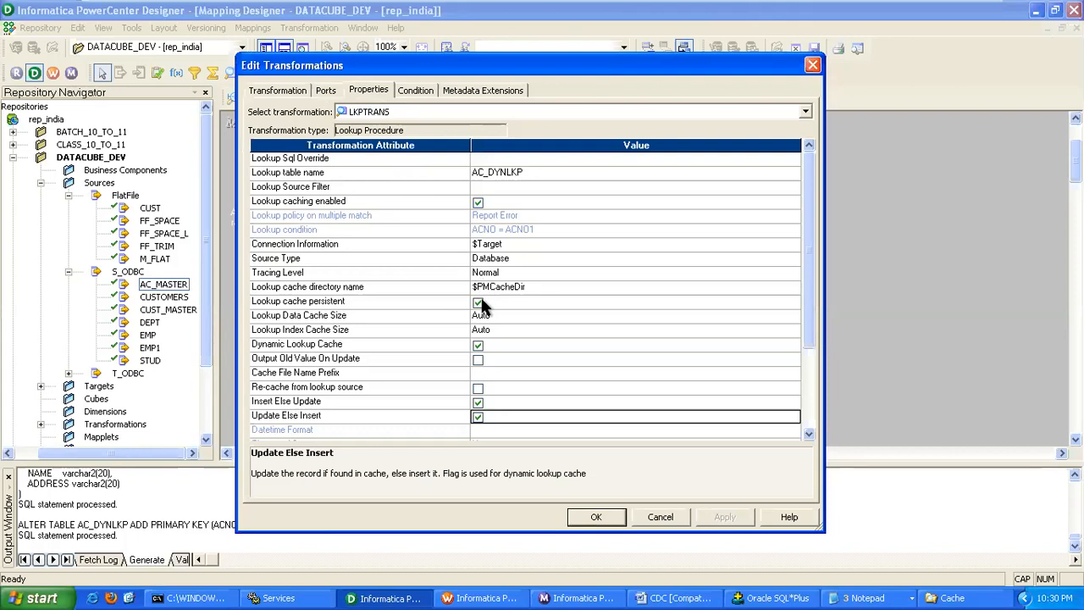
pyautogui.click(477, 301)
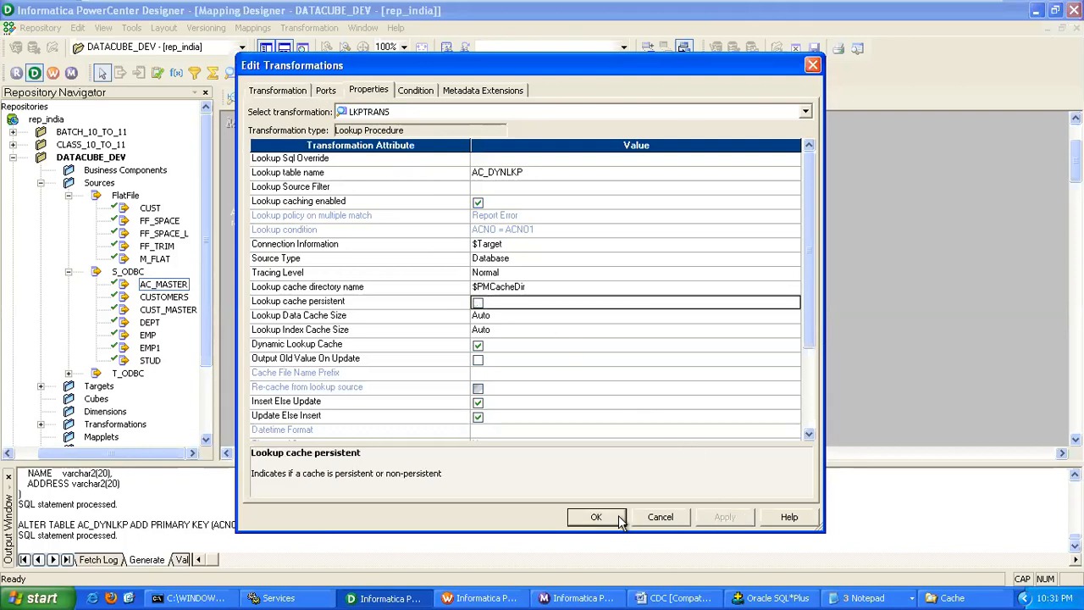
pyautogui.click(597, 517)
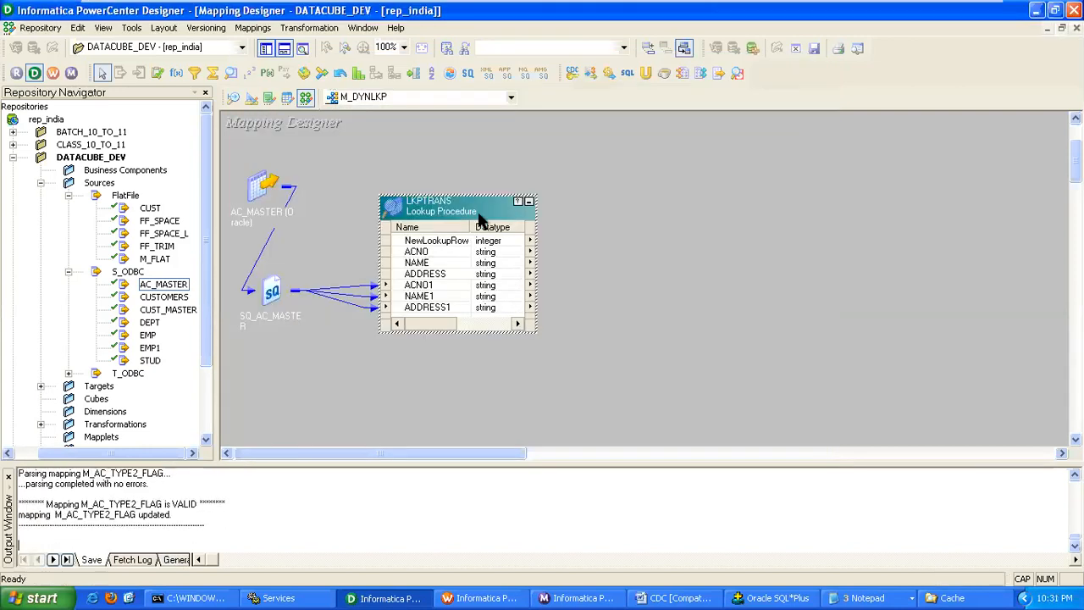
# Add router RTRTRANS with two output groups named INSERT and UPDATE
pyautogui.moveTo(440, 207); pyautogui.dragTo(423, 159)
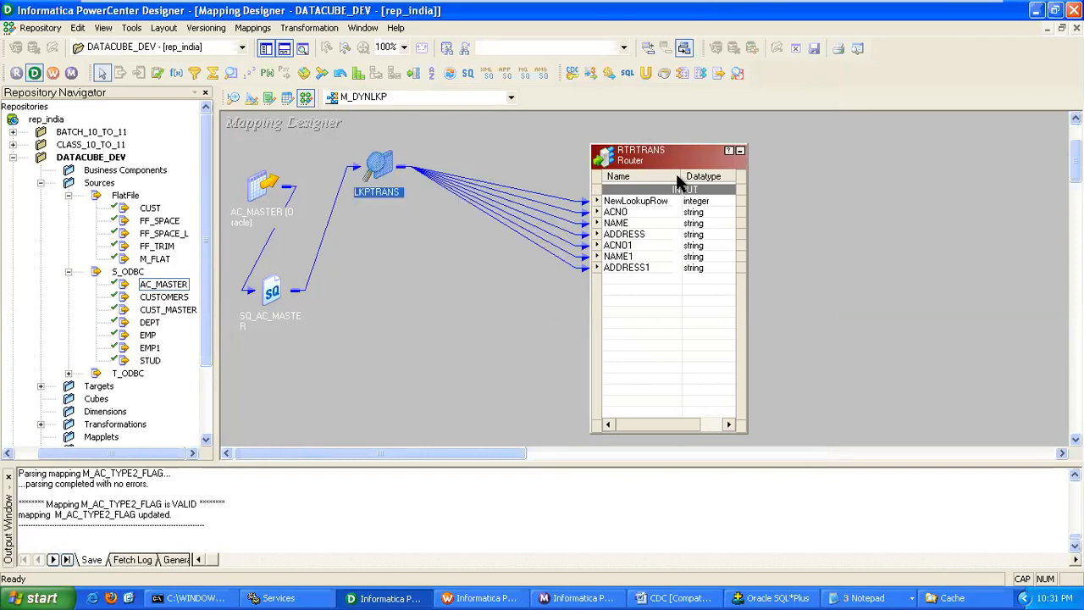
pyautogui.doubleClick(660, 156)
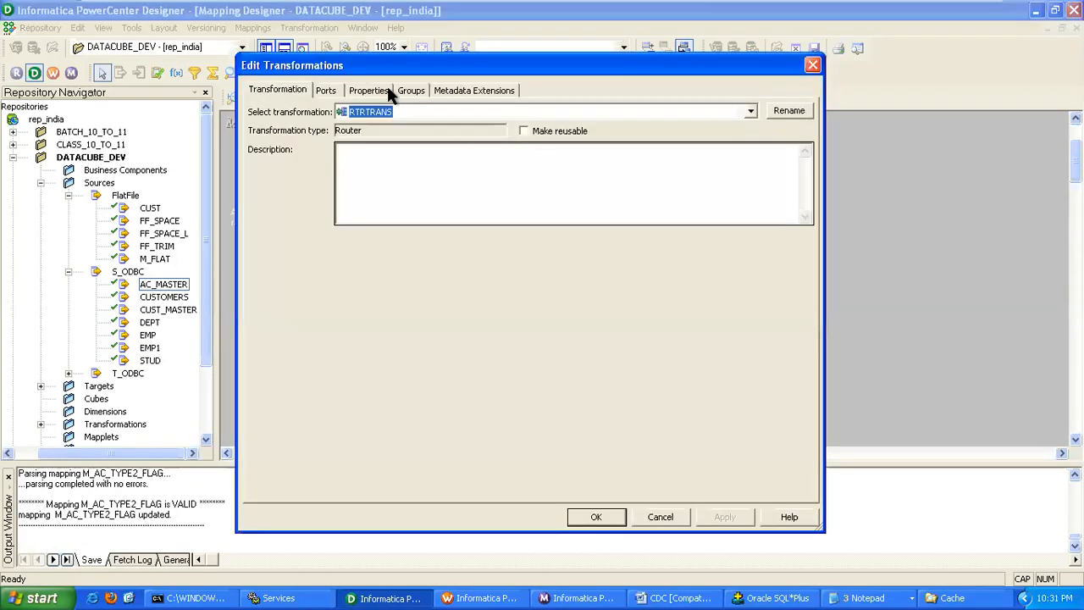
pyautogui.click(409, 92)
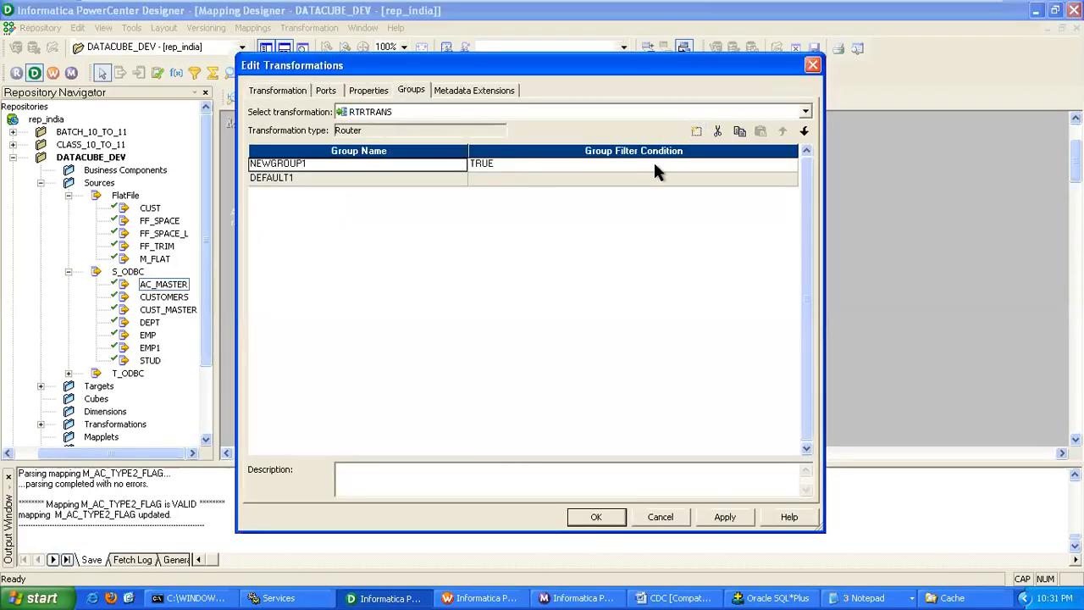
pyautogui.click(696, 130)
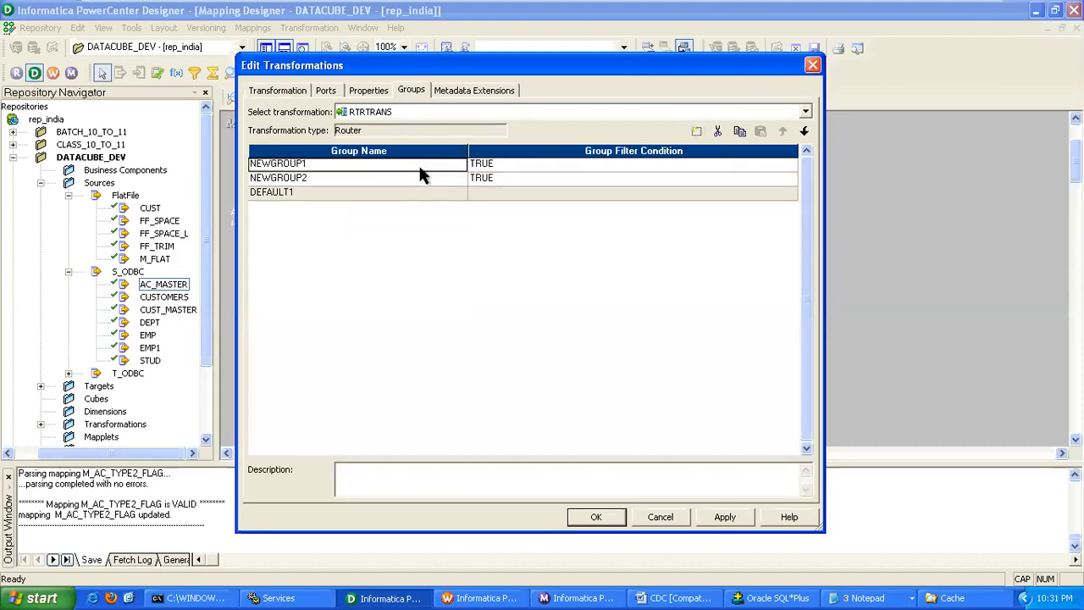
pyautogui.write('INSERT')
pyautogui.click(357, 178)
pyautogui.write('UPDATE')
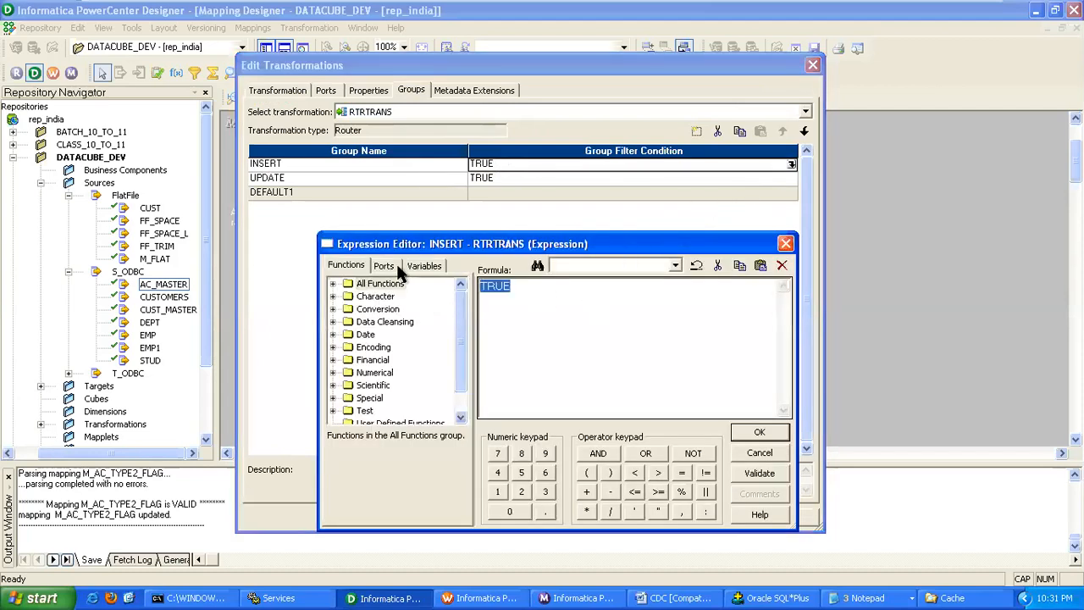
# Set group conditions INSERT: NewLookupRow = 1 and UPDATE: NewLookupRow = 2
pyautogui.click(382, 264)
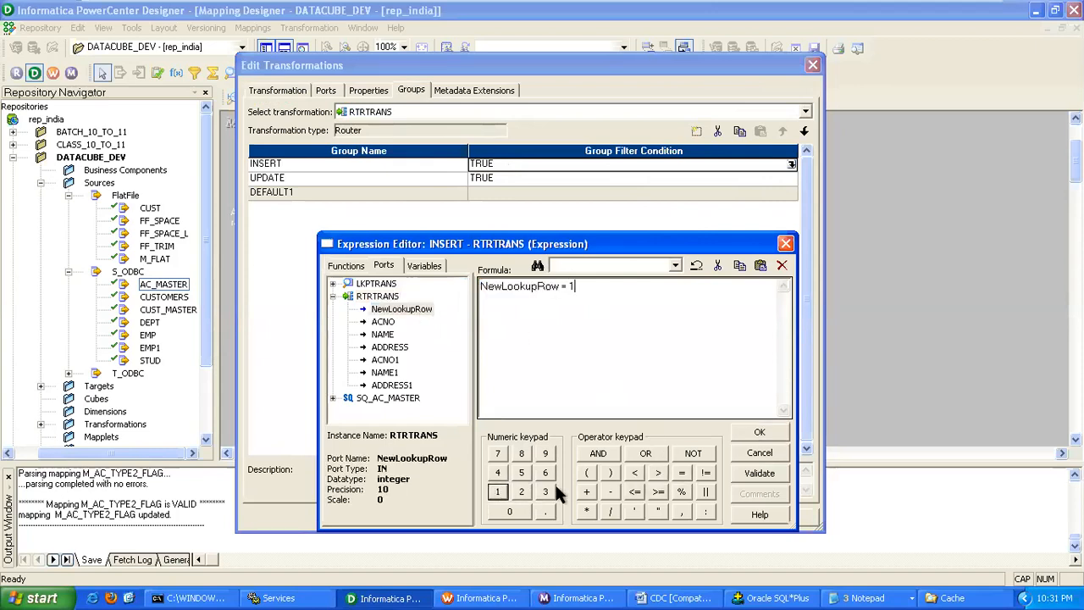
pyautogui.click(759, 432)
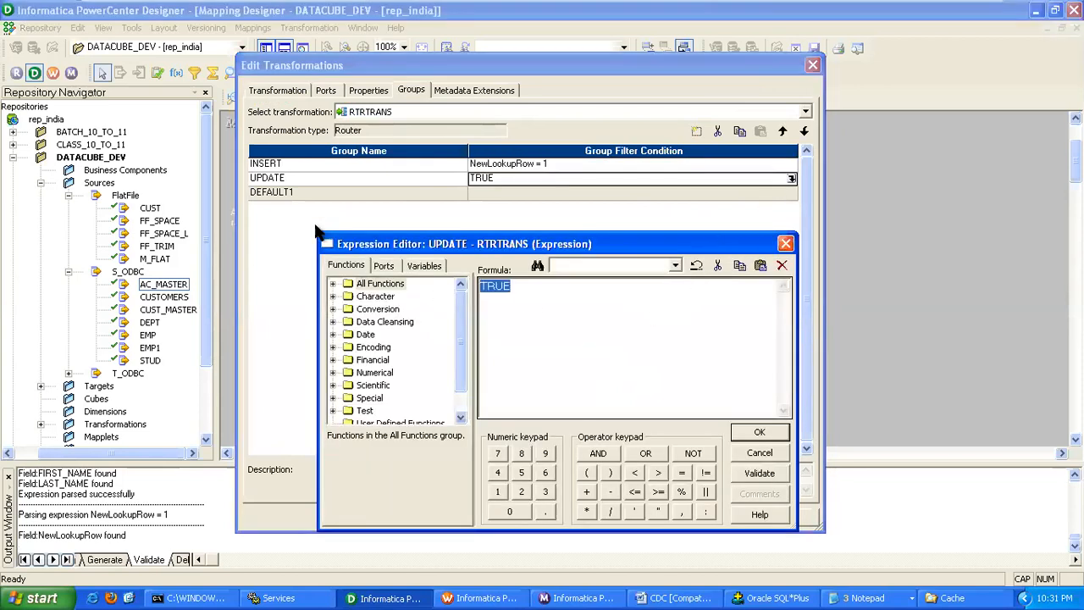
pyautogui.click(382, 265)
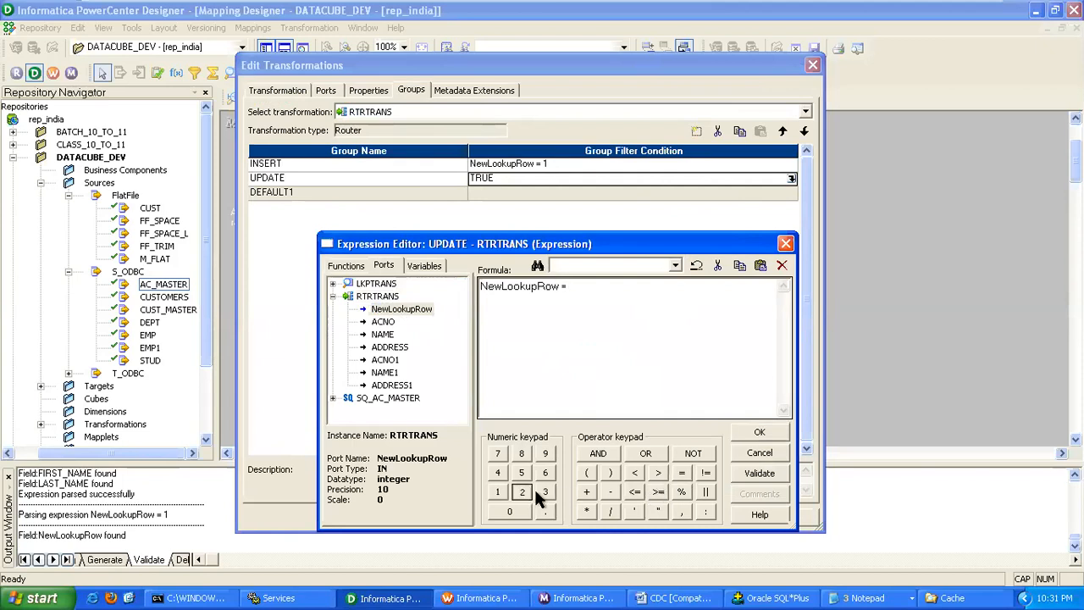
pyautogui.click(759, 472)
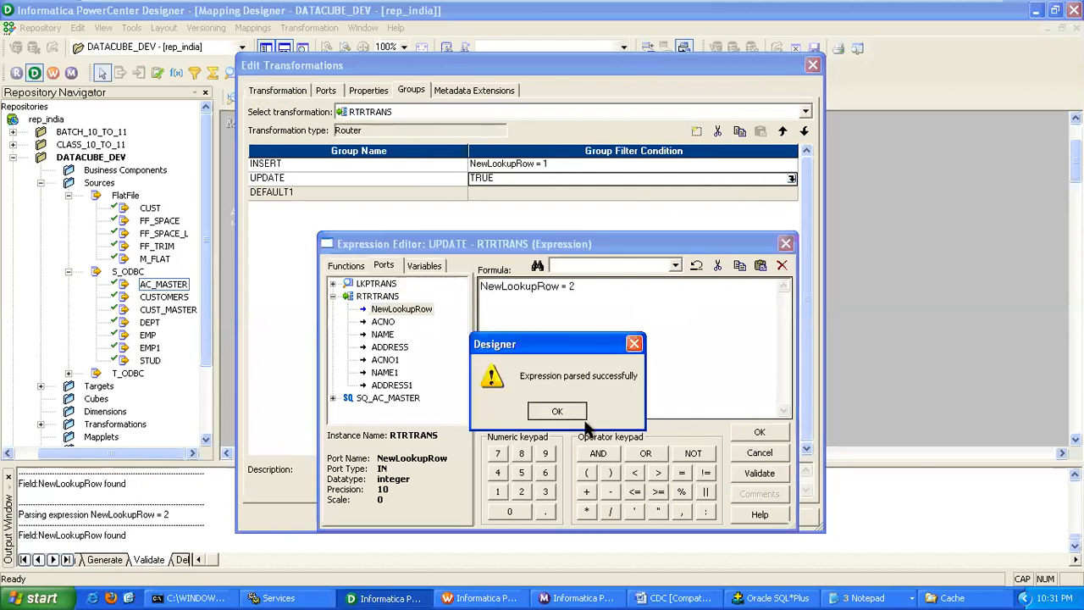
pyautogui.click(557, 411)
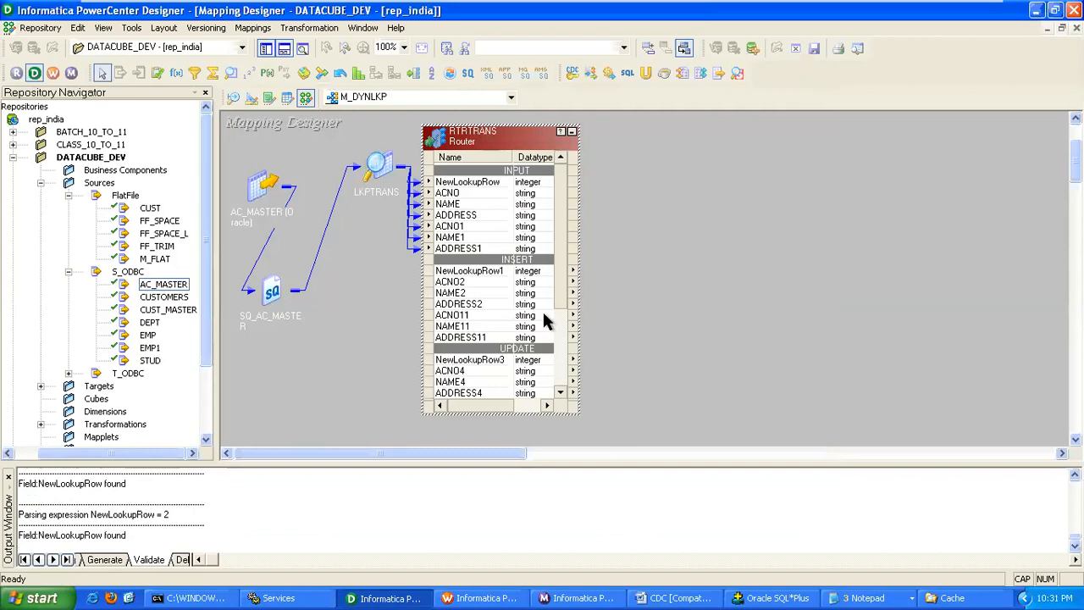
# Link the INSERT group to AC_DYNLKP and add an Update Strategy for the UPDATE group
pyautogui.scroll(-3)
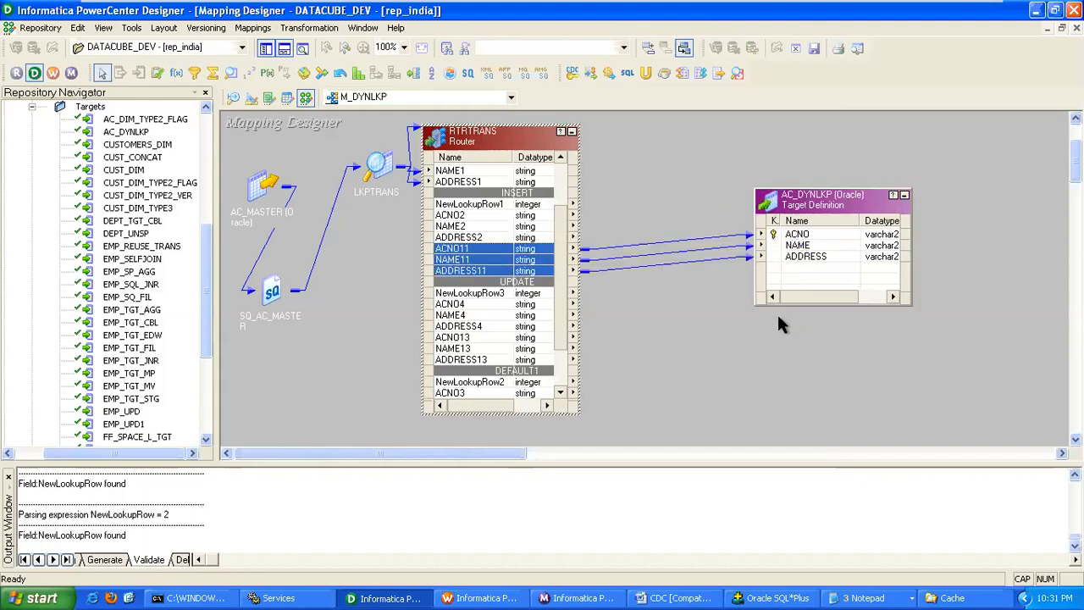
pyautogui.scroll(-3)
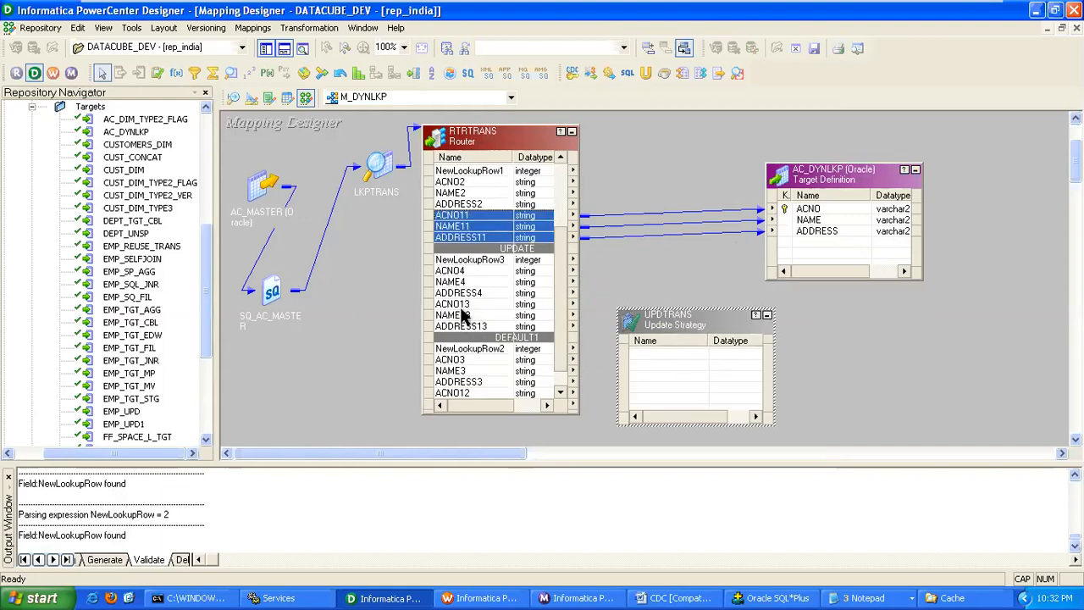
pyautogui.click(450, 303)
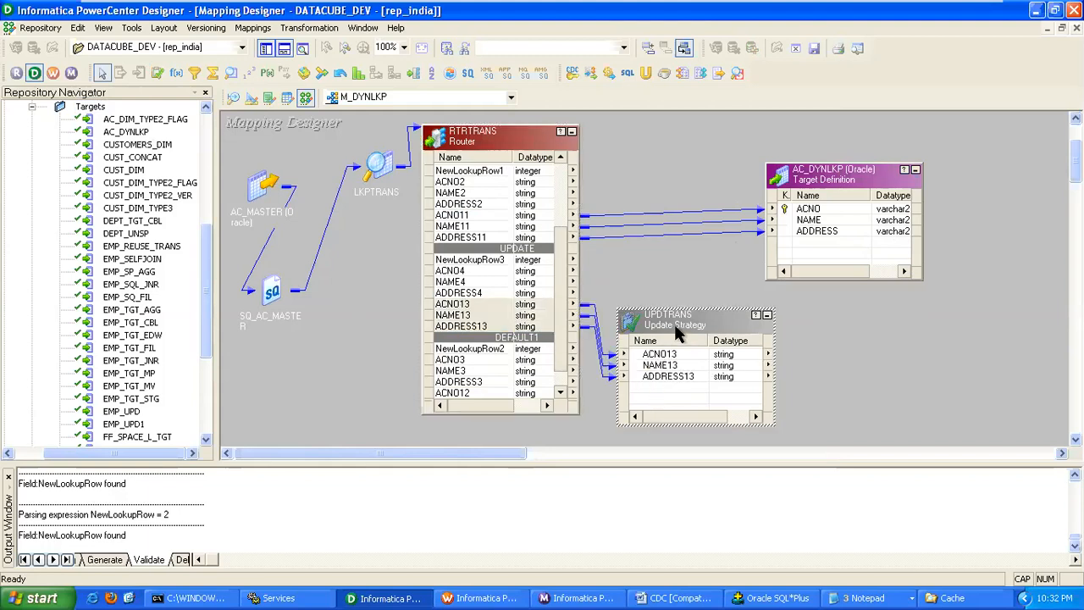
# Set the update strategy expression to DD_UPDATE and validate it
pyautogui.doubleClick(669, 313)
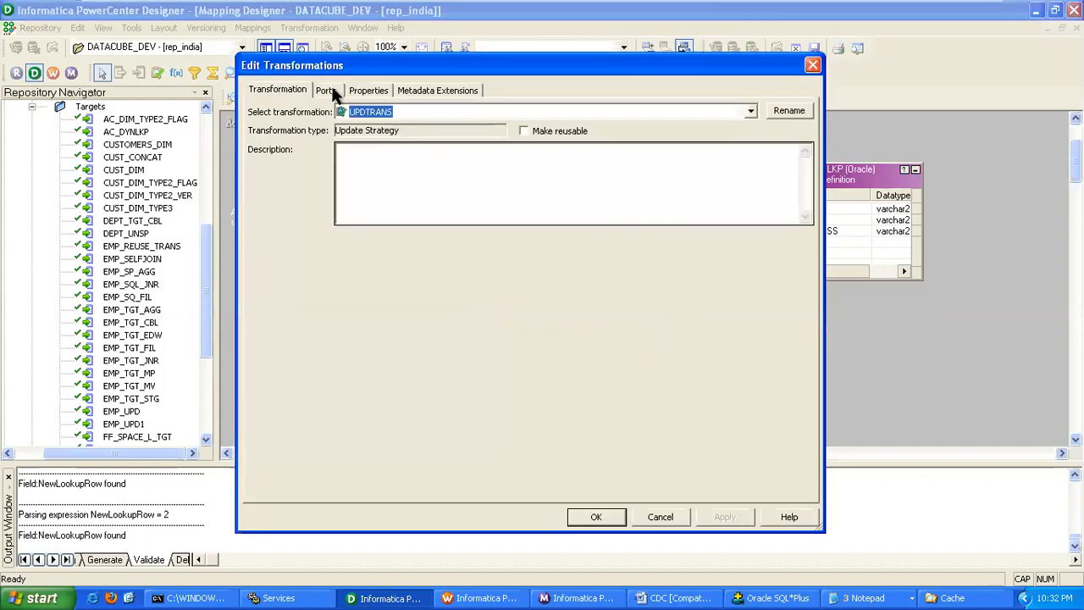
pyautogui.click(369, 90)
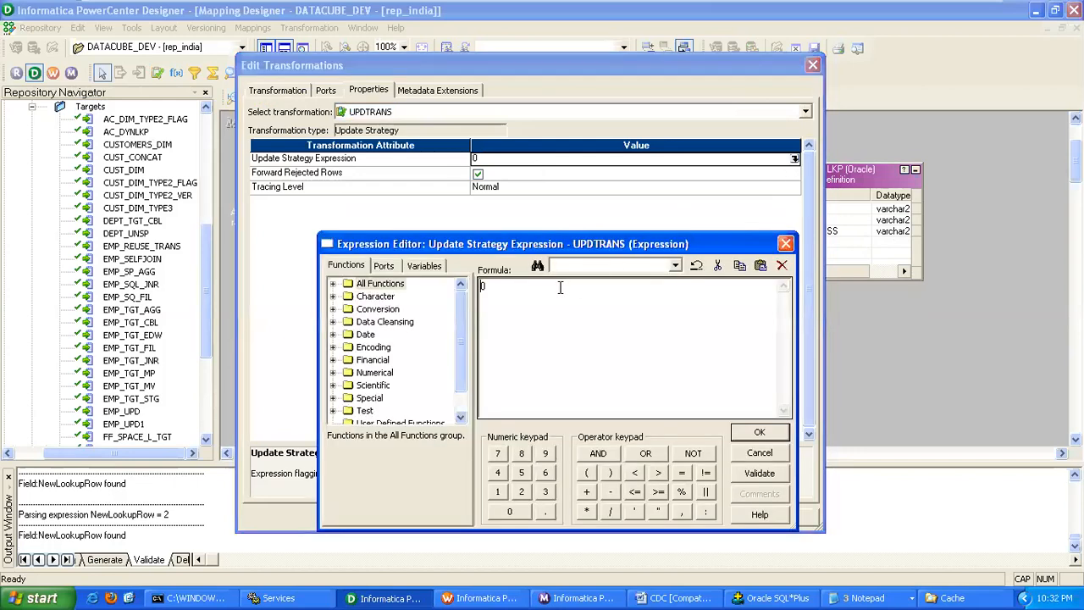
pyautogui.write('DD_')
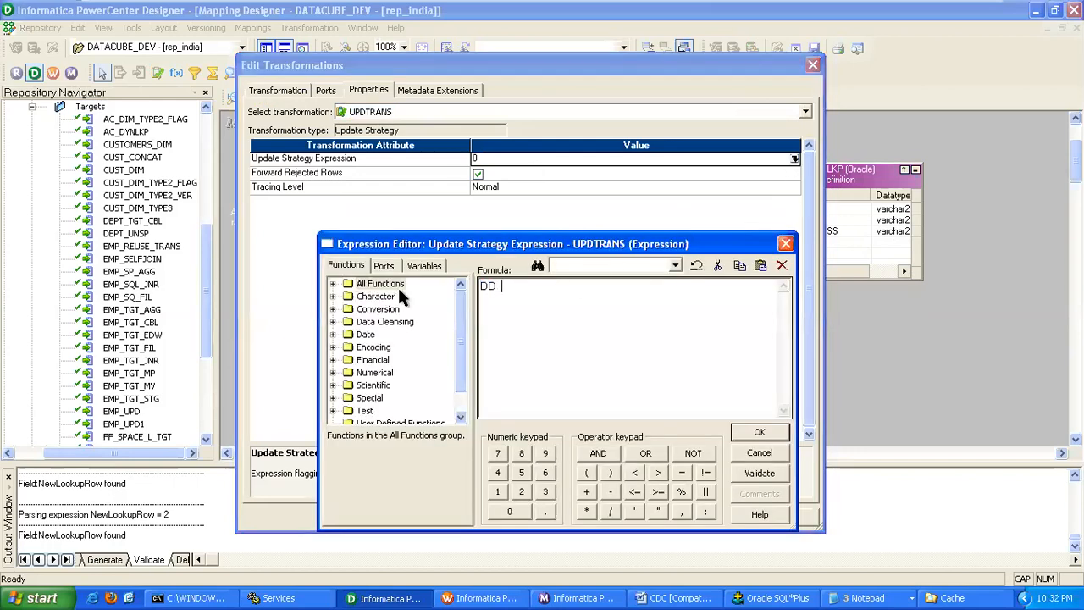
pyautogui.write('UPDATE')
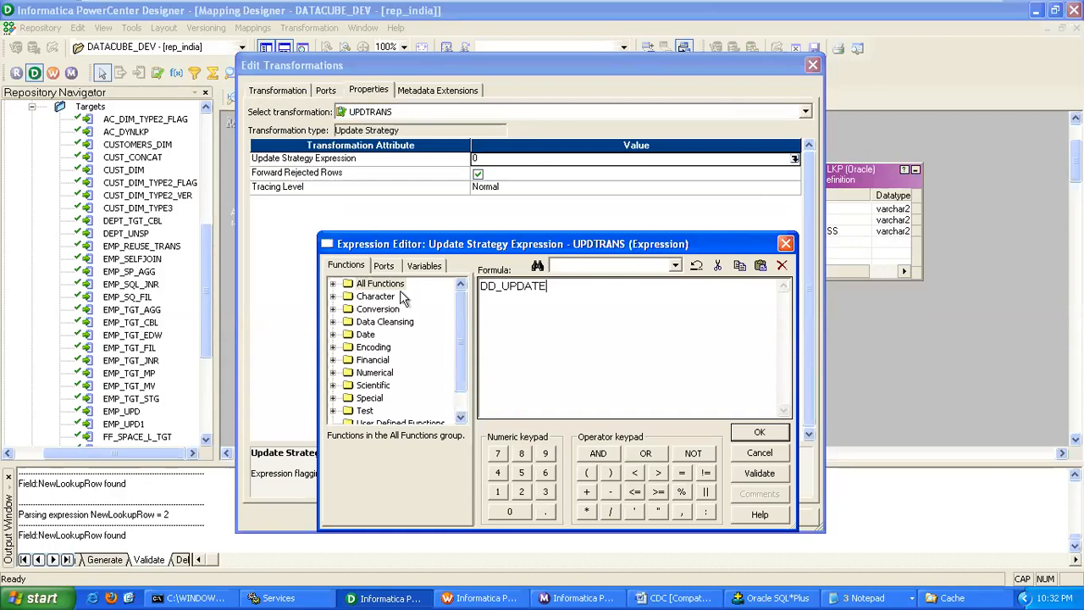
pyautogui.click(758, 472)
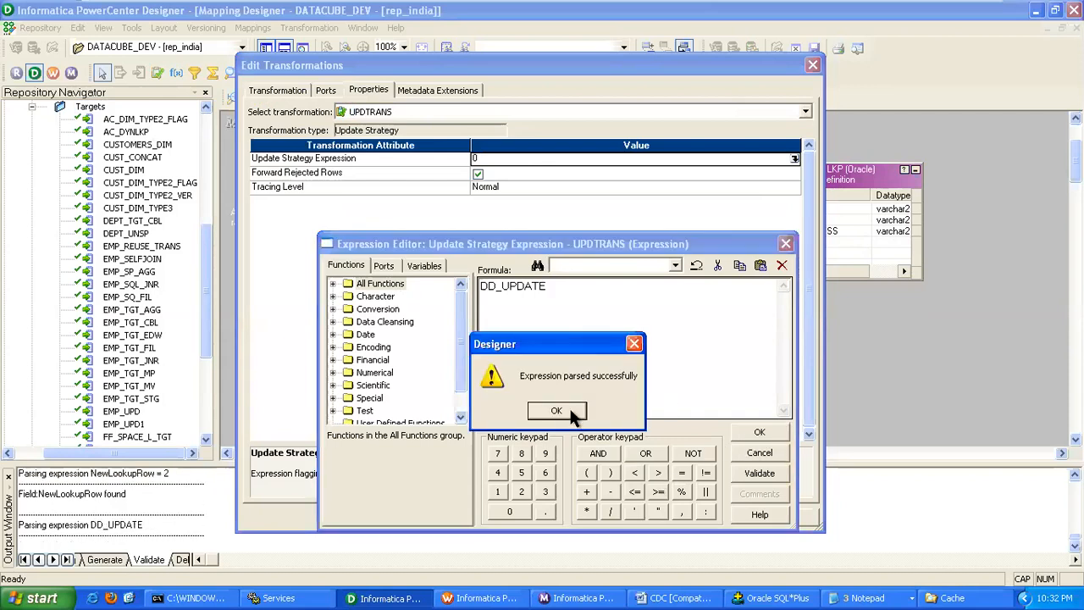
pyautogui.click(556, 412)
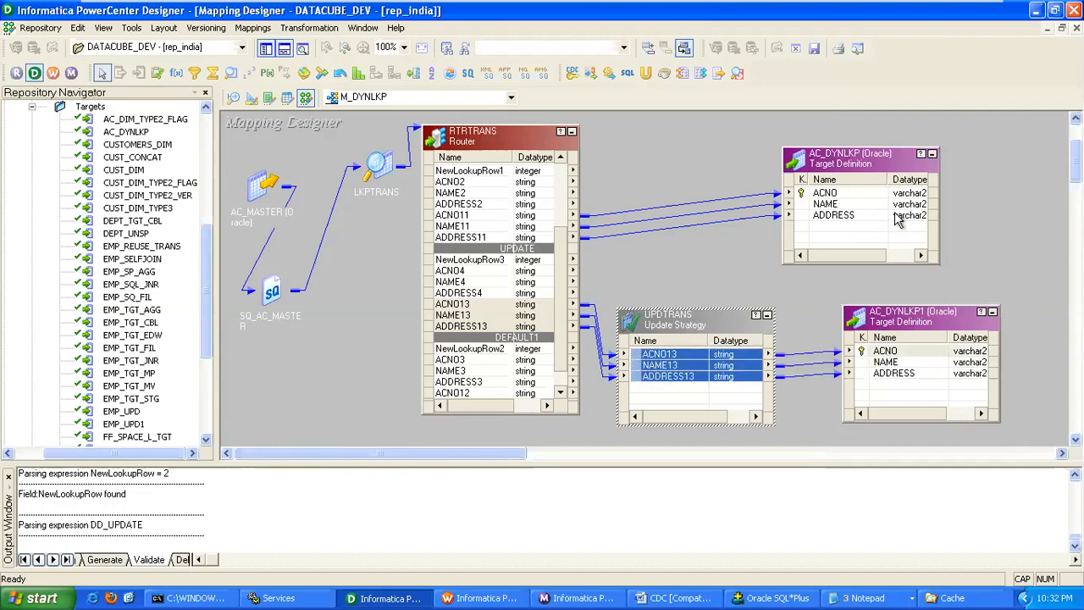
# Rename the two target instances AC_DYNLKP_INSERT and AC_DYNLKP_UPDATE
pyautogui.doubleClick(850, 152)
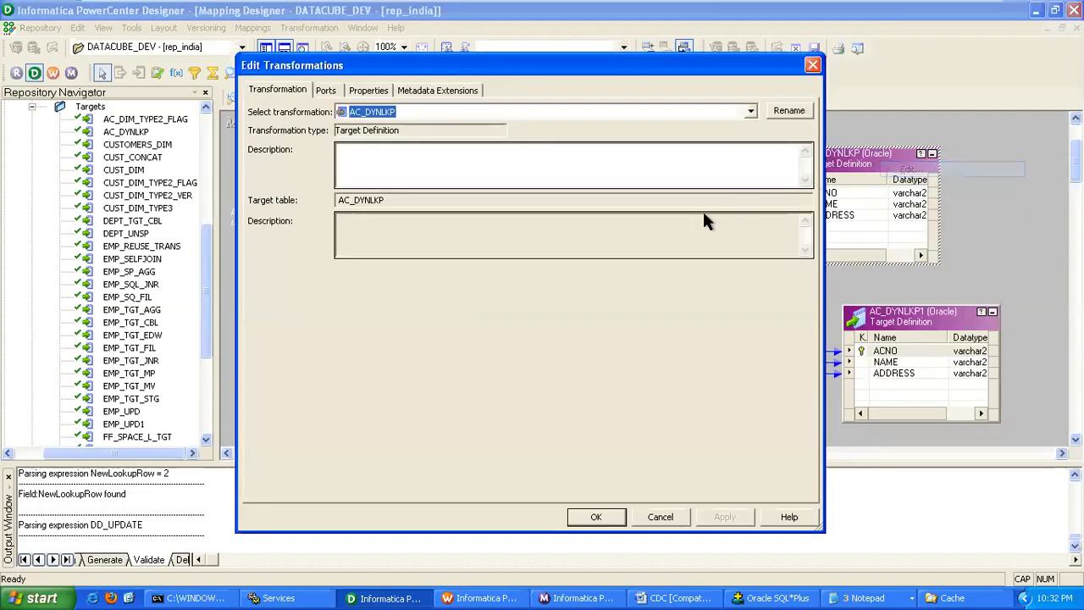
pyautogui.click(789, 110)
pyautogui.write('AC_DYNLKP_IN')
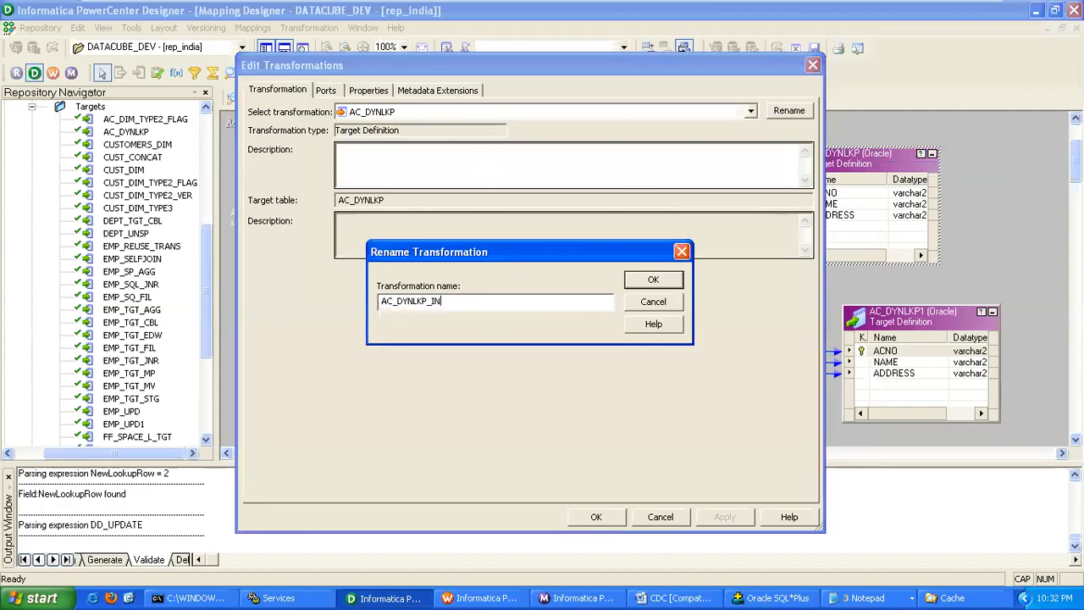
pyautogui.click(654, 280)
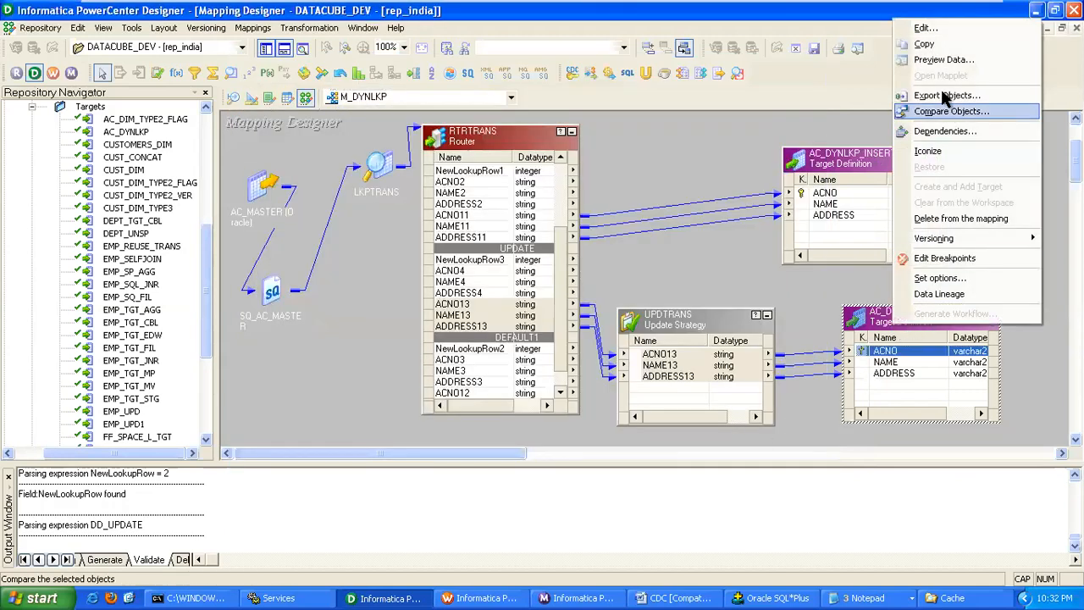
pyautogui.click(925, 27)
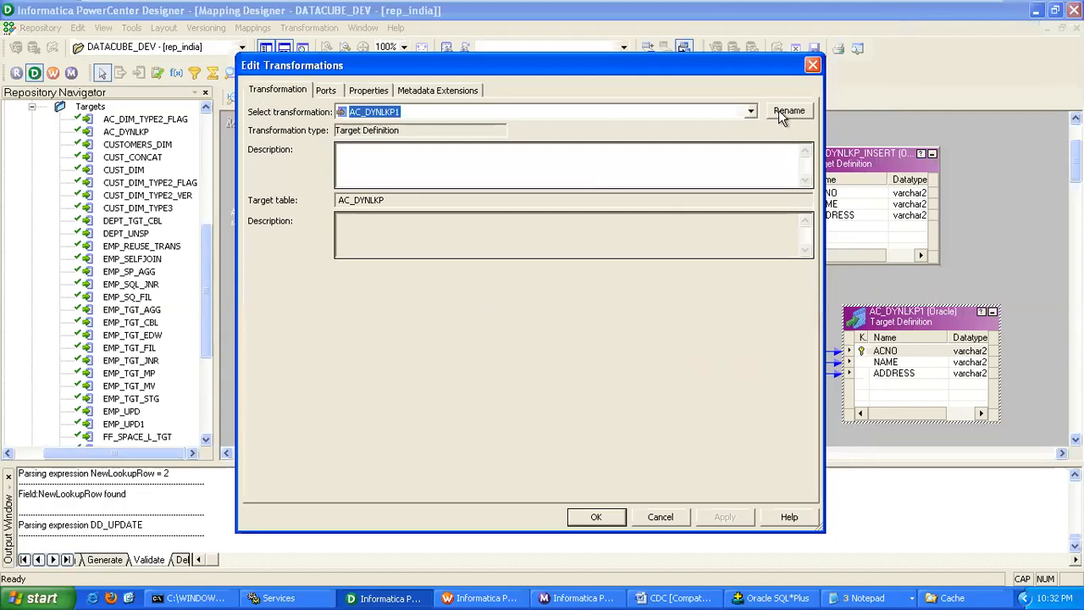
pyautogui.click(789, 112)
pyautogui.write('AC_DYNLKP_UP')
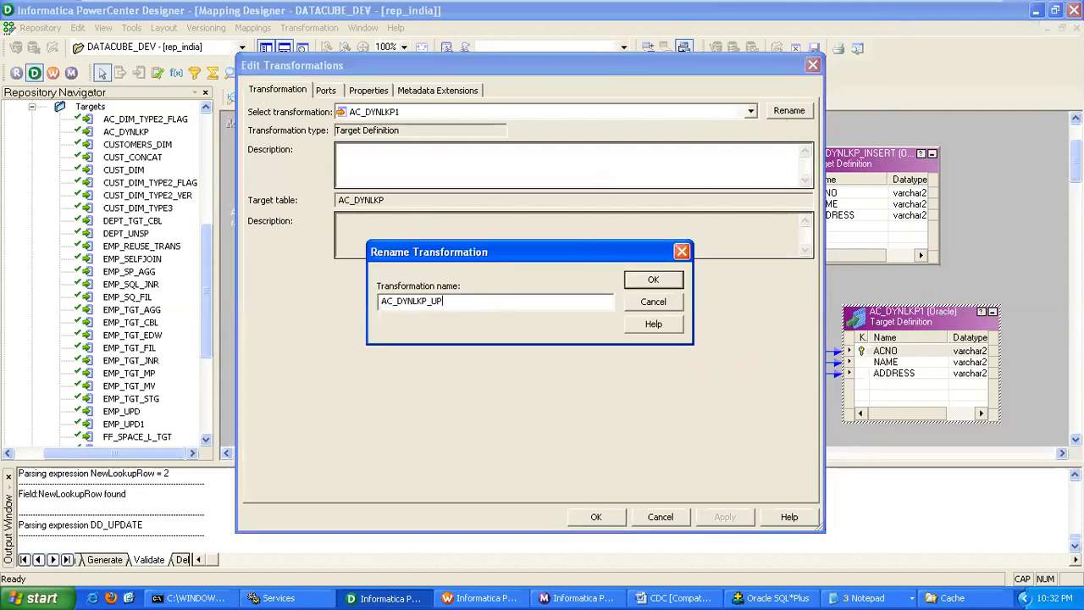
pyautogui.write('DATE')
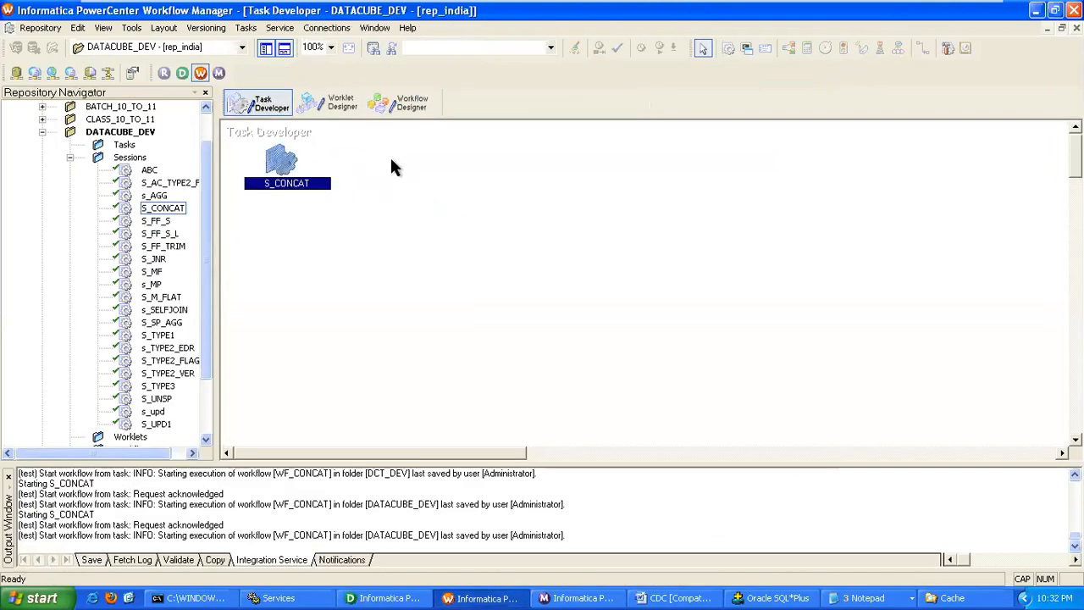
# Create a new Session task named S_DYNLKP on mapping M_DYNLKP, past the invalid-name warning
pyautogui.click(244, 27)
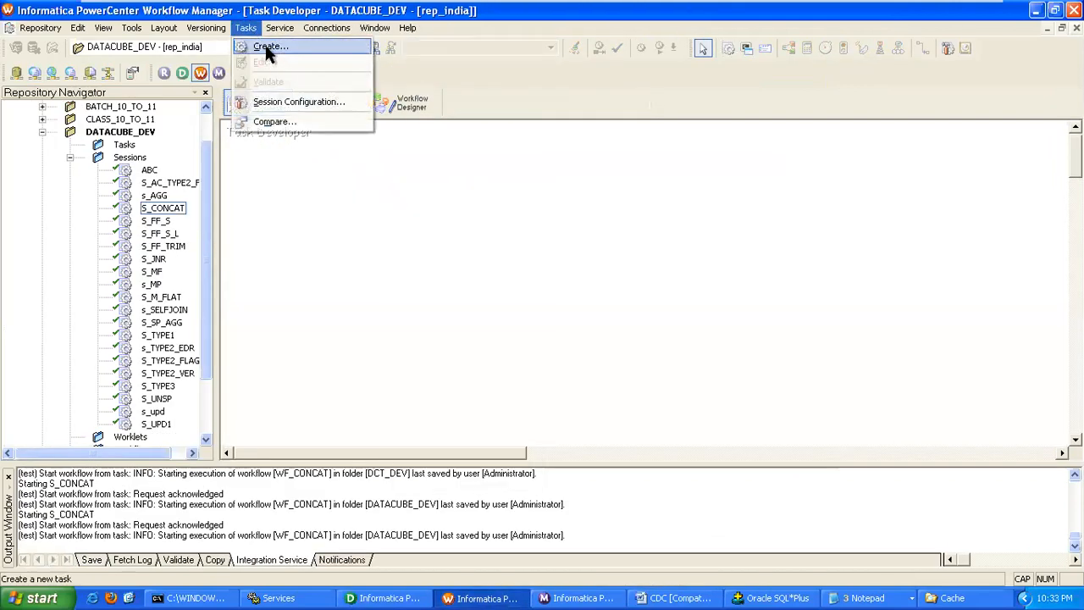
pyautogui.click(269, 47)
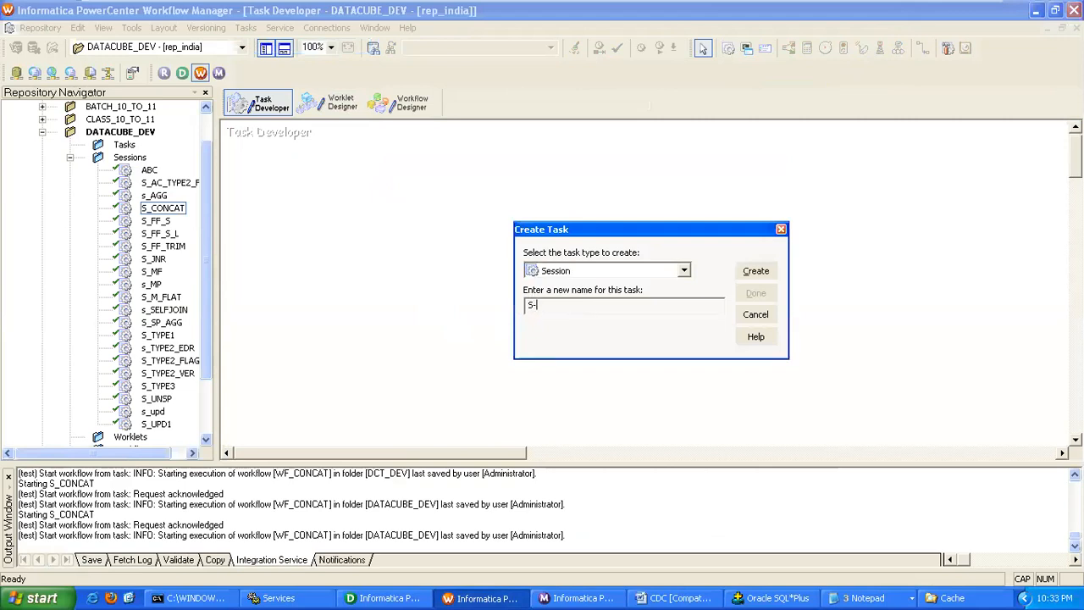
pyautogui.click(755, 271)
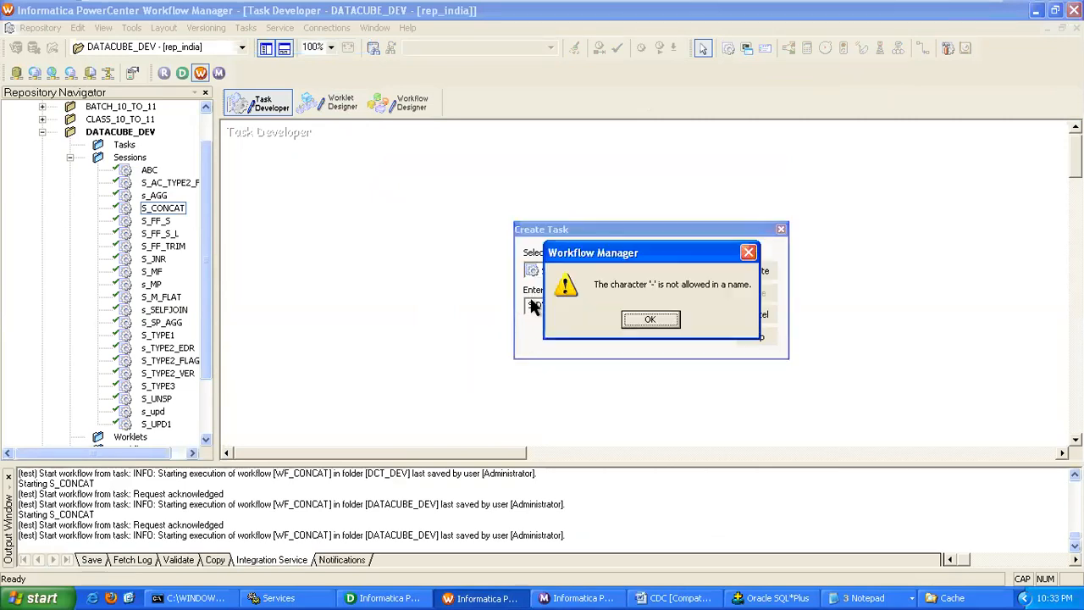
pyautogui.click(650, 319)
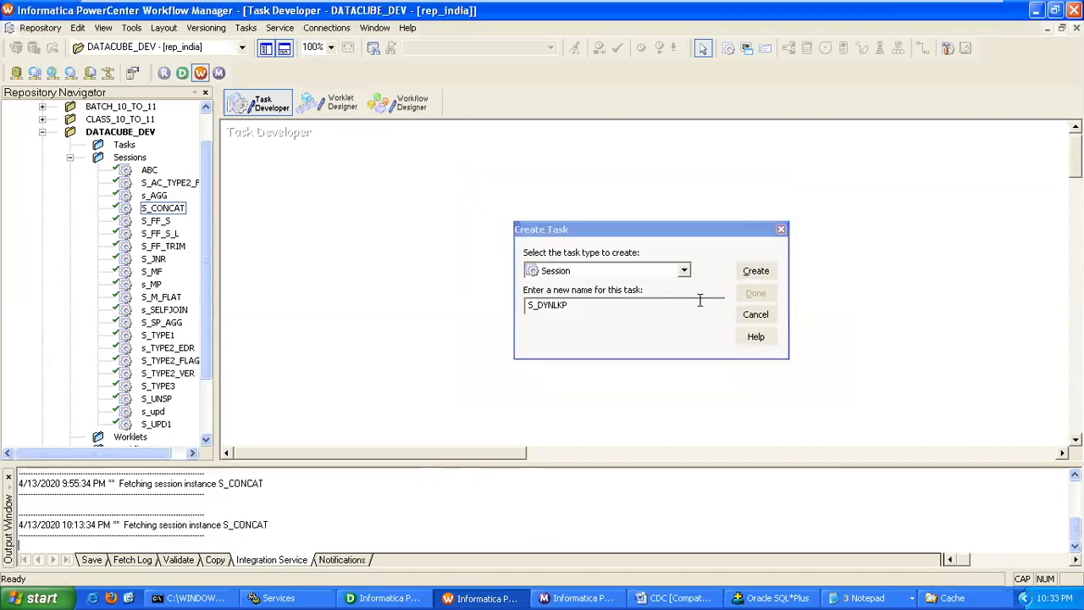
pyautogui.click(756, 270)
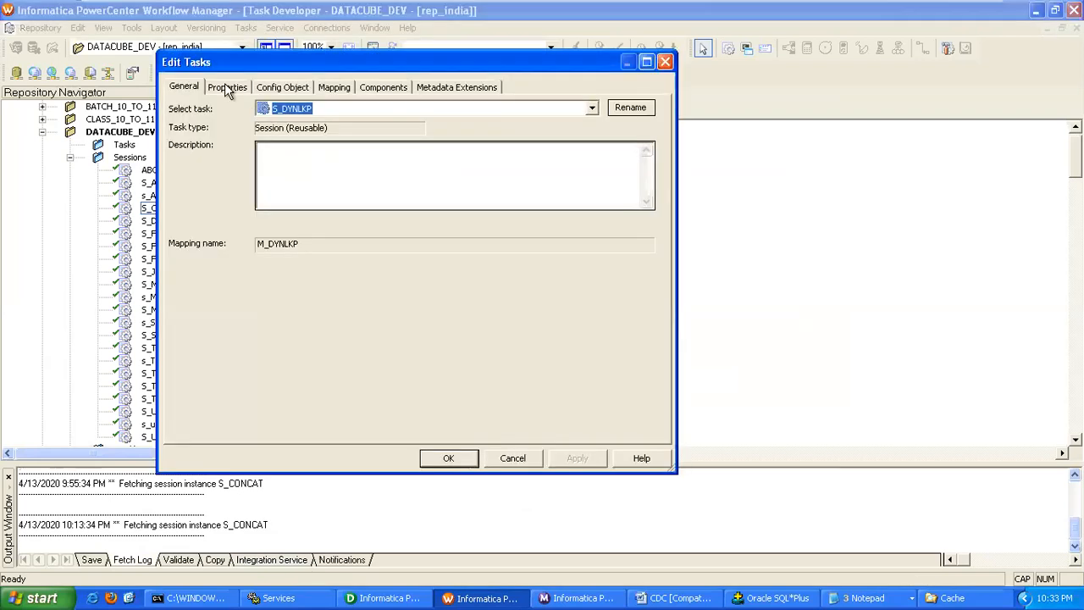
# Set the session's source connection to S_REL and both target writers to T_REL, then confirm
pyautogui.click(227, 86)
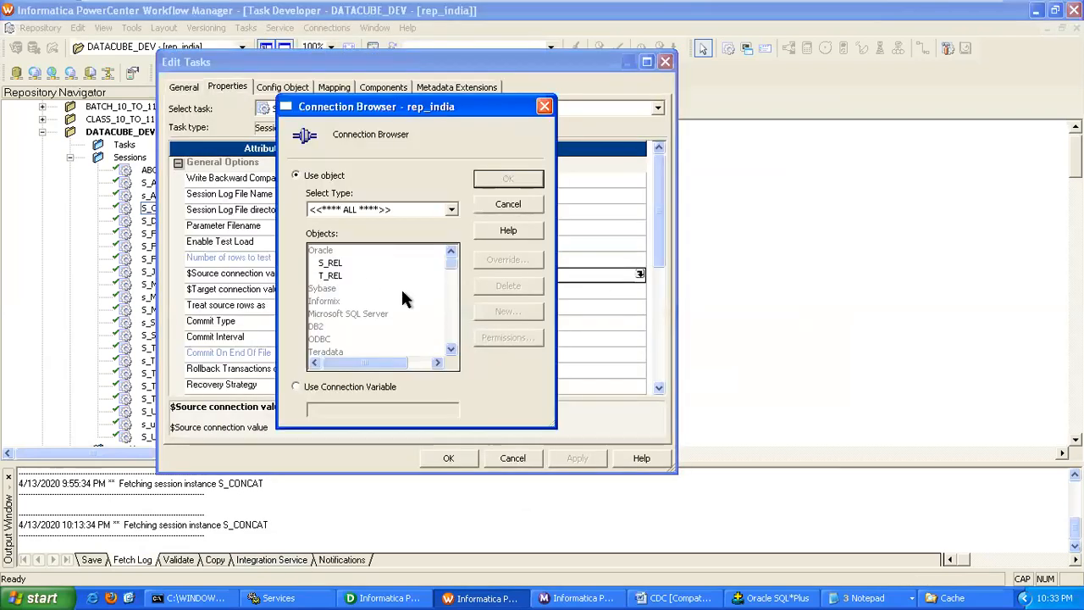
pyautogui.click(508, 178)
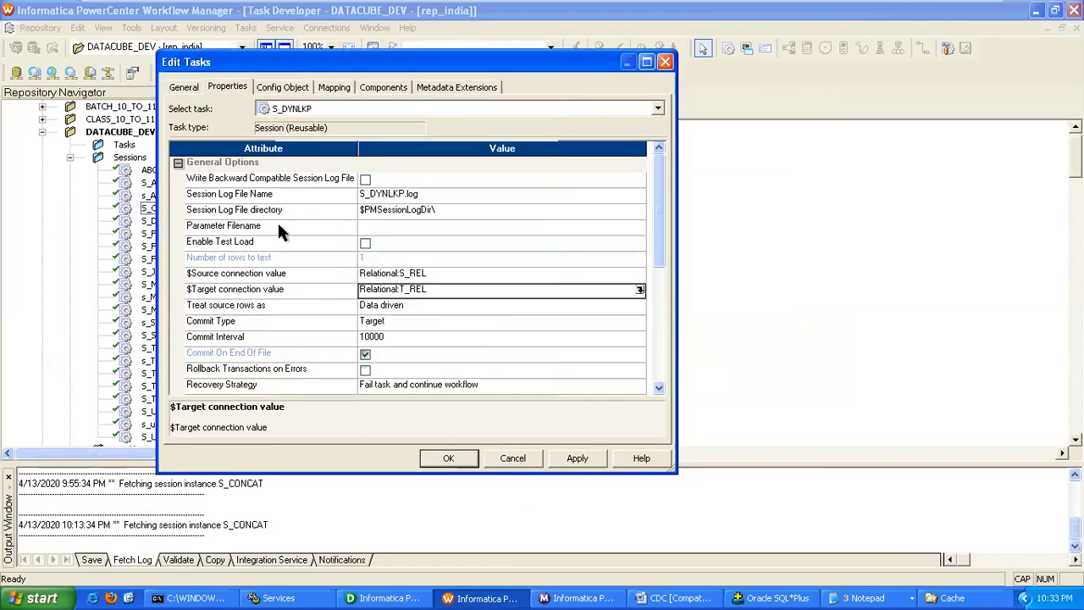
pyautogui.click(334, 86)
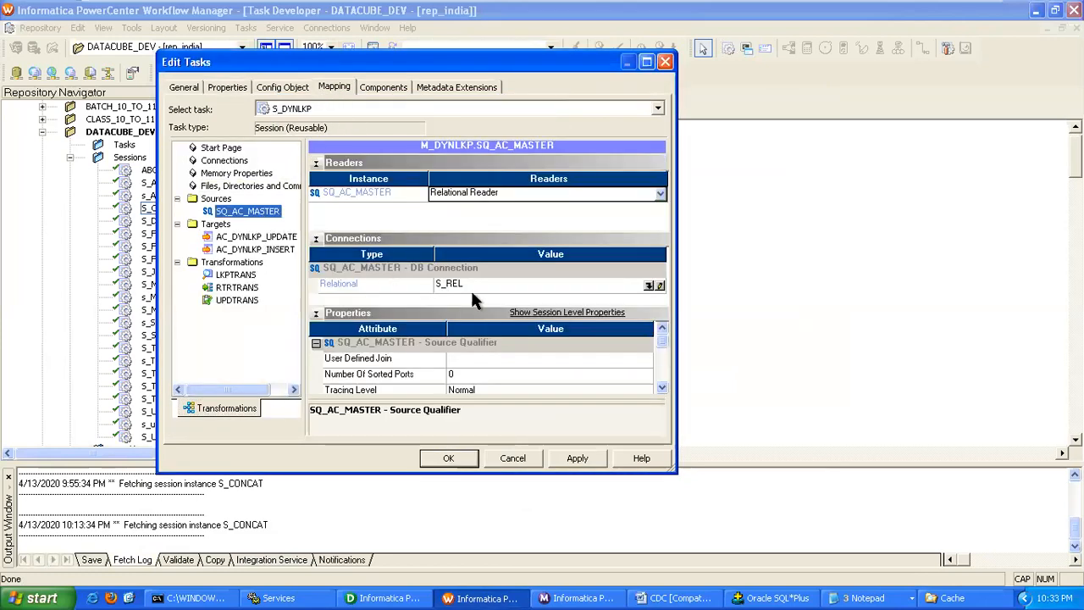
pyautogui.click(256, 237)
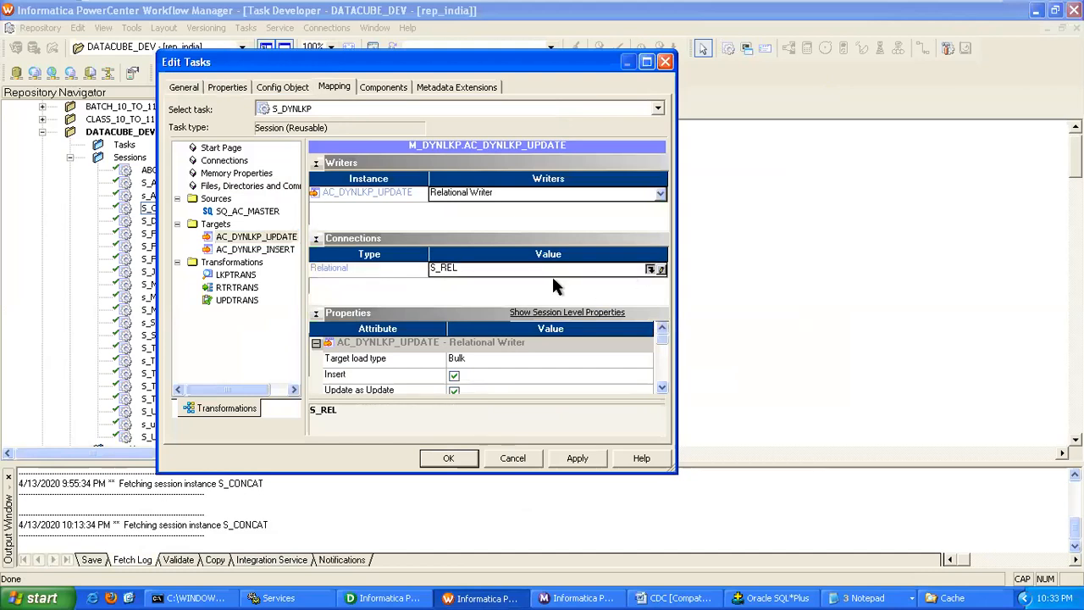
pyautogui.click(549, 357)
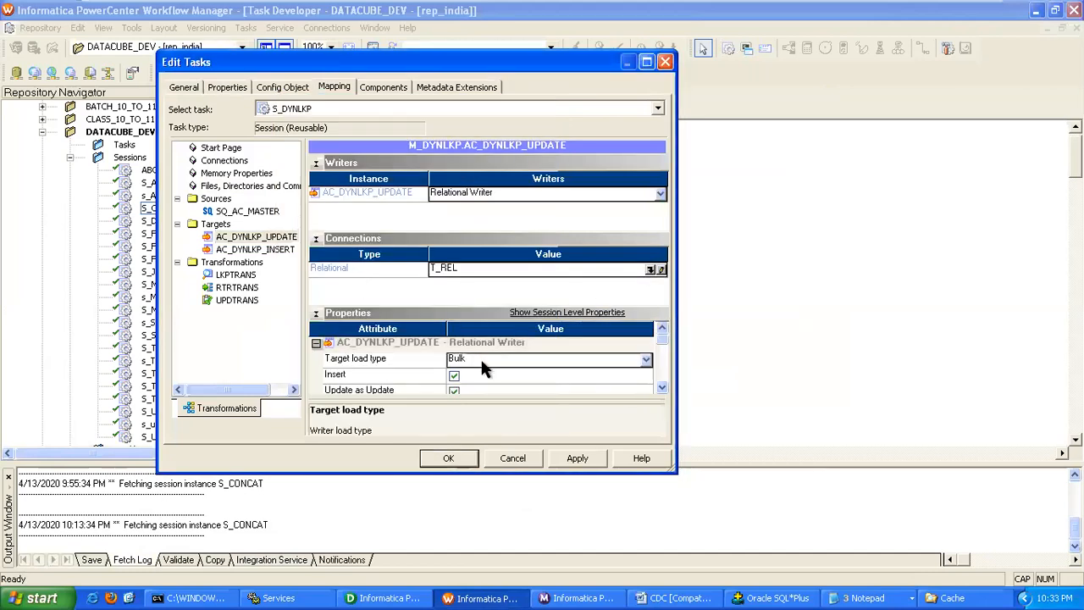
pyautogui.click(256, 249)
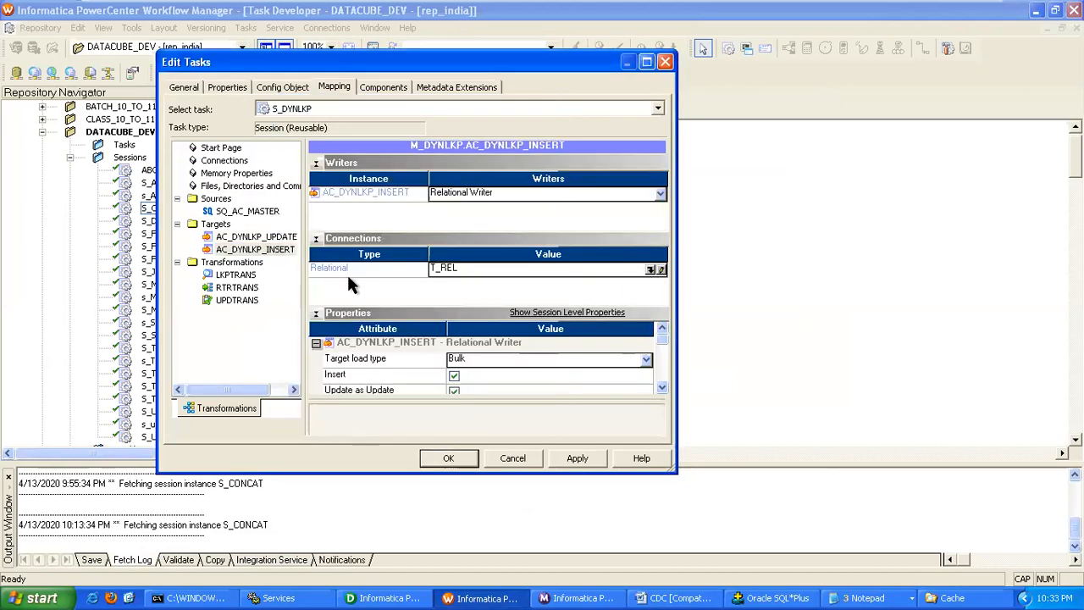
pyautogui.click(548, 360)
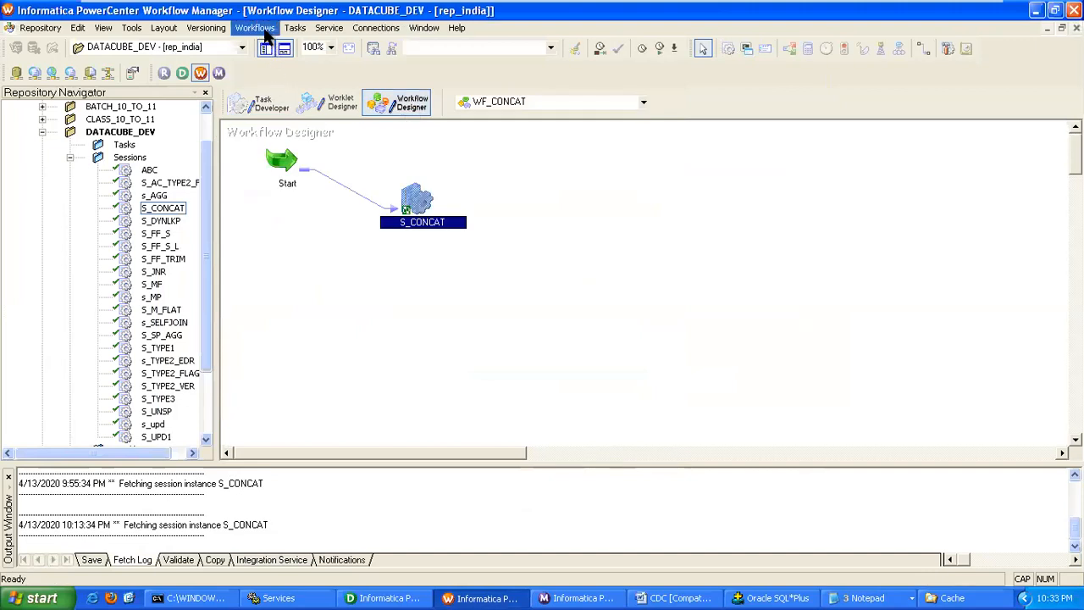
# Create workflow WF_DYNLKP, place session S_DYNLKP right of Start and link it from Start
pyautogui.click(254, 28)
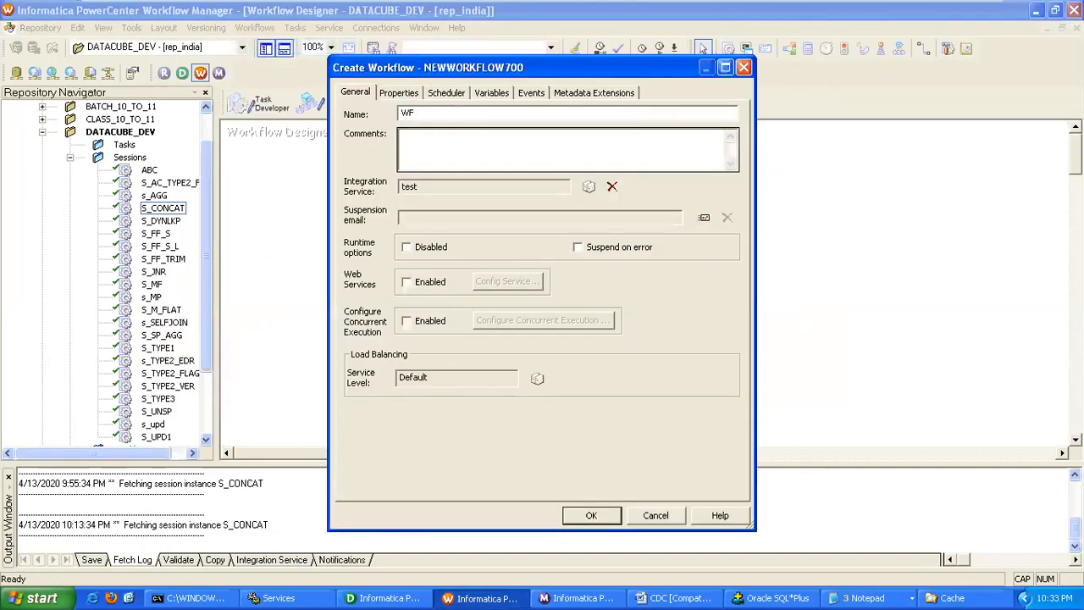
pyautogui.click(591, 515)
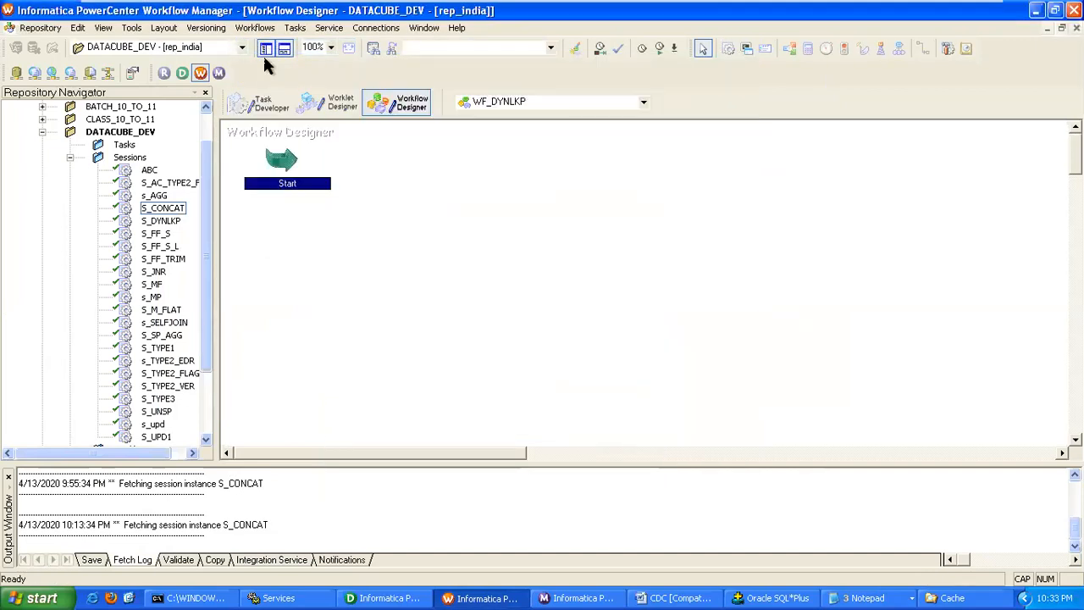
pyautogui.click(161, 220)
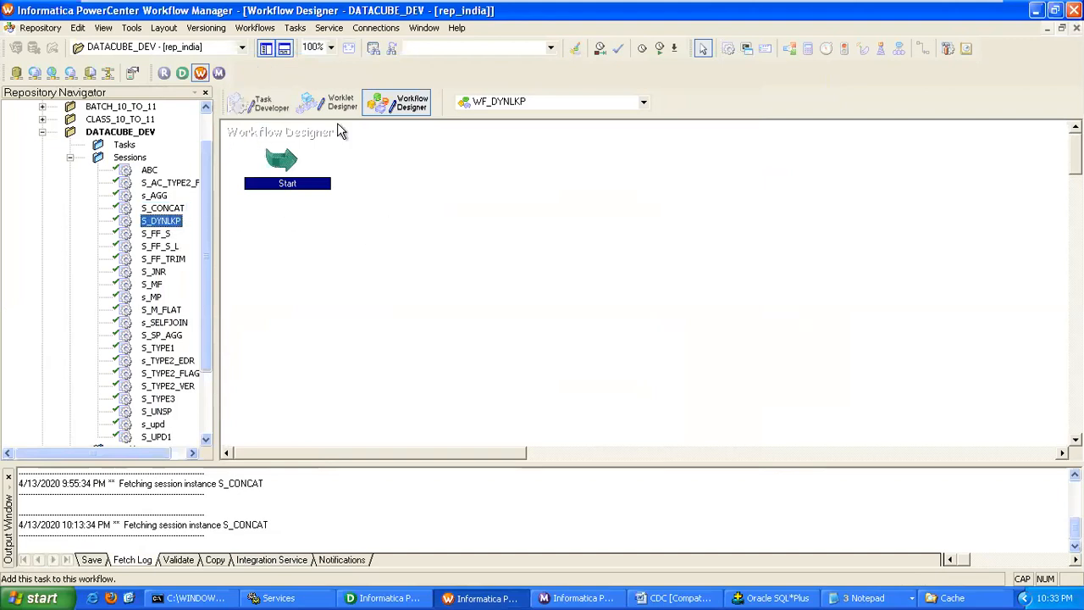
pyautogui.moveTo(160, 220); pyautogui.dragTo(415, 241)
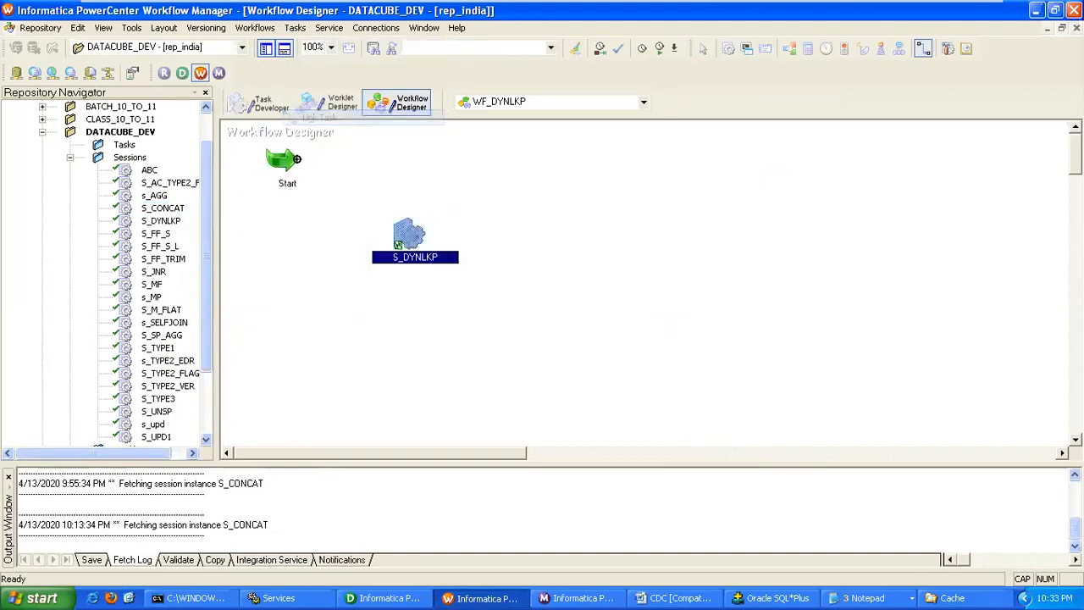
pyautogui.moveTo(288, 161); pyautogui.dragTo(410, 237)
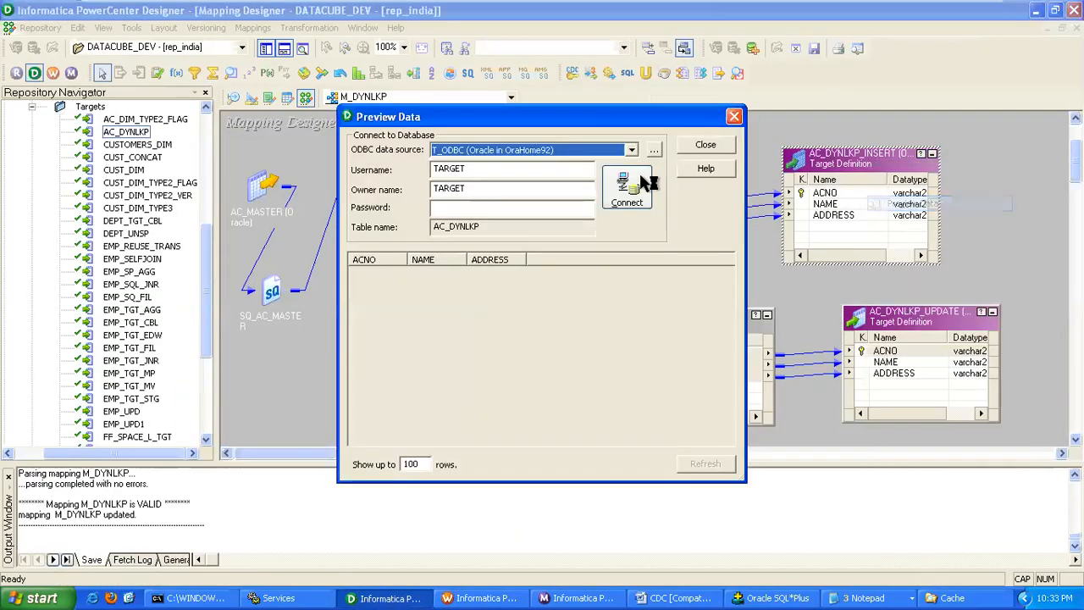
# Connect the Preview Data dialog to load AC_DYNLKP's three rows, then bring up Oracle SQL*Plus
pyautogui.click(512, 188)
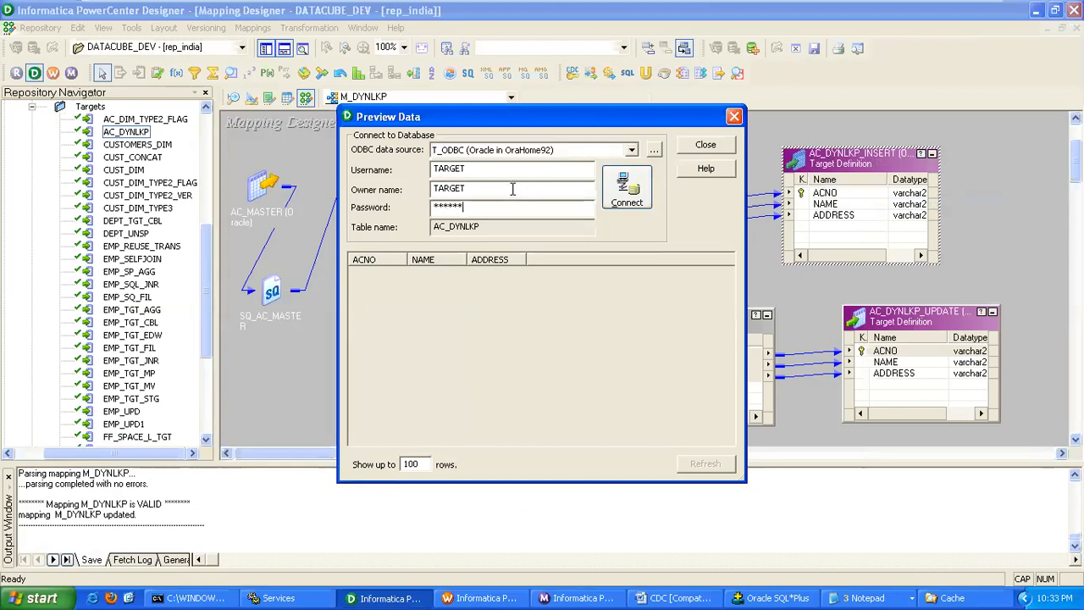
pyautogui.click(627, 186)
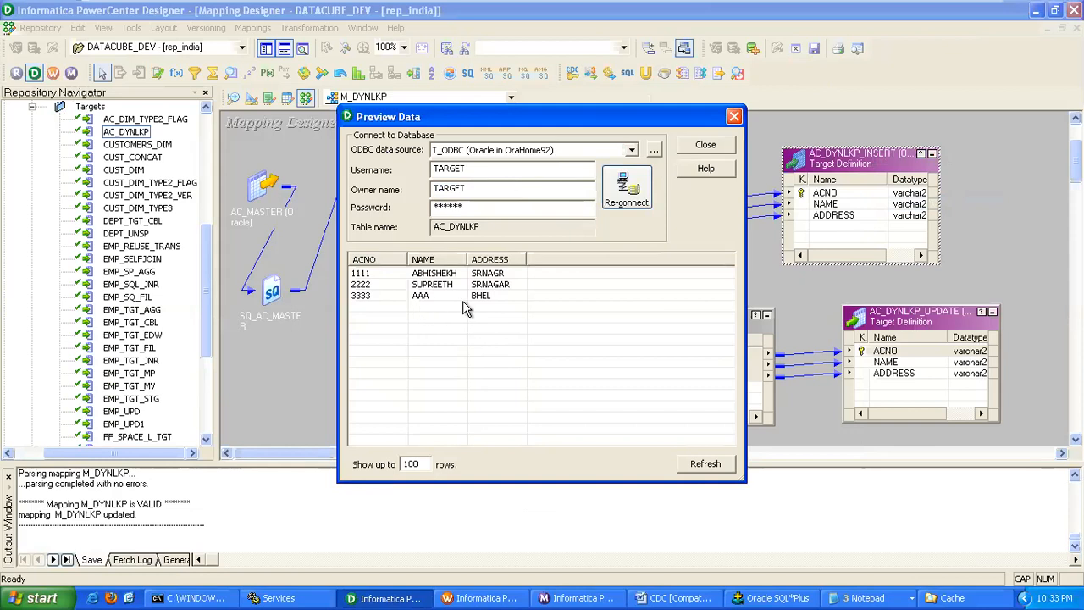
pyautogui.click(765, 596)
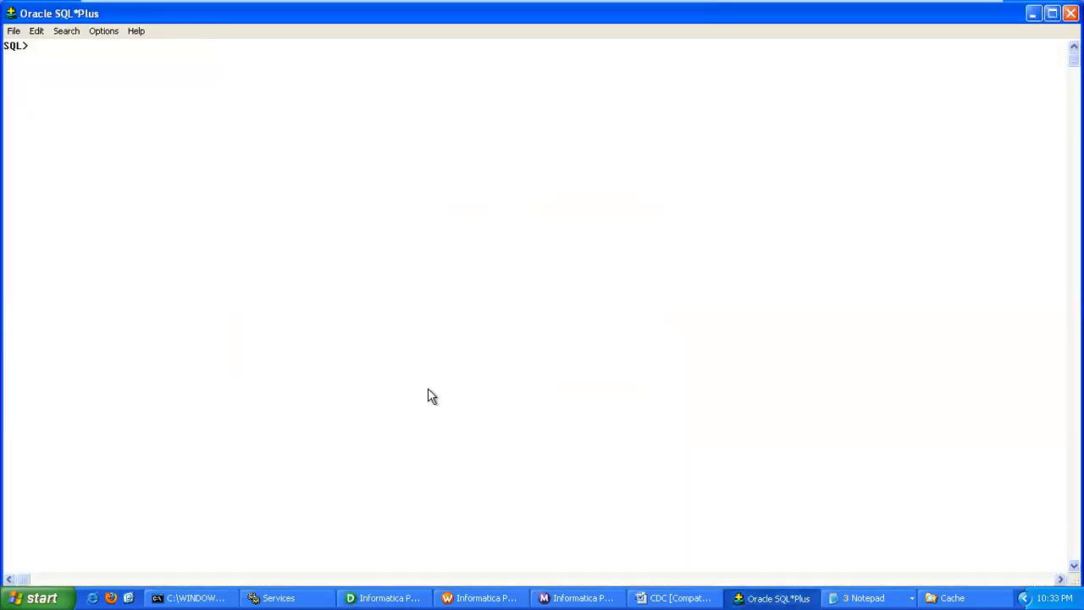
# Run SELECT * FROM AC_MASTER to list rows 1111, 2222 and 3333
pyautogui.write('SELECT * FROM C_MASTER')
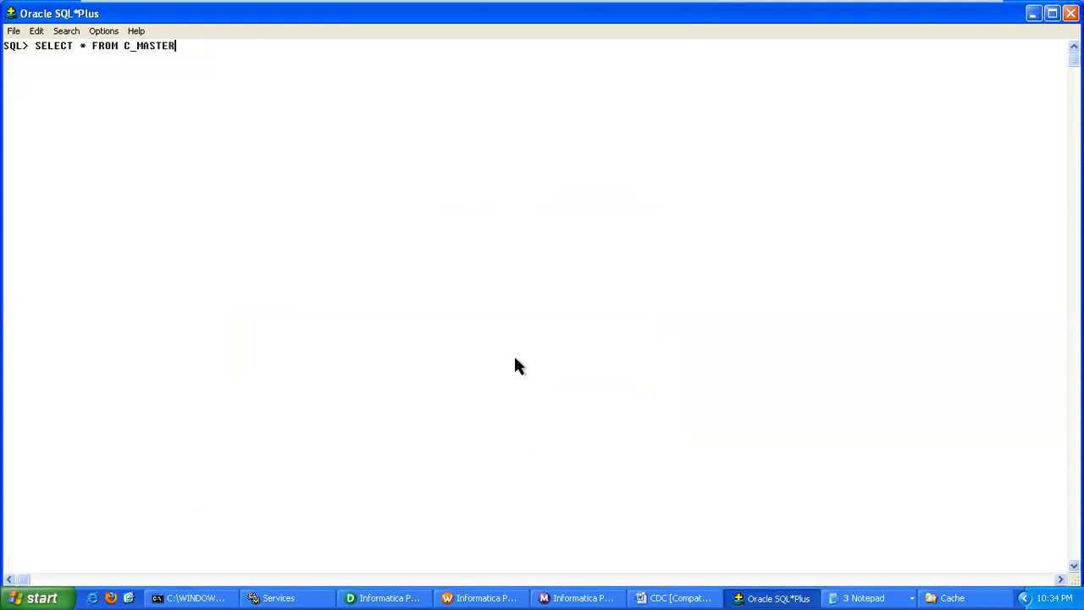
pyautogui.press('BackSpace')
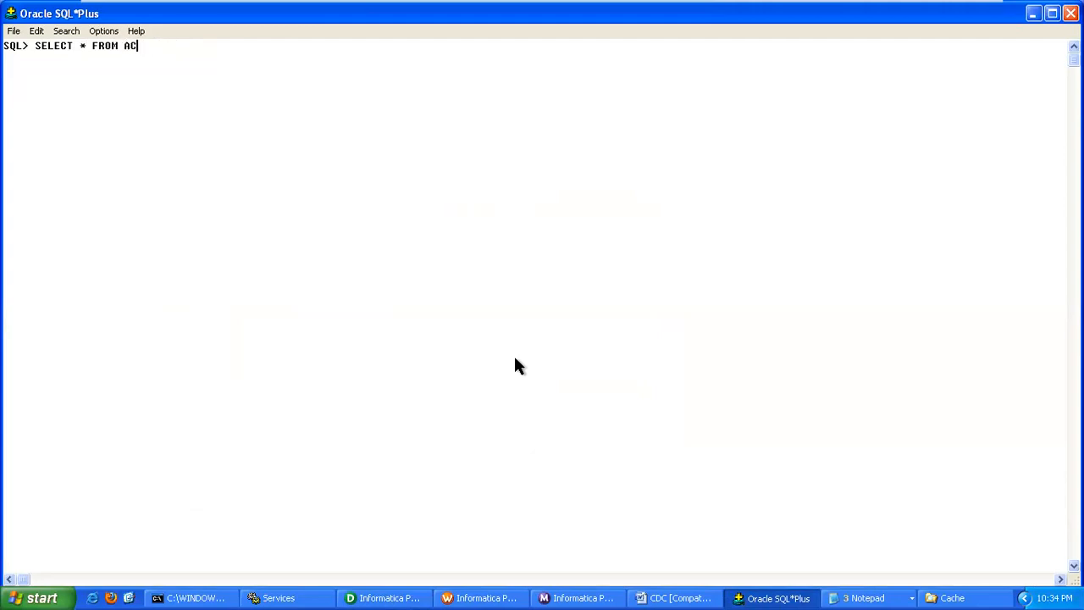
pyautogui.write('_MASTER;')
pyautogui.press('Return')
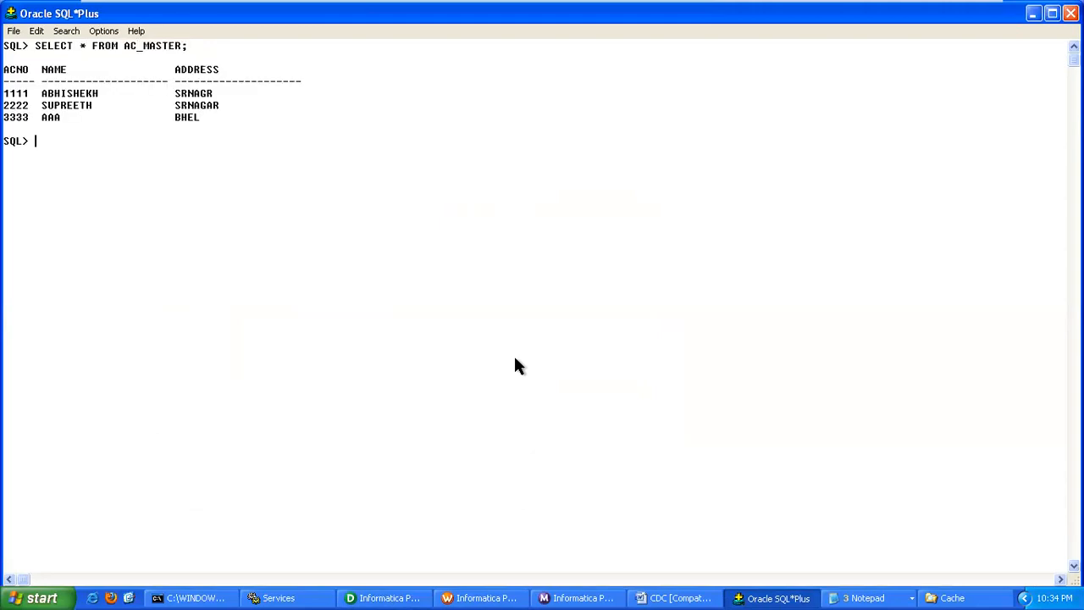
# Insert the row (4444, 'DDDD', 'AMPT') into AC_MASTER
pyautogui.write('INSERT')
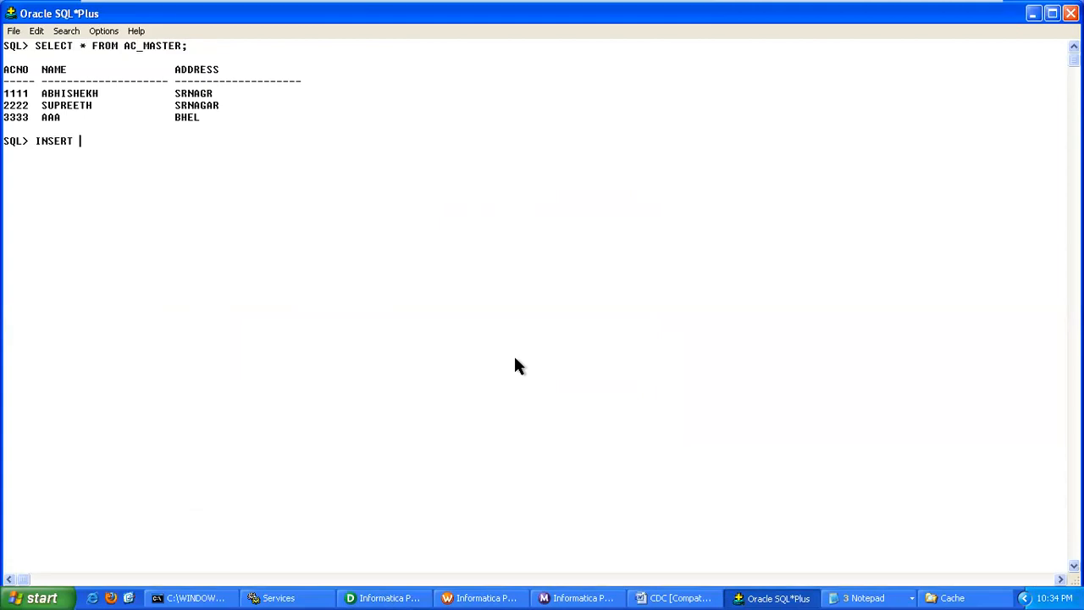
pyautogui.write('INTO A')
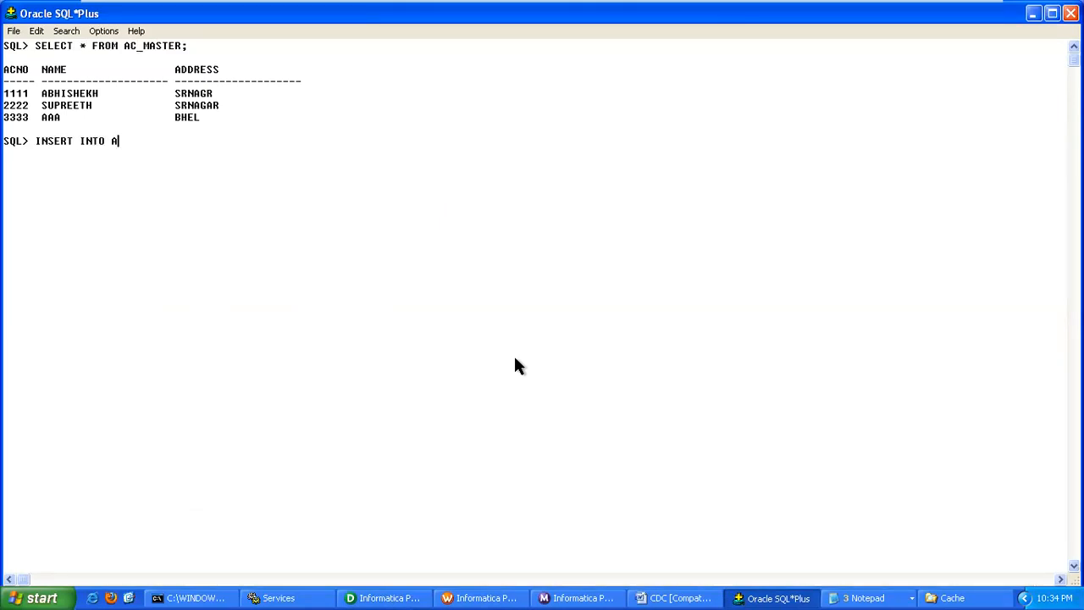
pyautogui.write('C_MASTER')
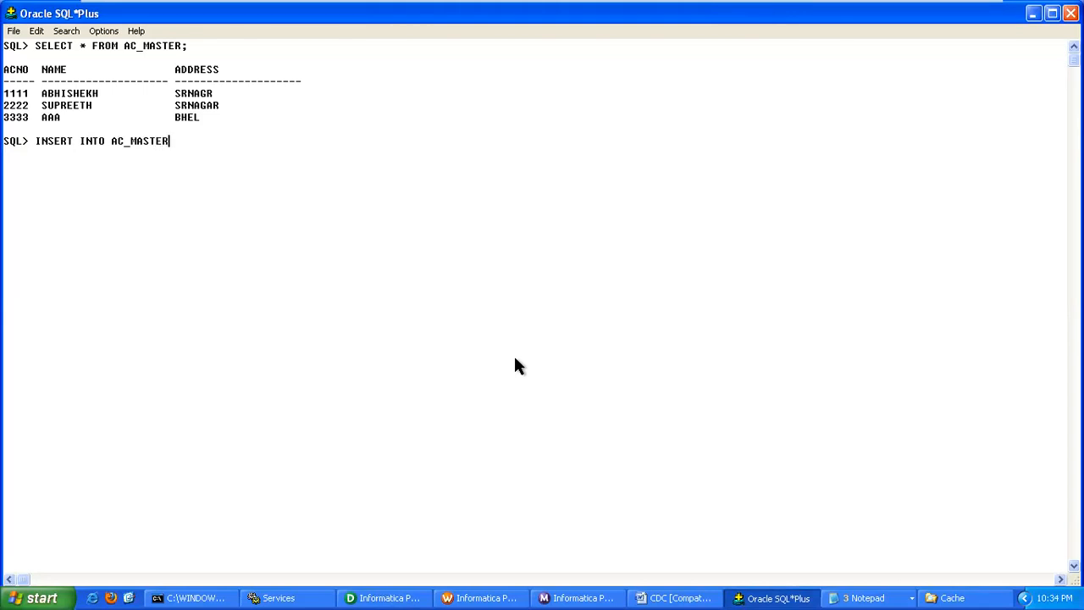
pyautogui.write('VALUES')
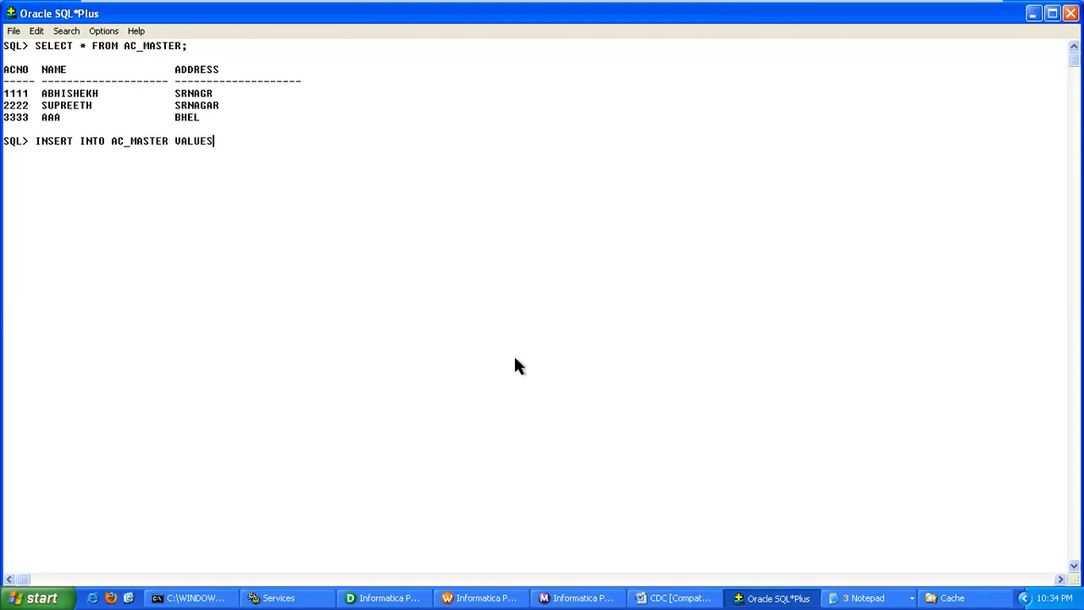
pyautogui.write('(4444')
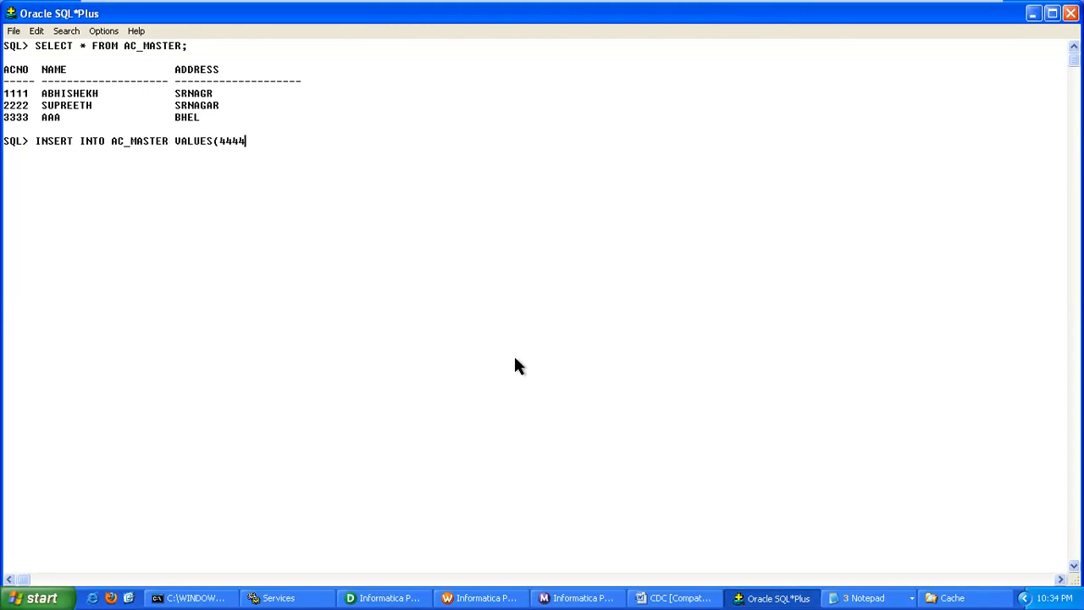
pyautogui.write(",'D")
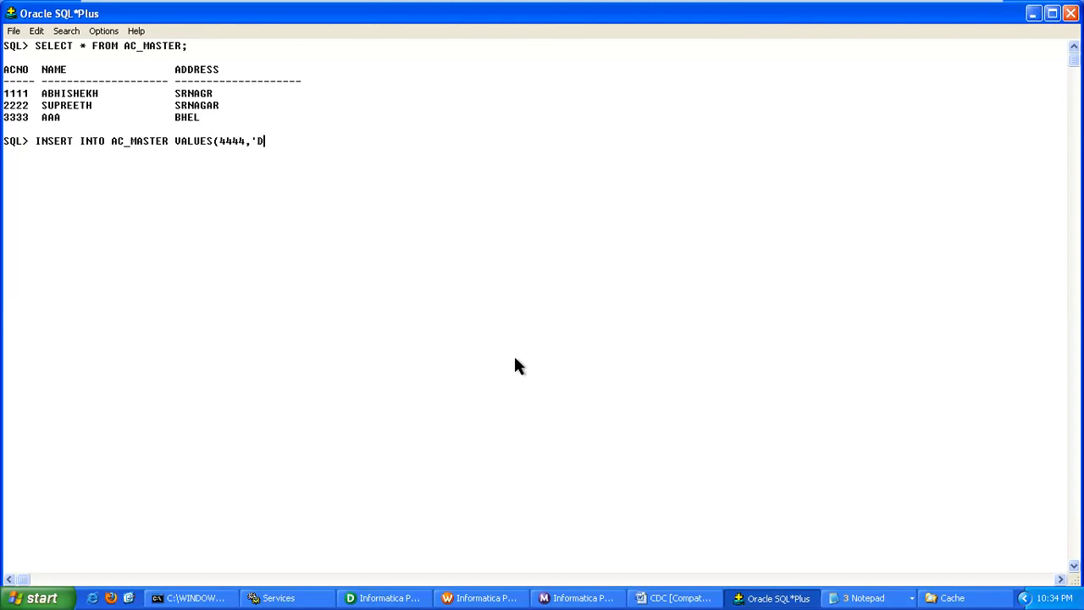
pyautogui.write('DD')
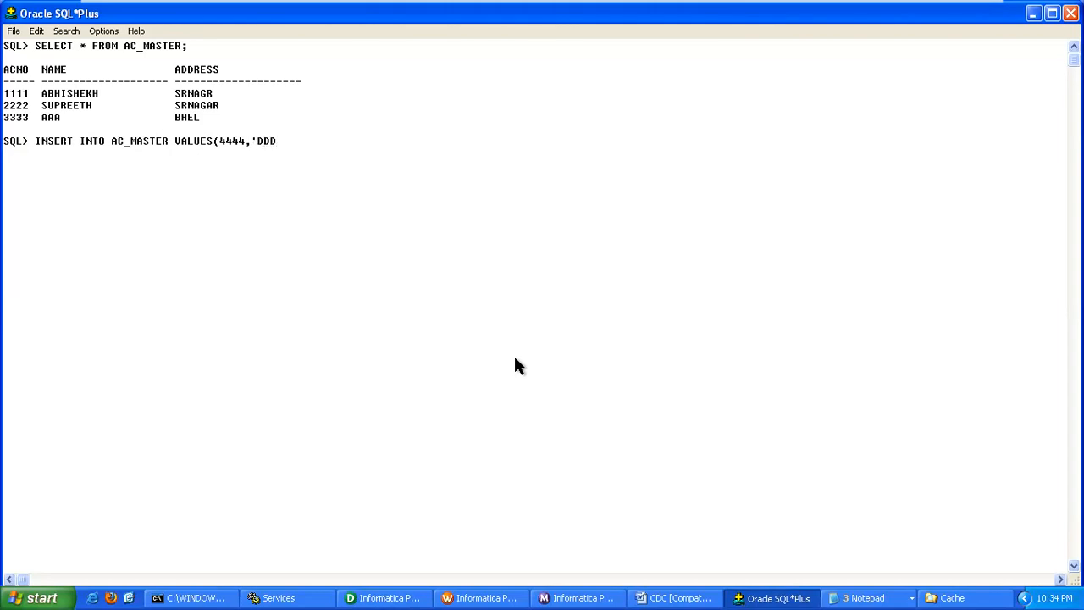
pyautogui.write("D'")
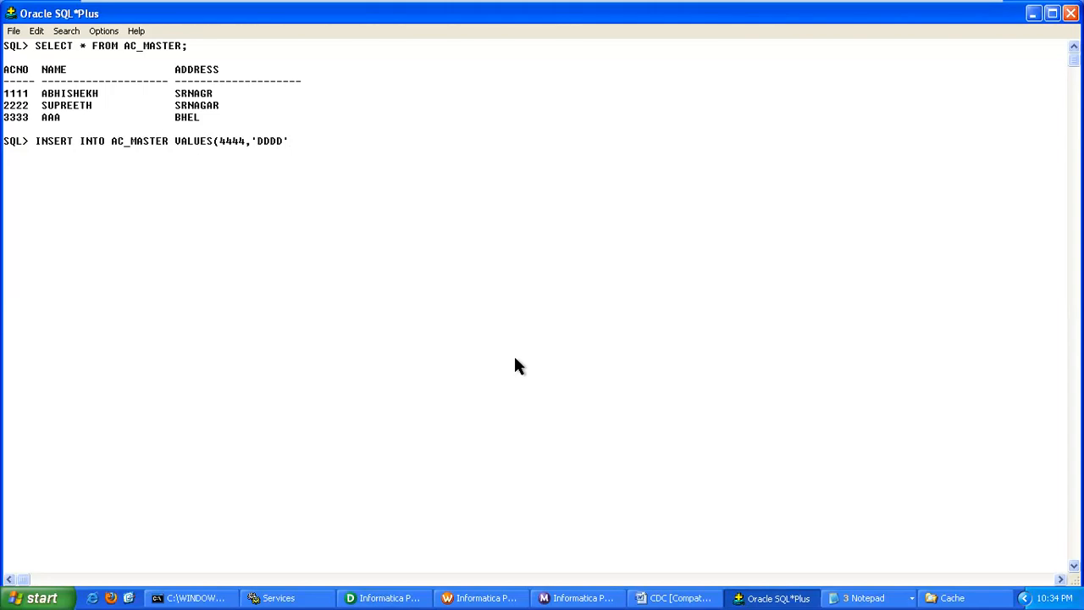
pyautogui.write(',')
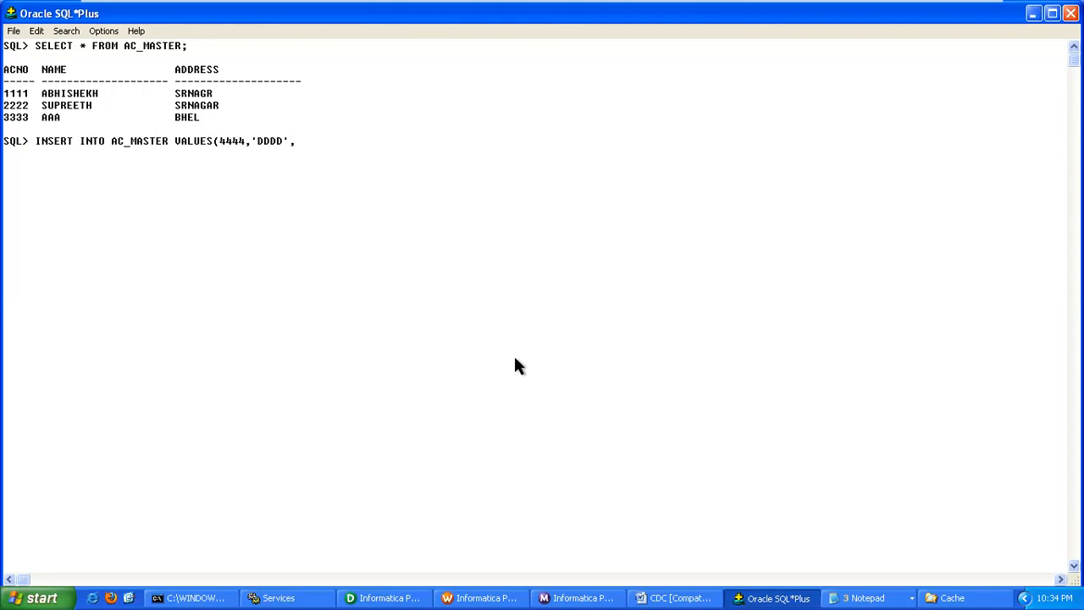
pyautogui.write("'AM")
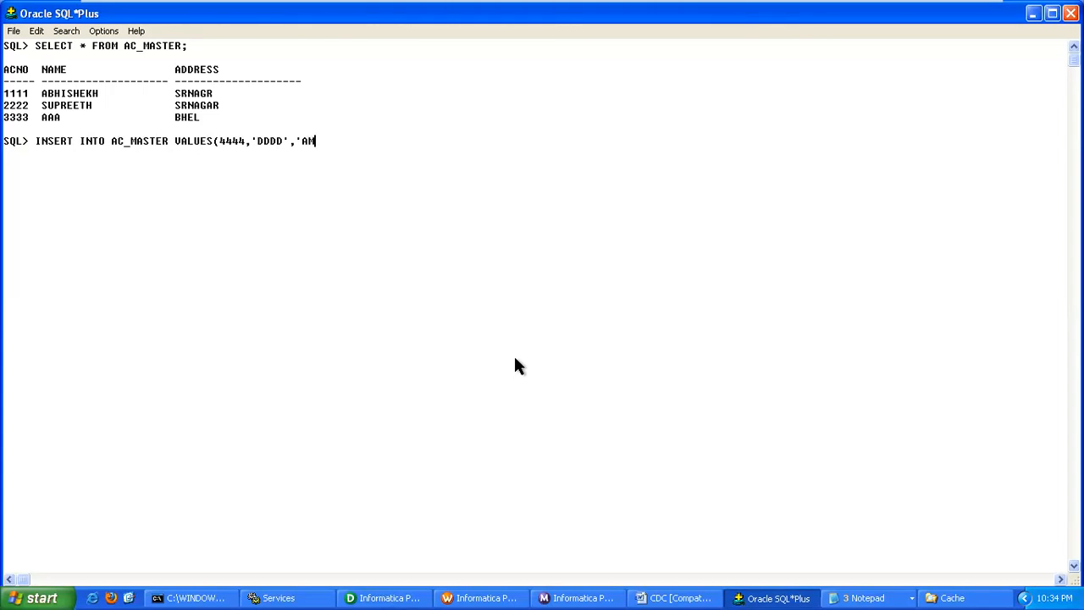
pyautogui.write("PT')")
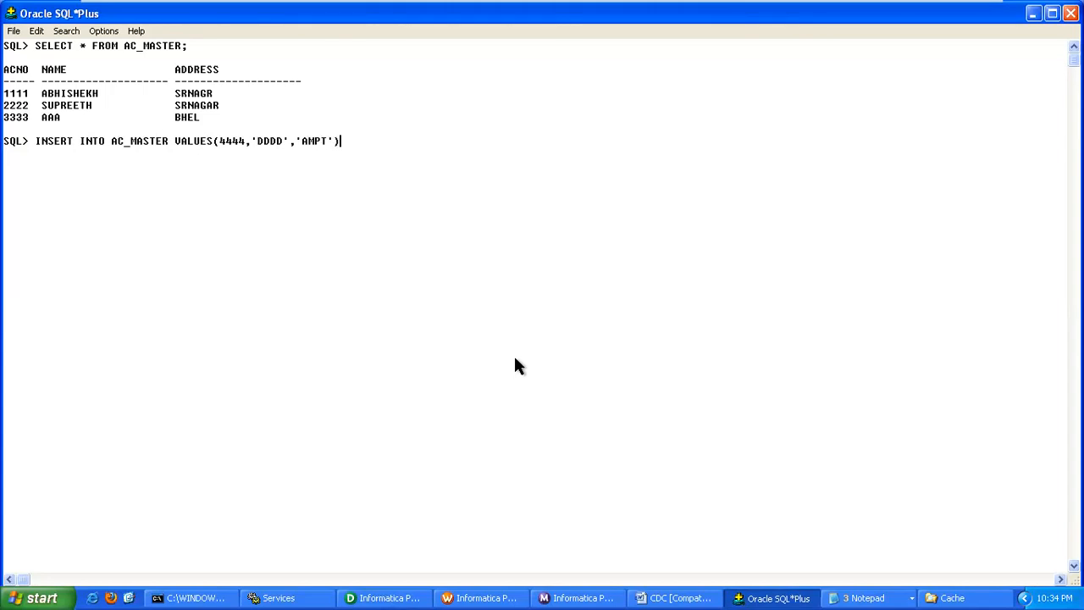
pyautogui.press('Return')
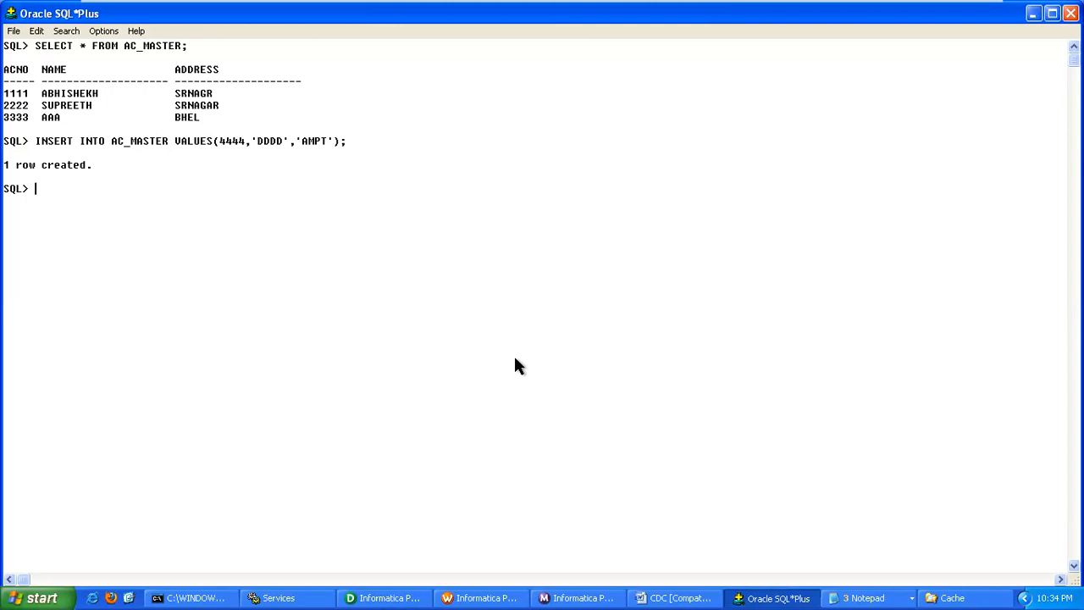
# Run UPDATE AC_MASTER SET LOC='SECBAD' WHERE ACNO=2222, which fails on the LOC column
pyautogui.write('U')
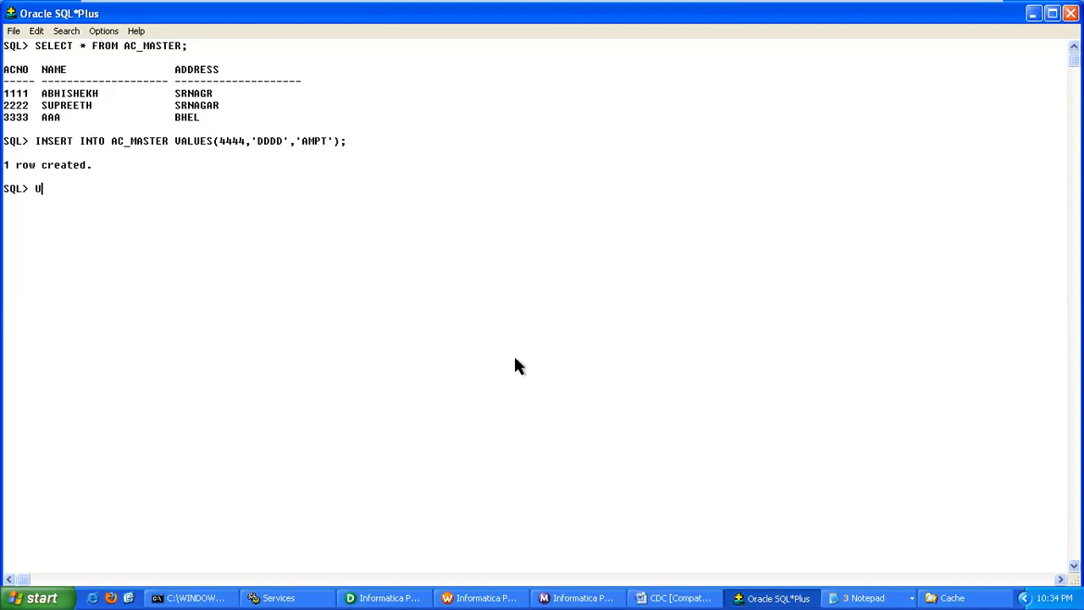
pyautogui.write('PDATE')
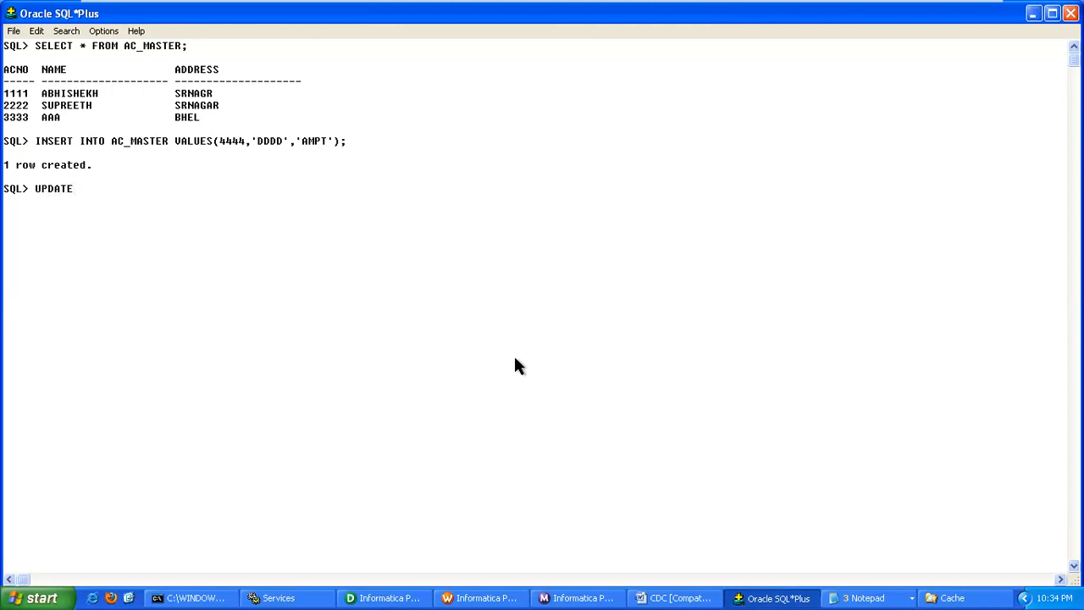
pyautogui.write('AC_M')
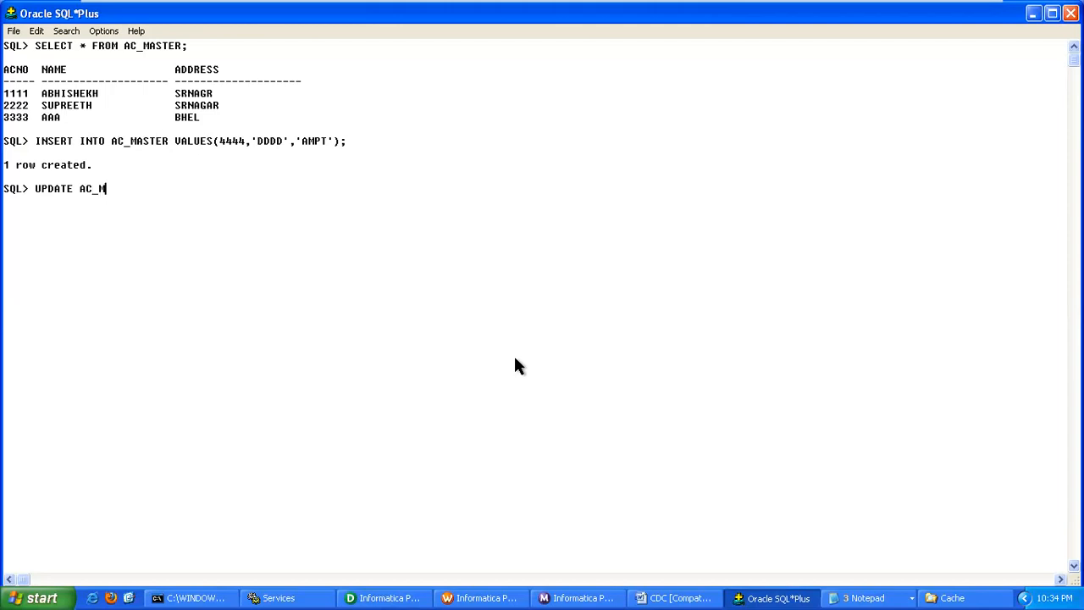
pyautogui.write('ASTER SET')
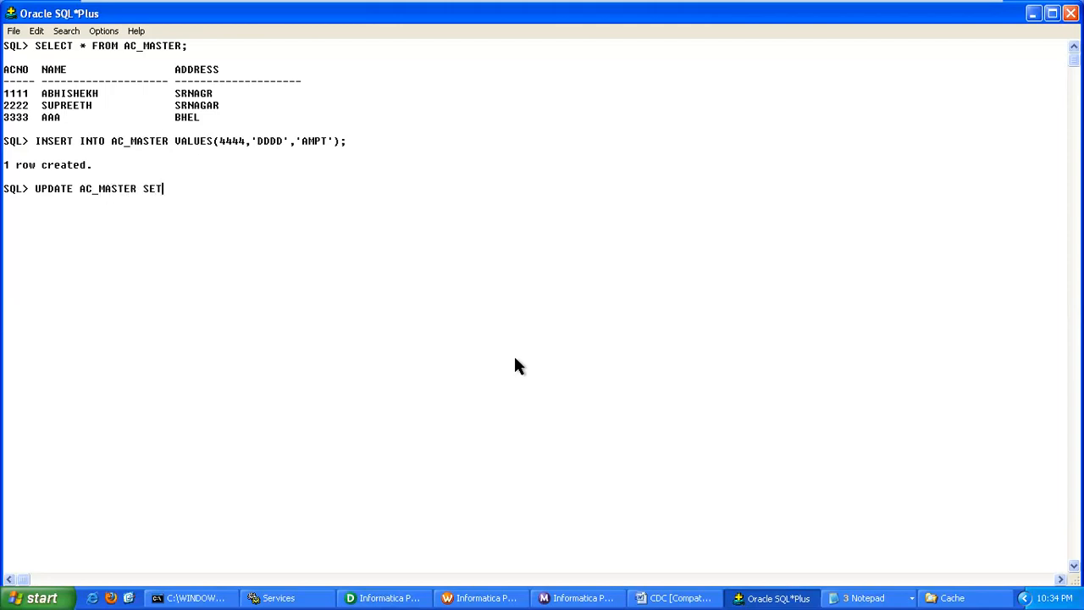
pyautogui.write('LOC=')
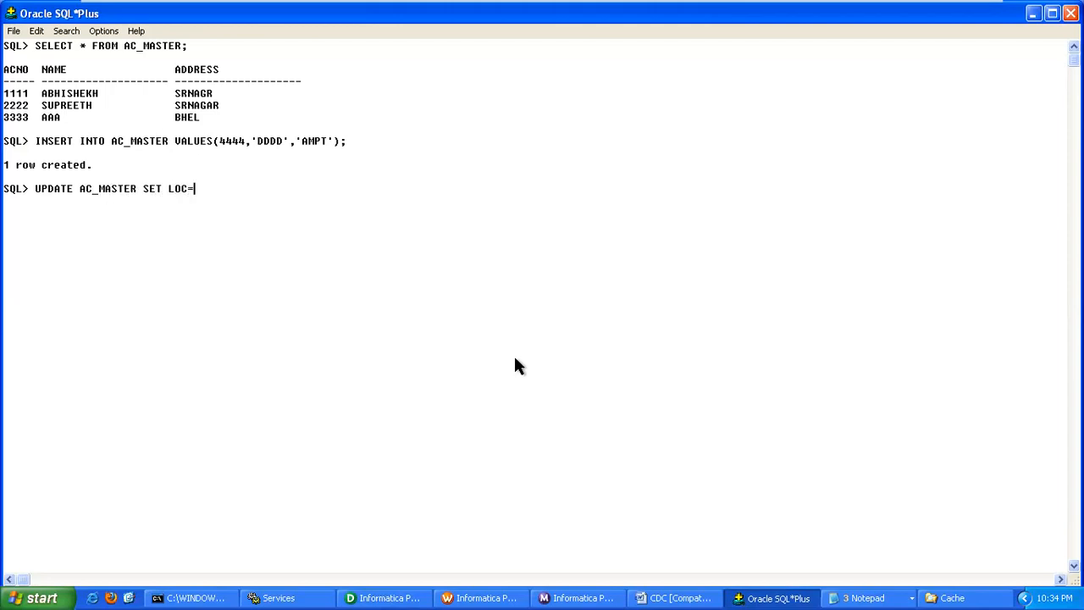
pyautogui.write("'")
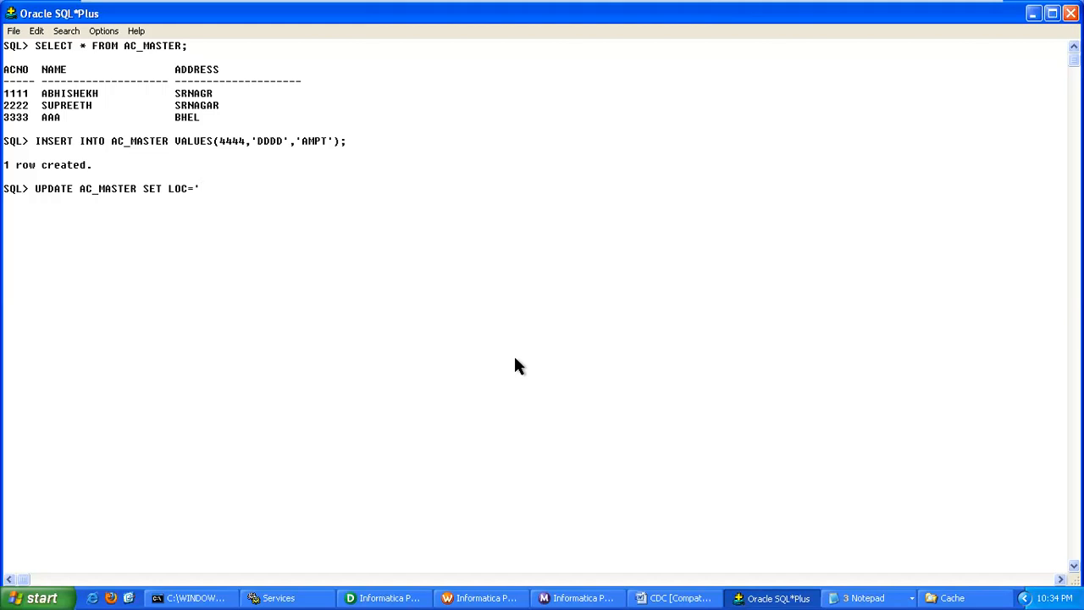
pyautogui.write('SECBAD')
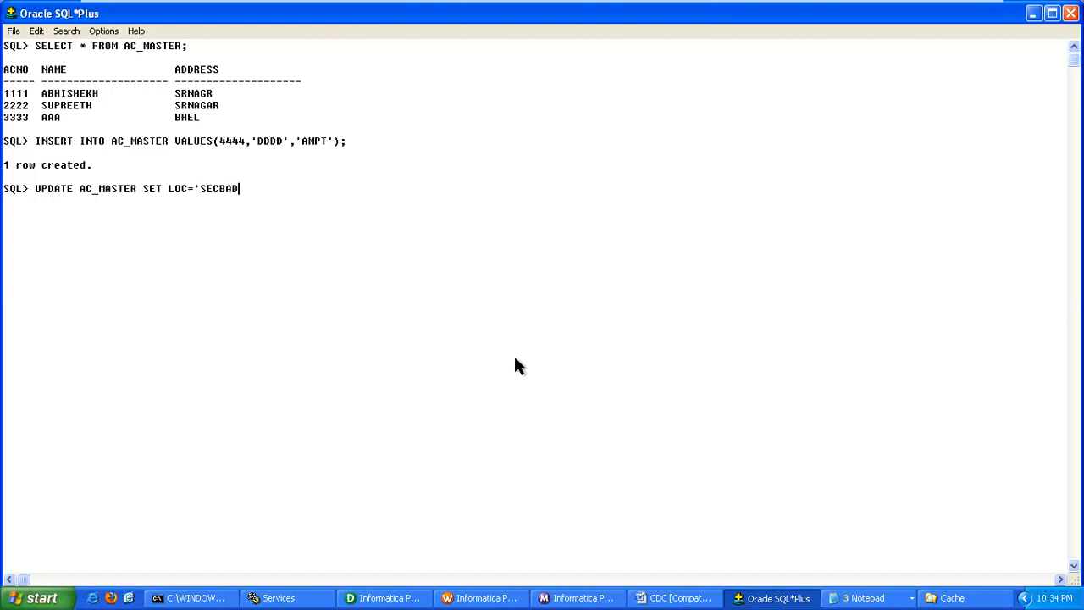
pyautogui.write("' WHERE")
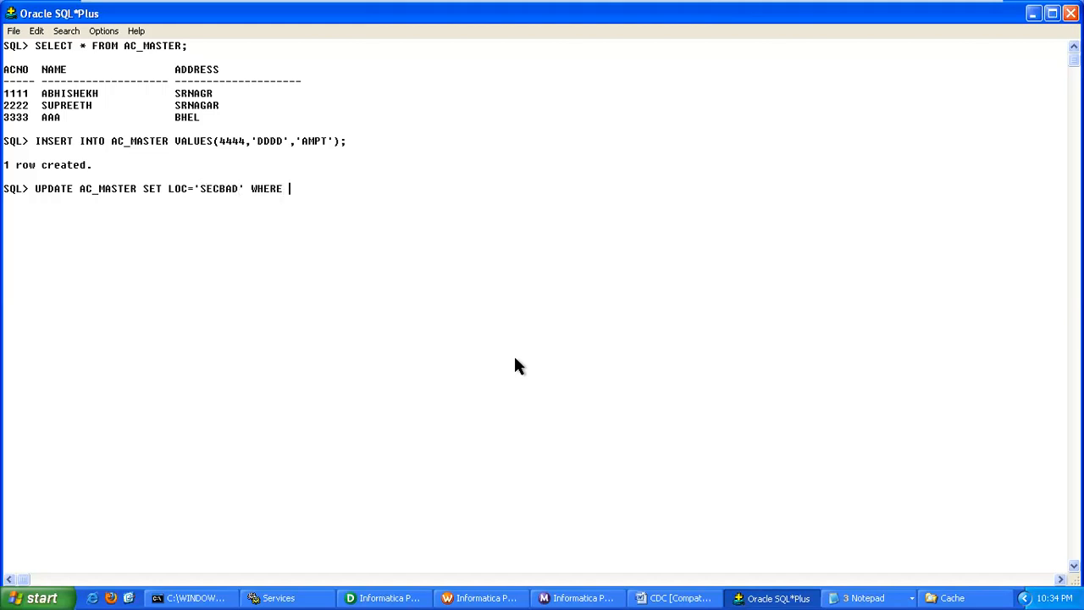
pyautogui.write('A')
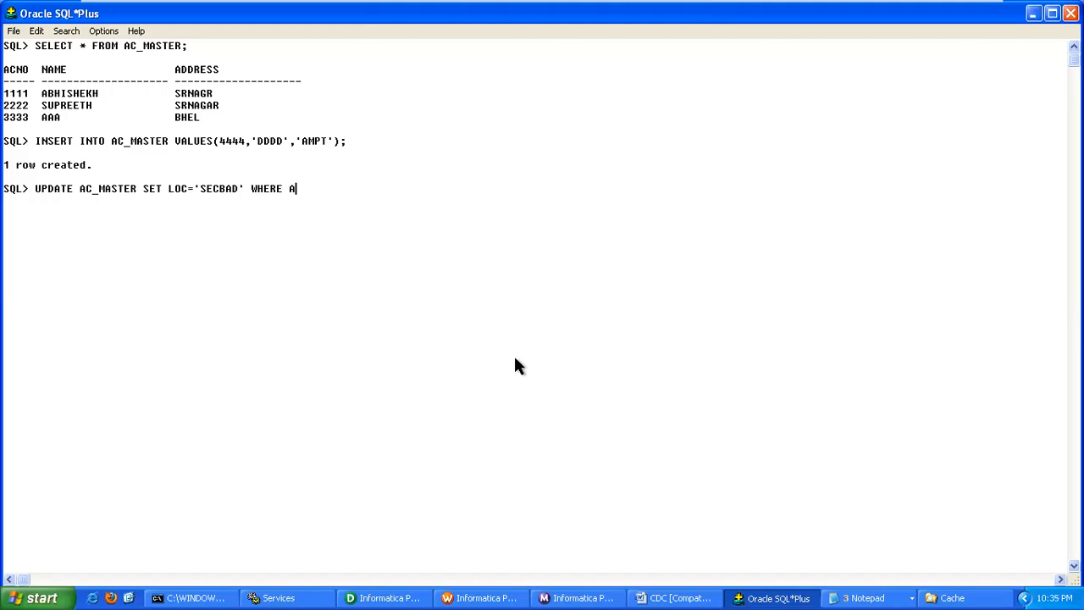
pyautogui.write('CNO')
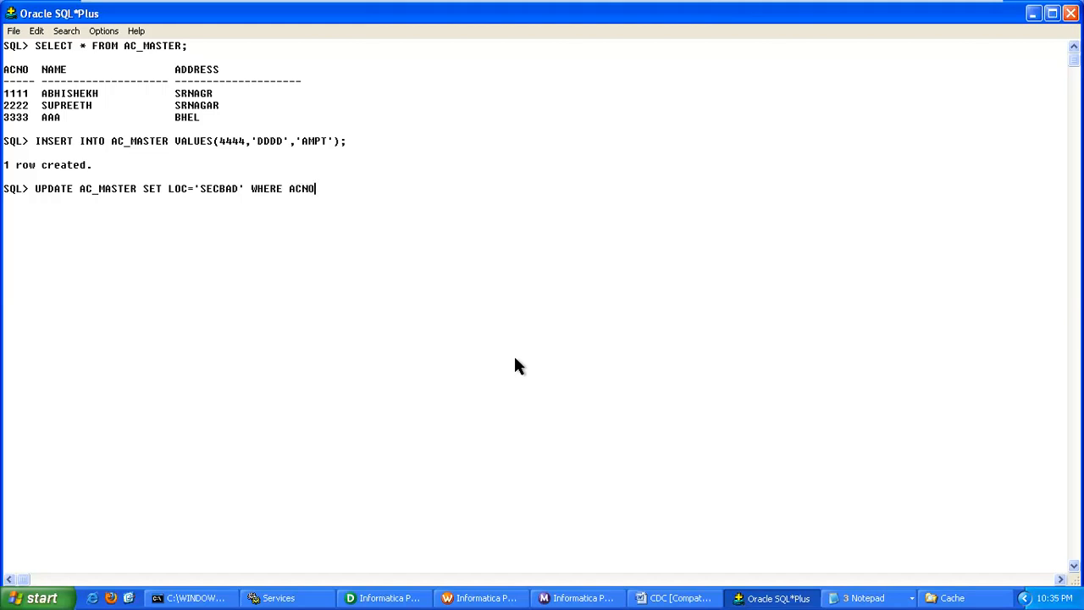
pyautogui.write('=')
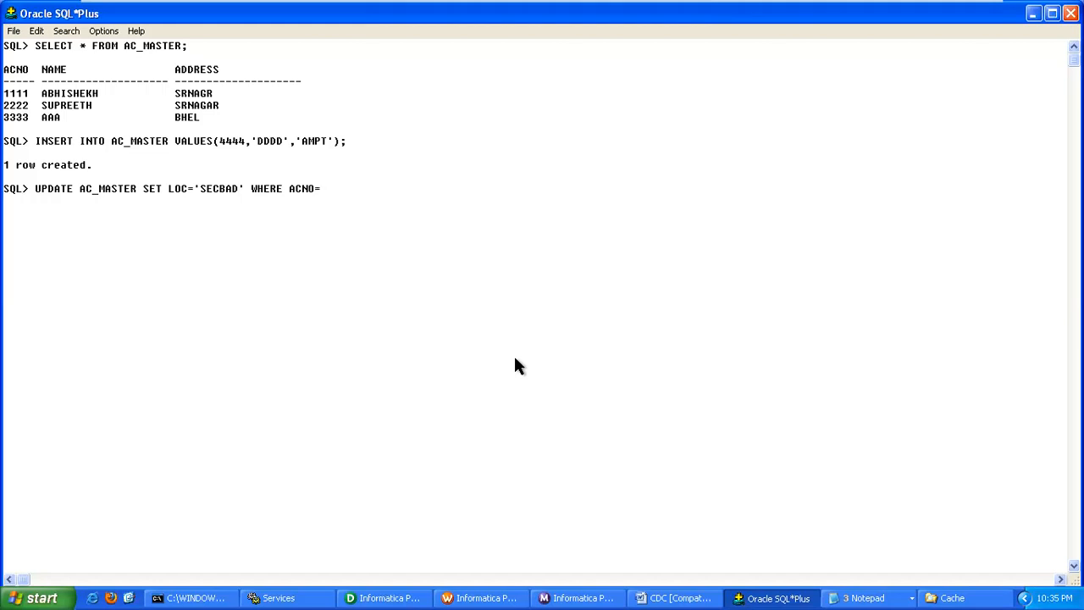
pyautogui.write('22')
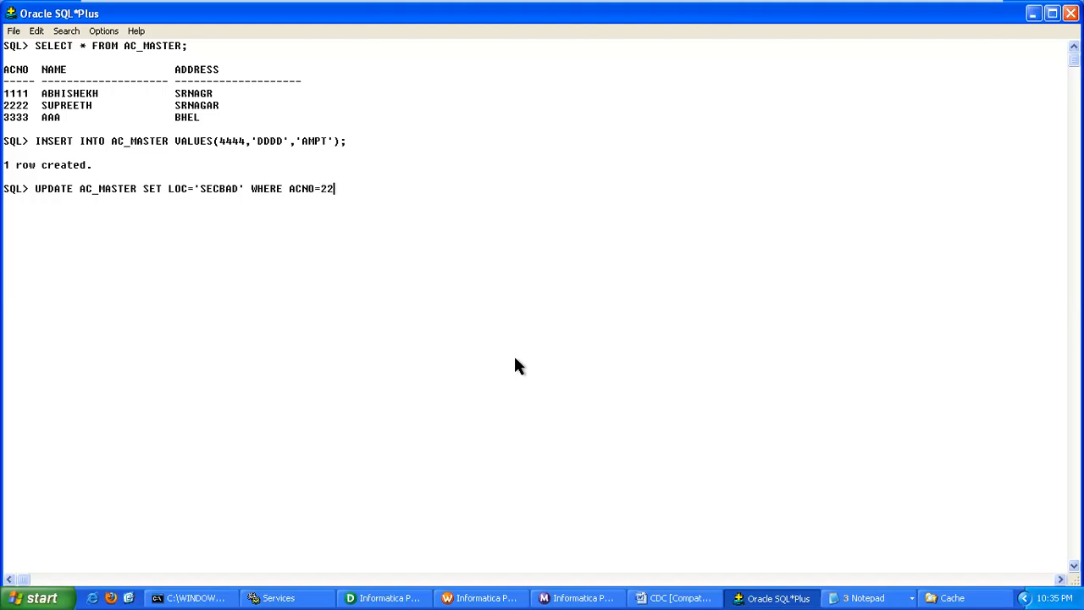
pyautogui.write('22;')
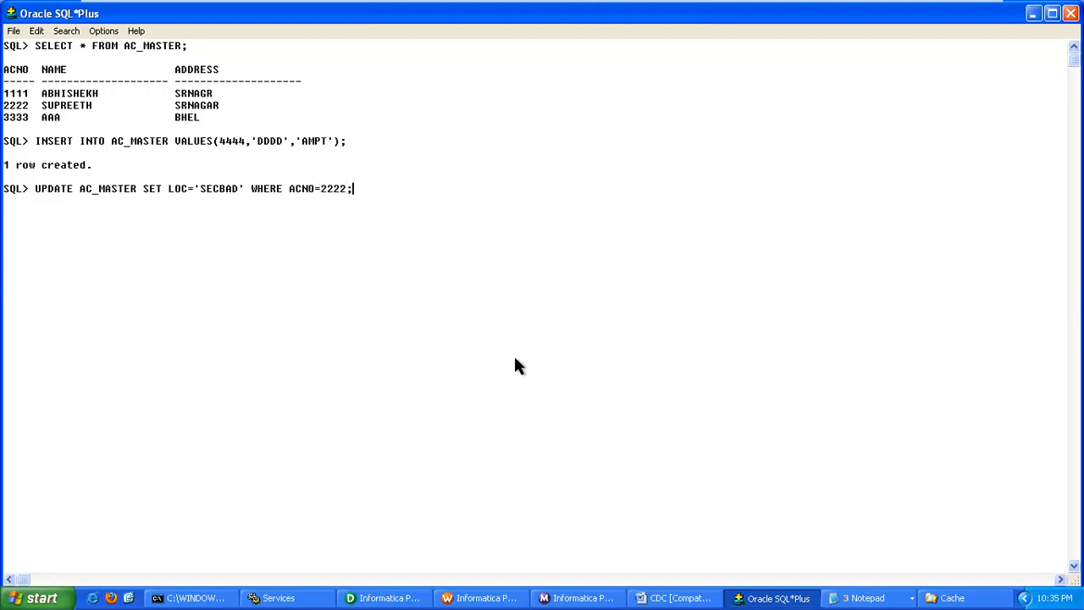
pyautogui.press('Return')
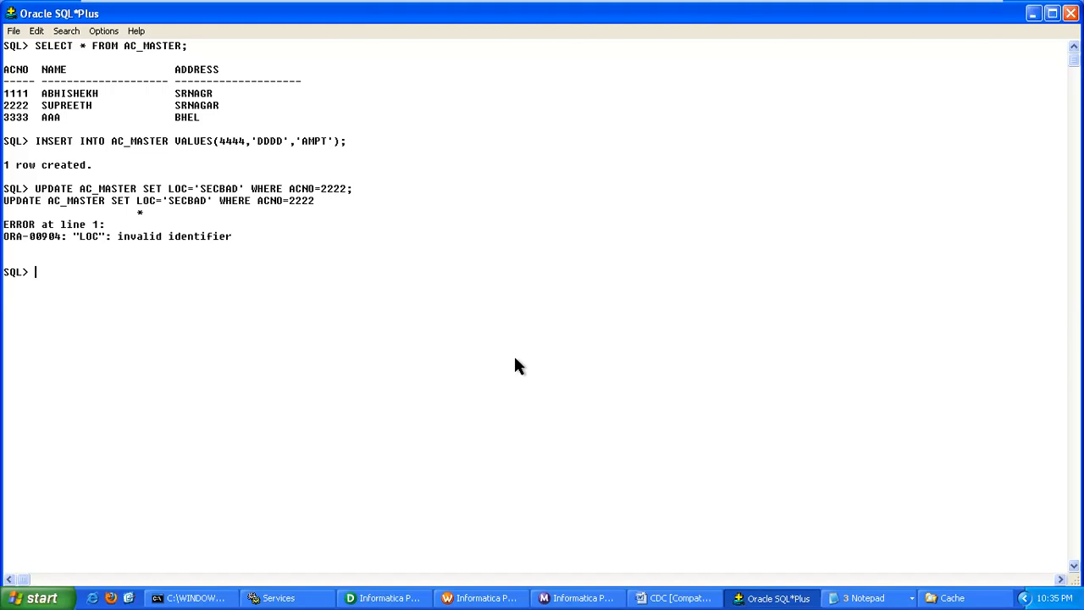
# Fix LOC to ADDRESS via ED in Notepad, rerun the update for 2222 and commit
pyautogui.write('ED')
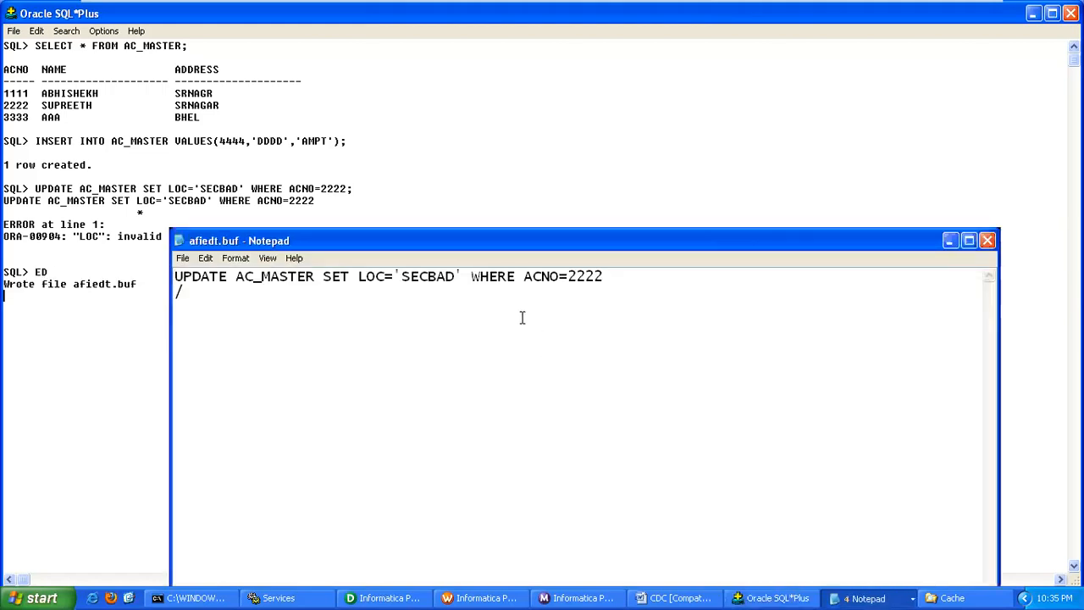
pyautogui.click(355, 276)
pyautogui.write('A')
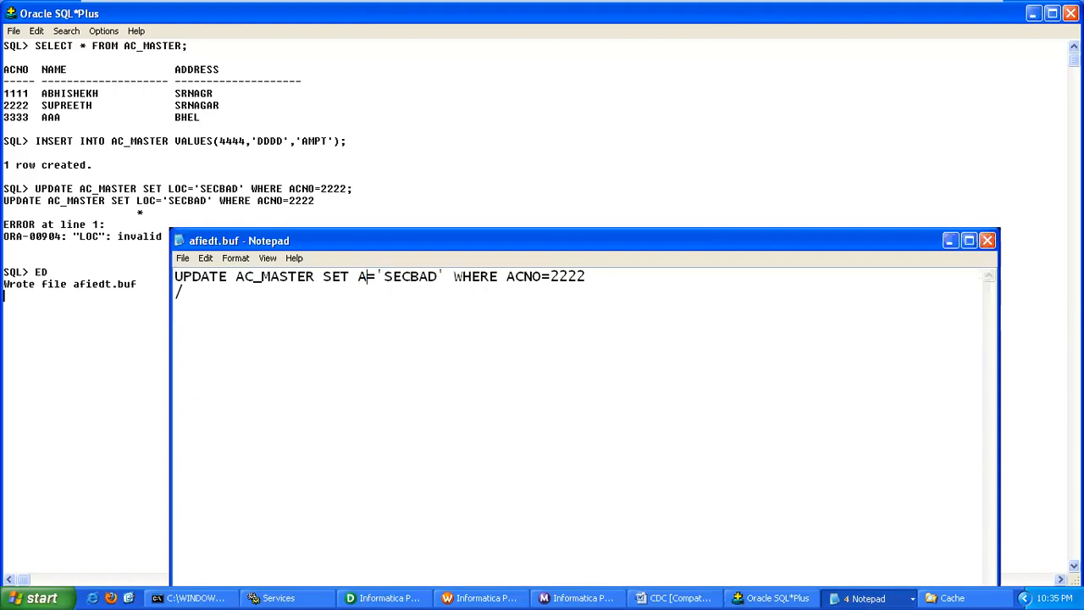
pyautogui.write('DDR')
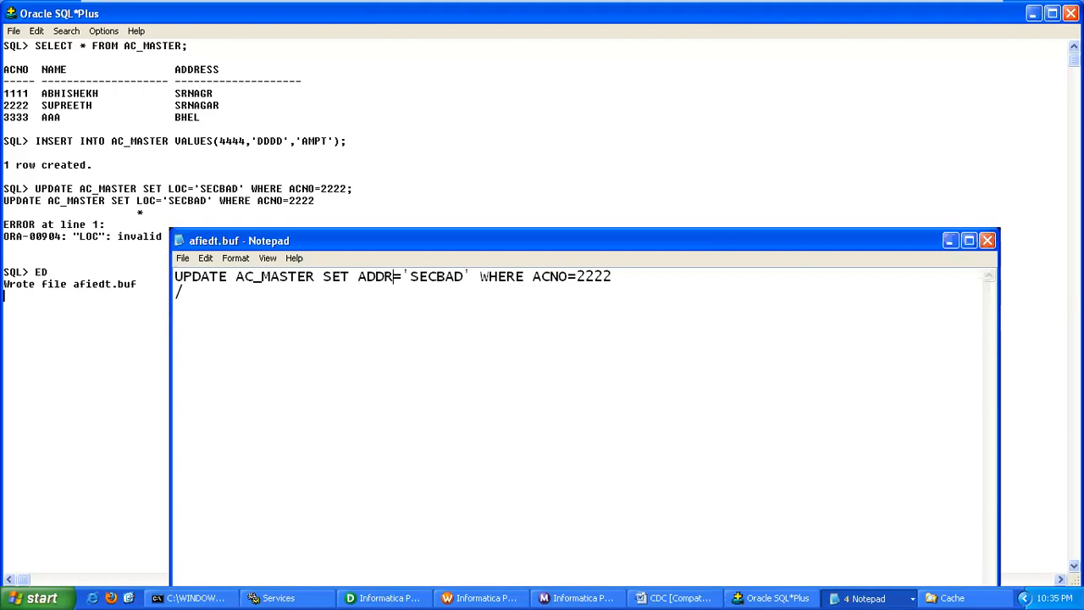
pyautogui.write('ESS')
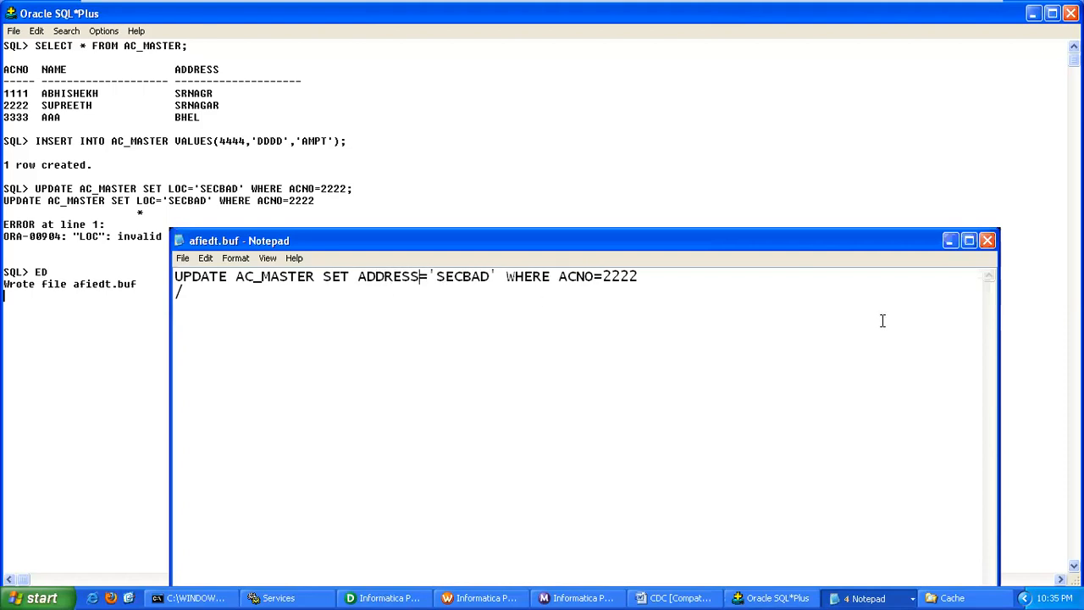
pyautogui.click(987, 241)
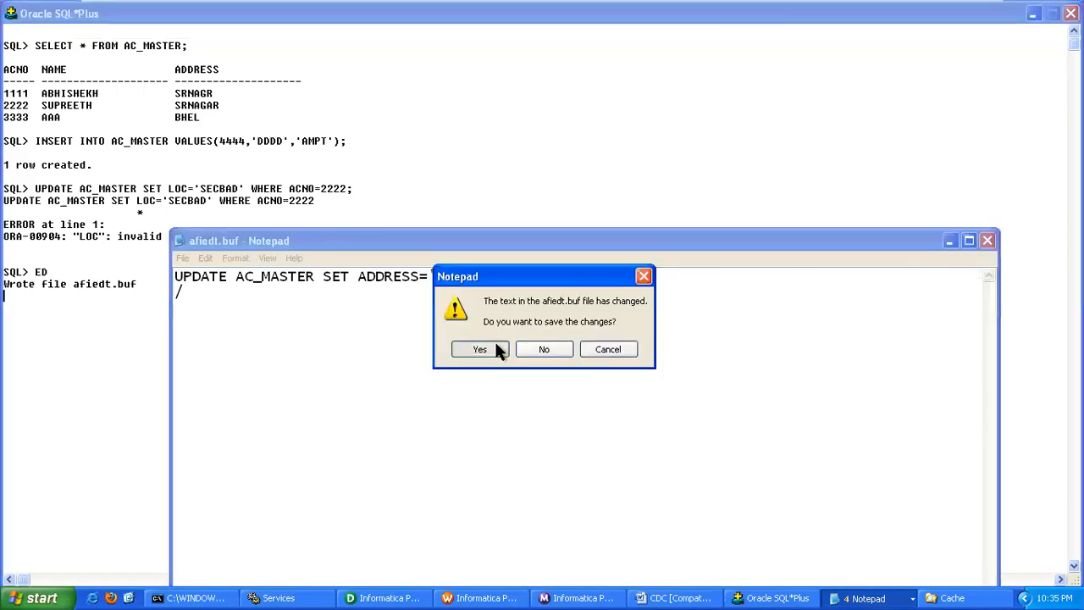
pyautogui.click(481, 349)
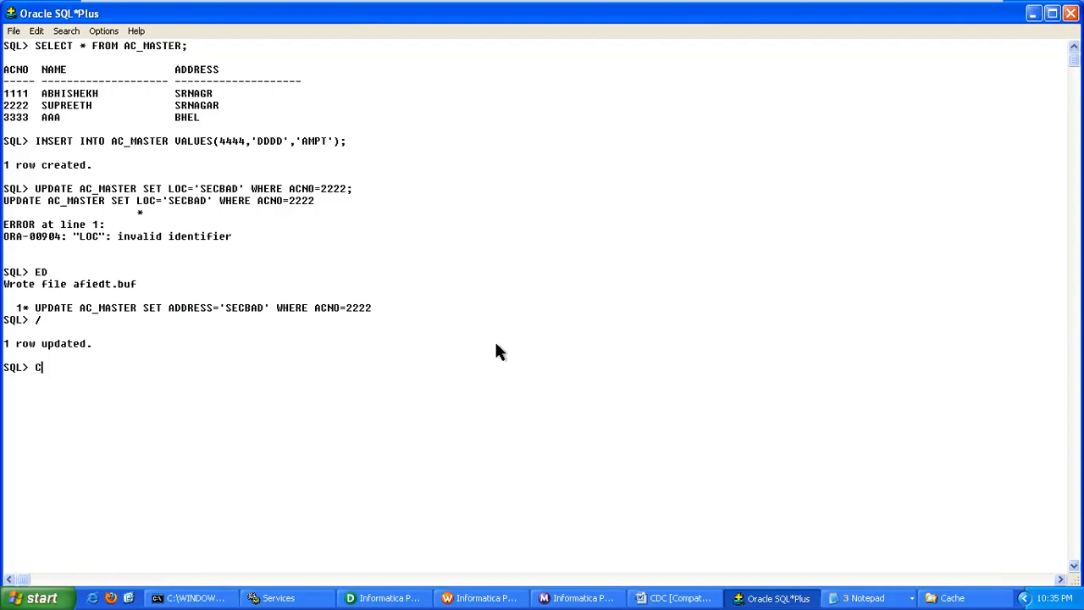
pyautogui.press('Return')
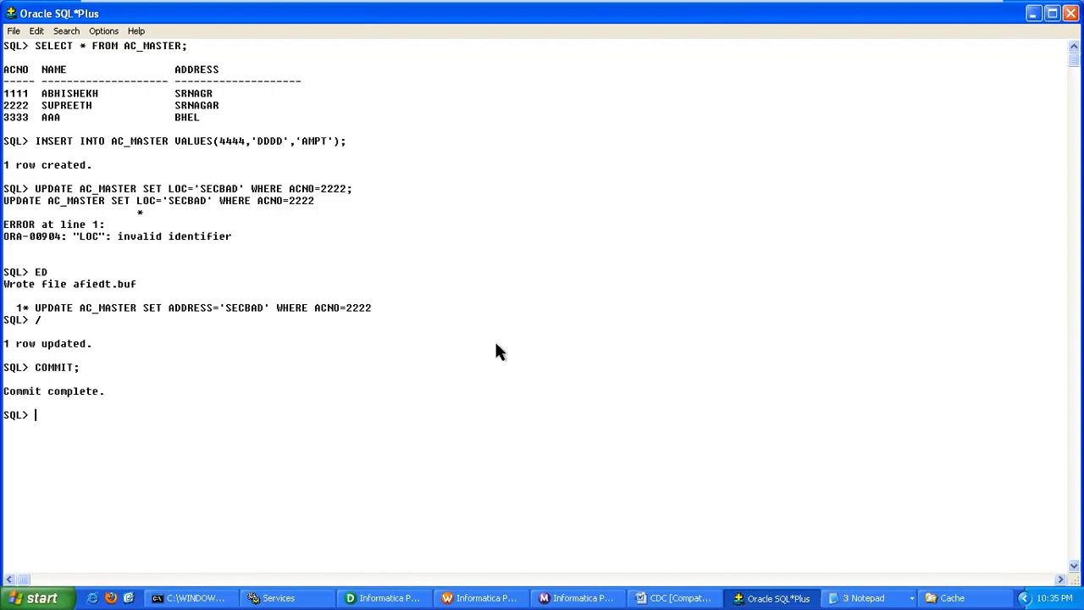
# Start the workflow in Workflow Manager and refresh the AC_DYNLKP preview to show four rows with 4444
pyautogui.click(481, 598)
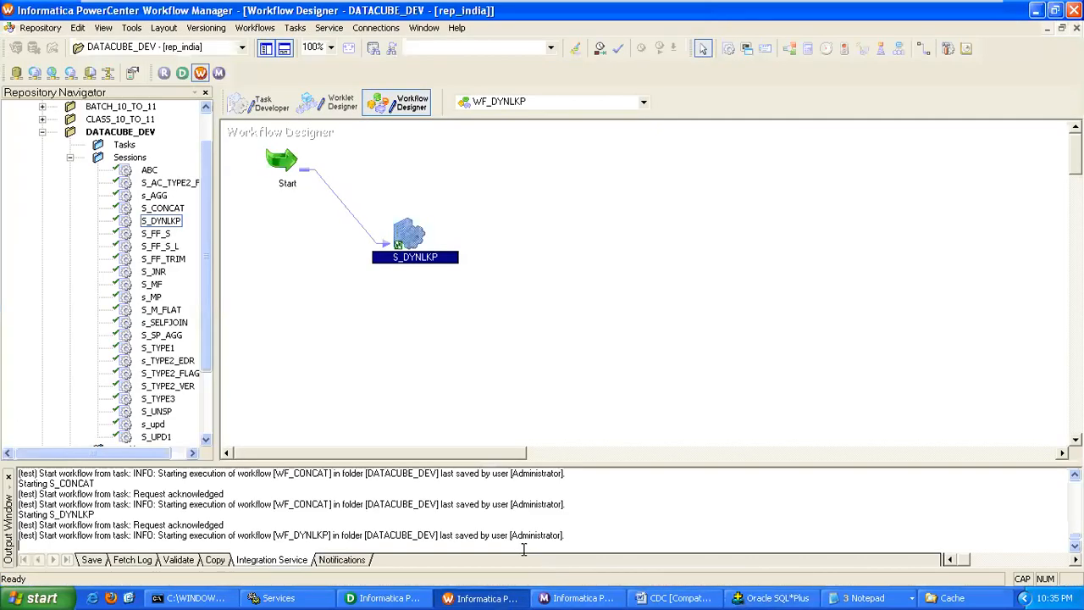
pyautogui.rightClick(414, 246)
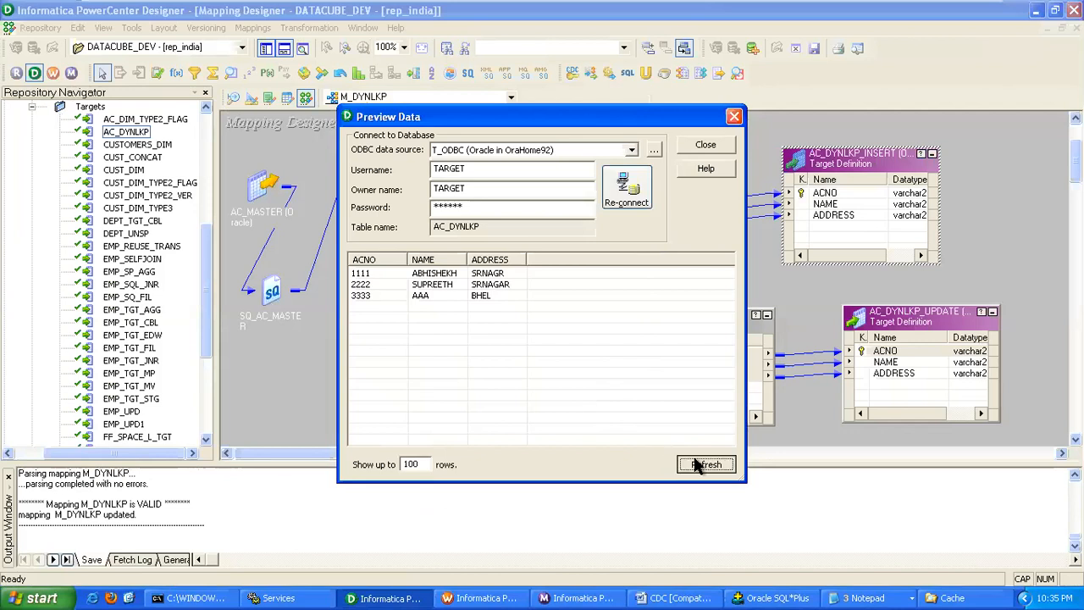
pyautogui.click(705, 464)
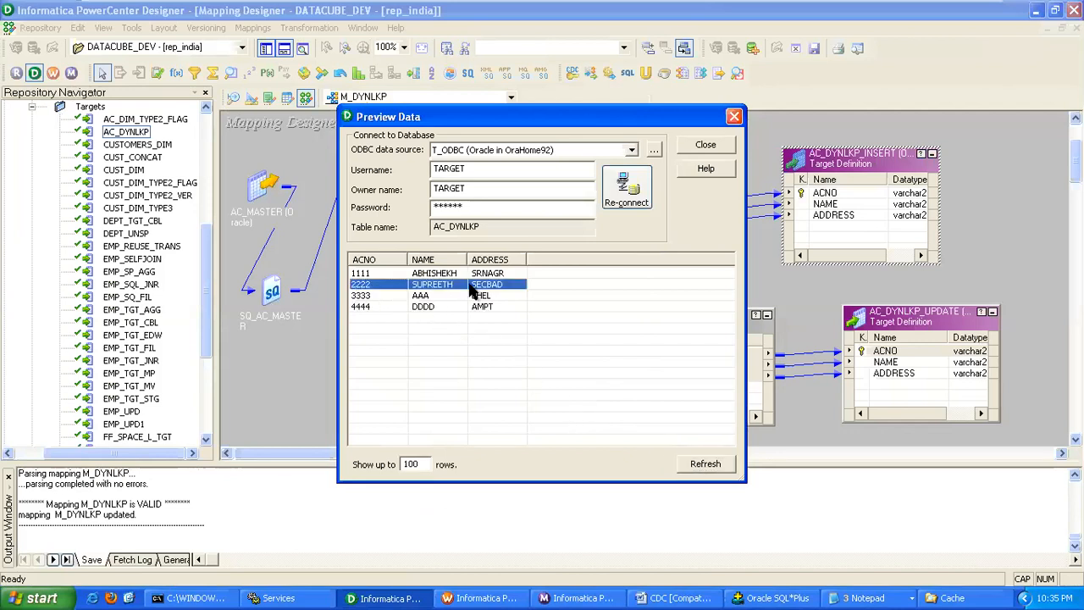